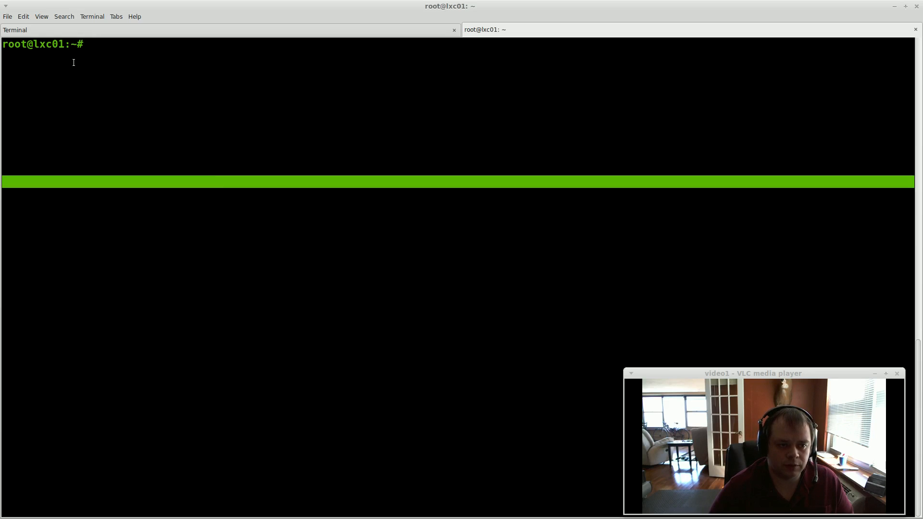
- Install the lxc package, then create an Ubuntu container named myServer01 with lxc-create
text(sudo apt-get install lxc)
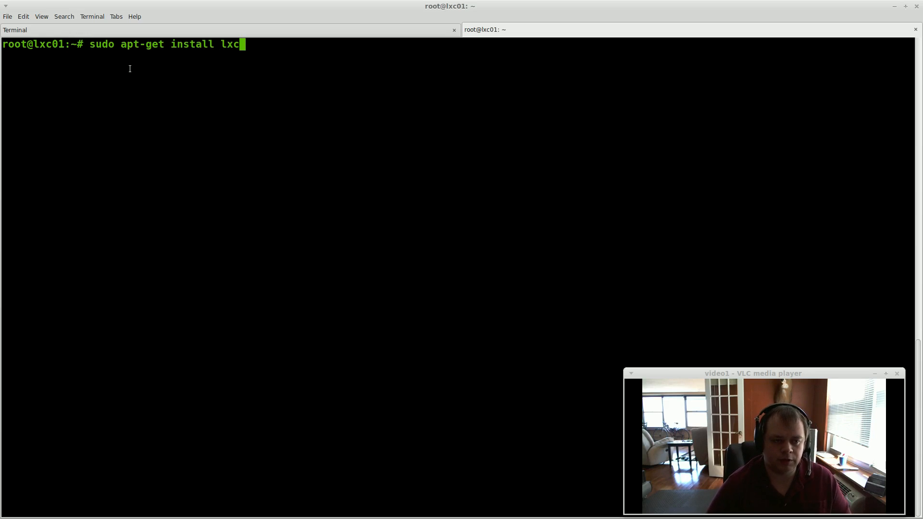
key(Return)
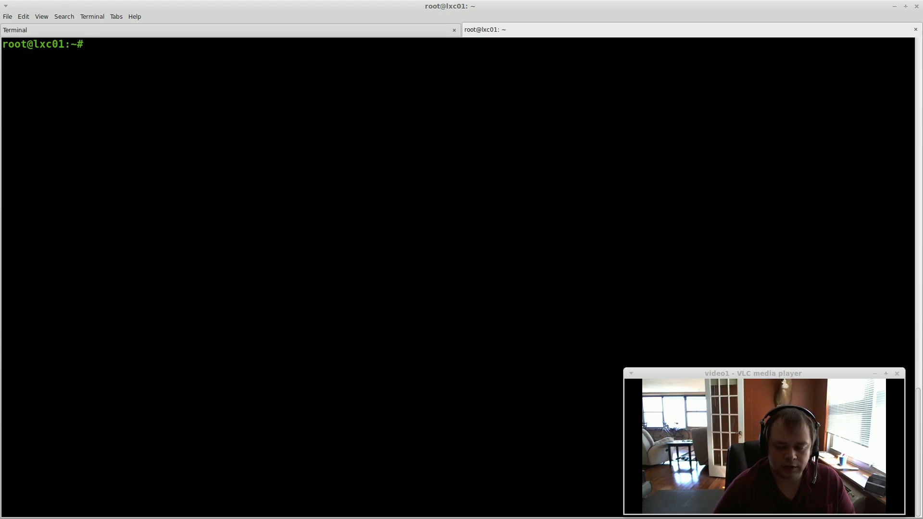
text(lxc-create)
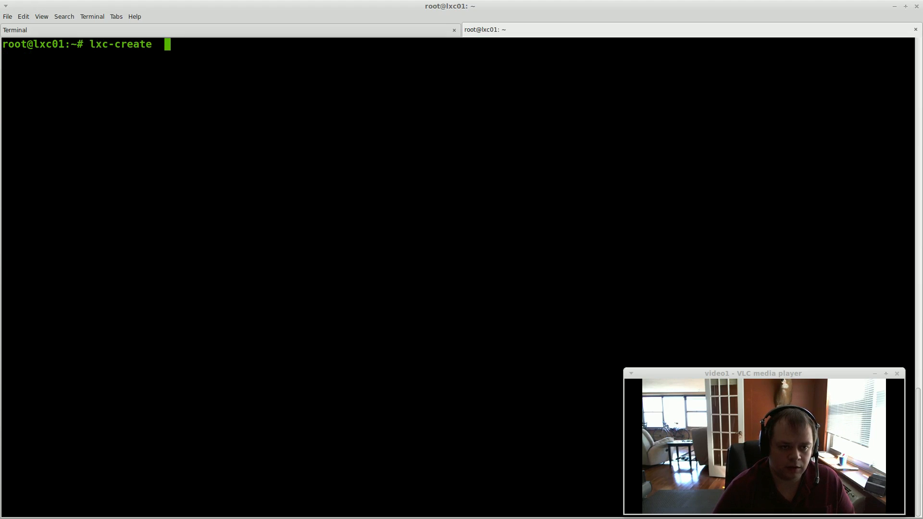
text(-n mySer)
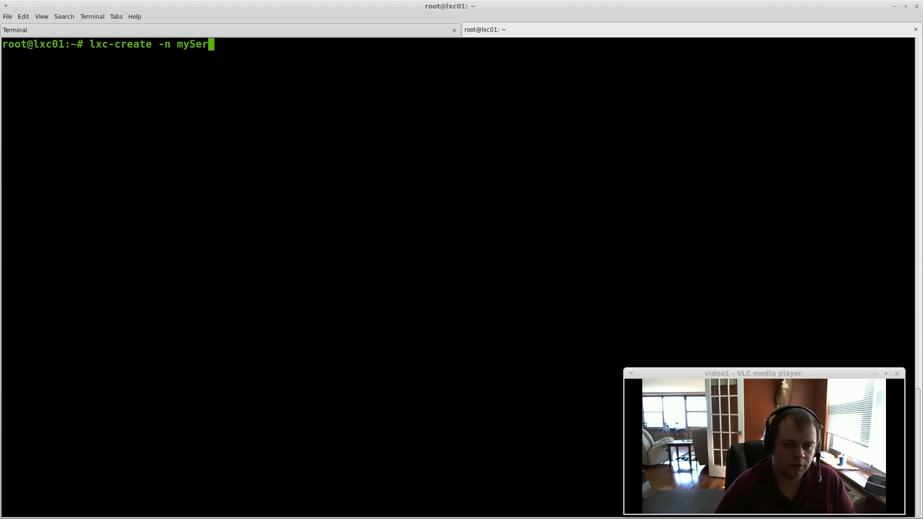
text(ver01 -t)
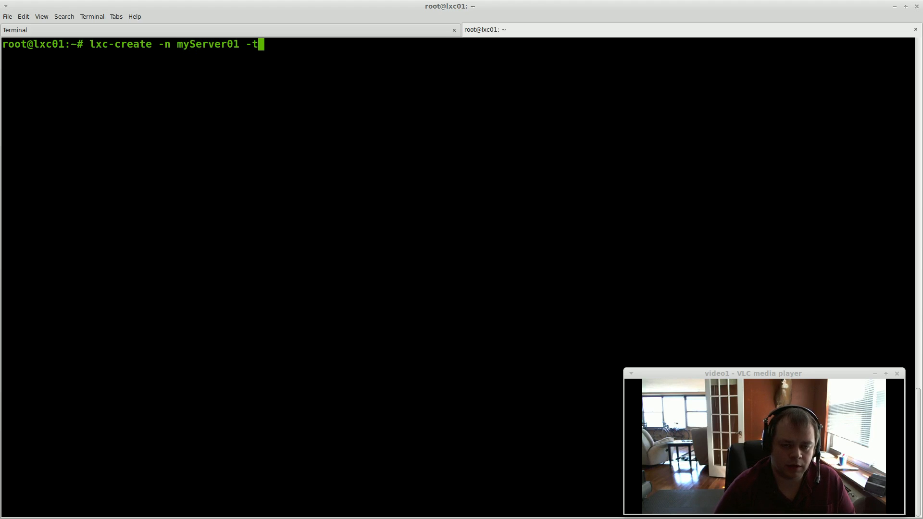
text(ubuntu)
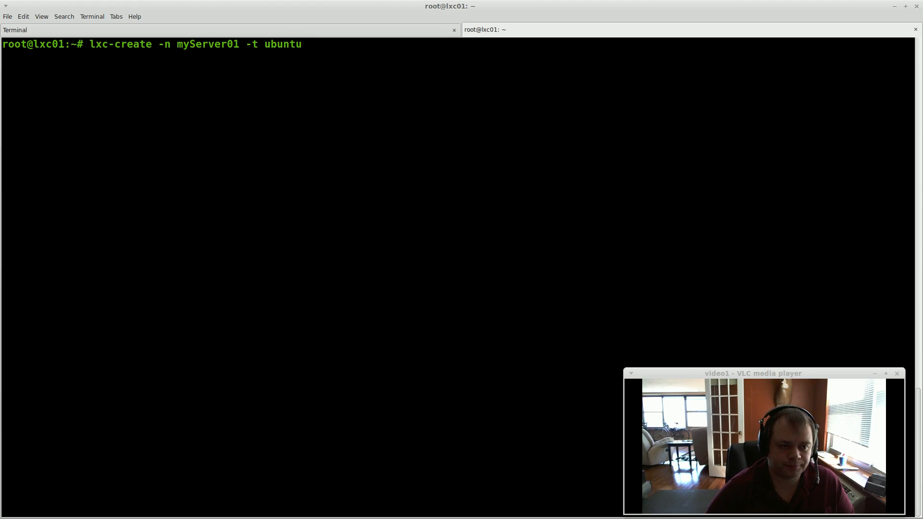
double_click(208, 43)
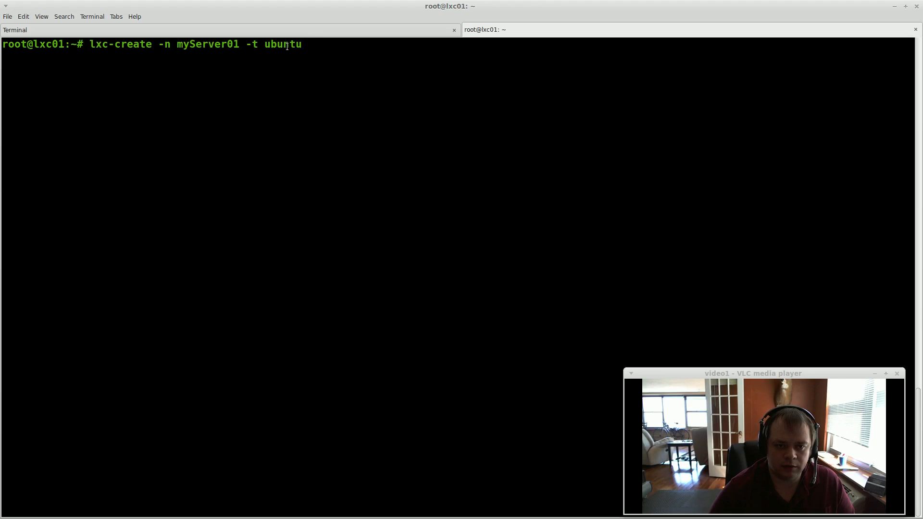
key(Return)
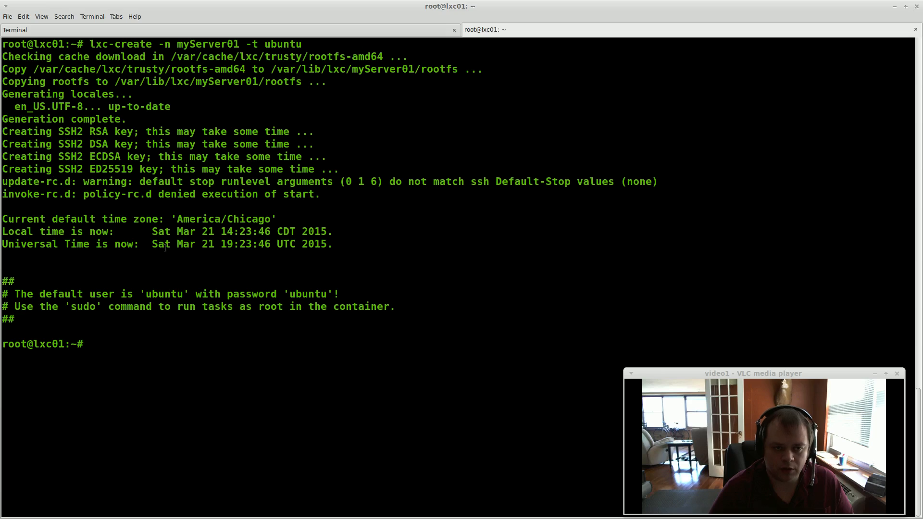
- List the containers with lxc-ls and open a fresh host terminal session
text(l,xc)
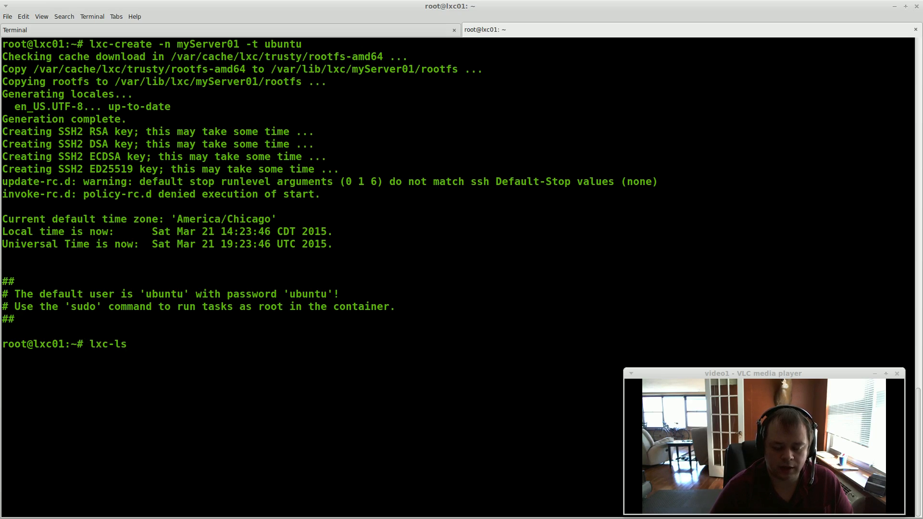
key(Return)
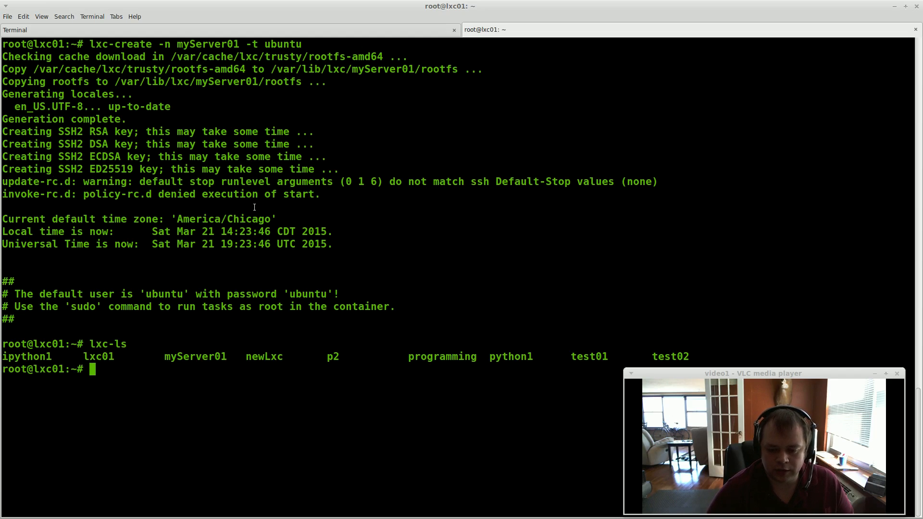
double_click(194, 357)
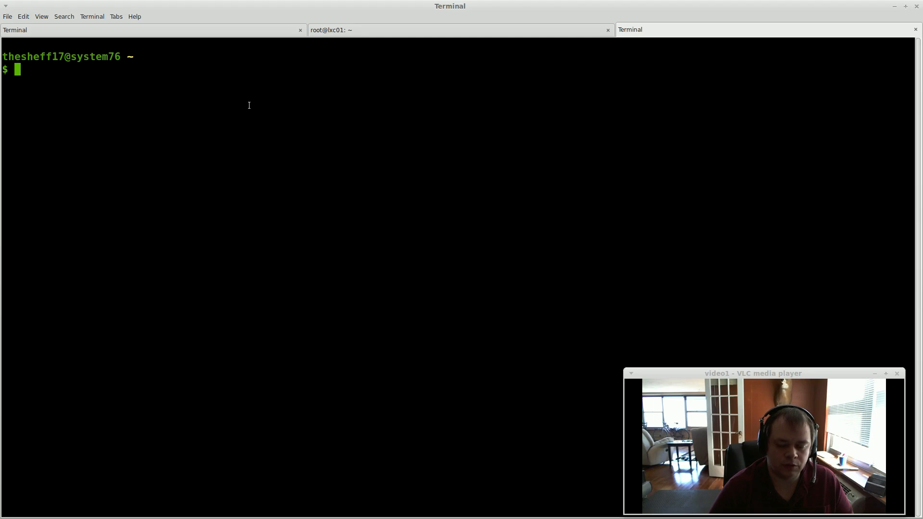
- Become root with sudo su, then create myServer01 from the Ubuntu trusty amd64 download template
text(sudo su)
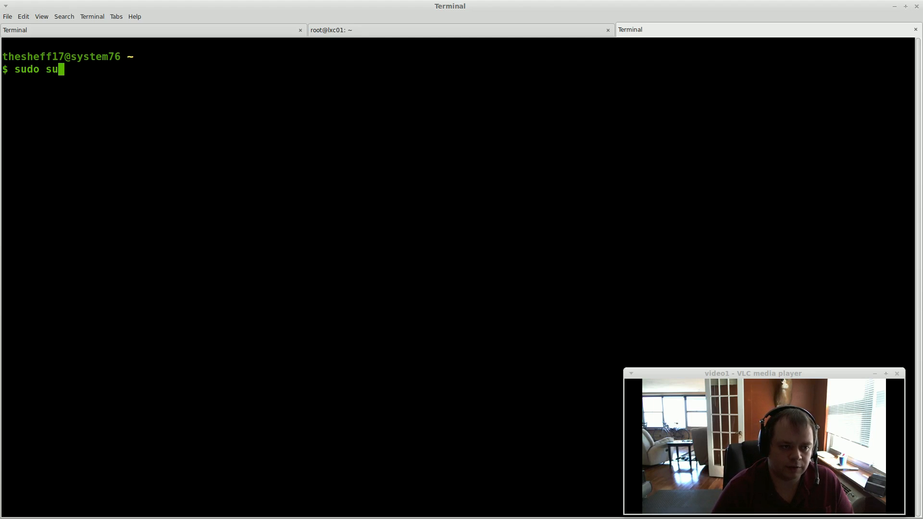
key(Return)
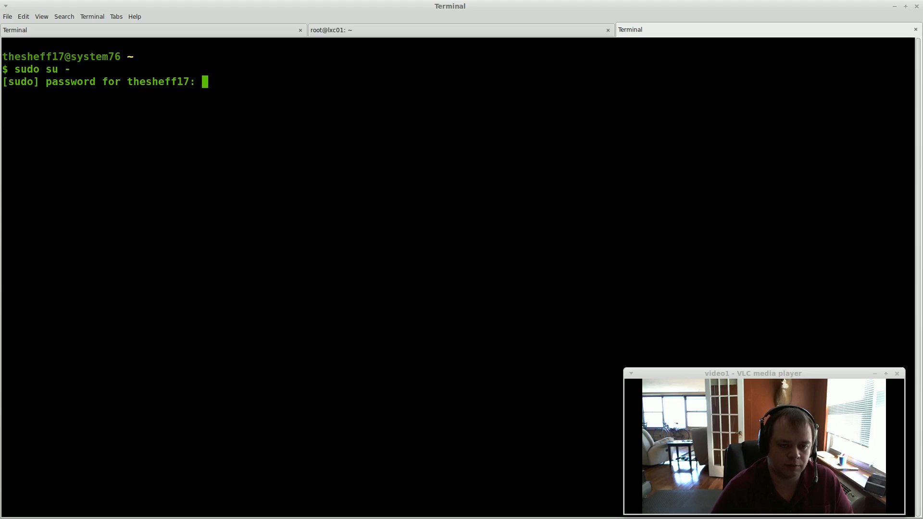
key(Return)
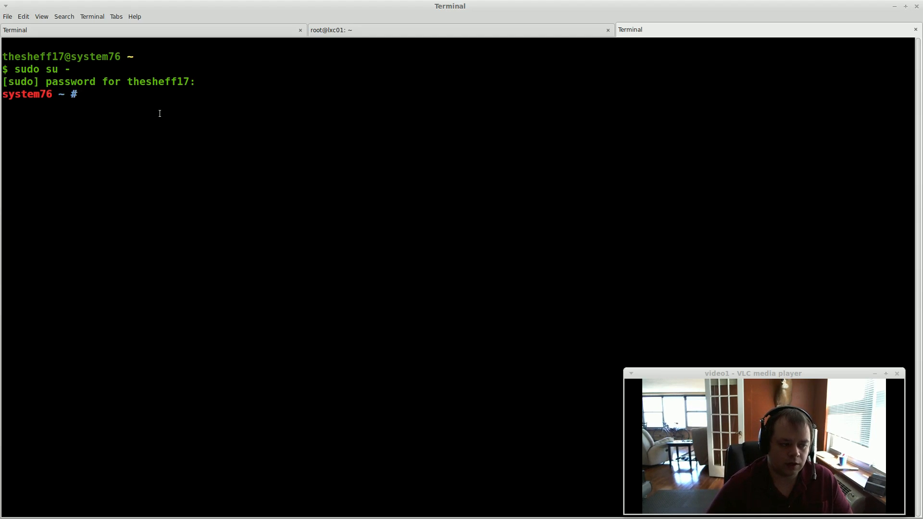
text(lxc-create -n test3 -t download -- --dist ubuntu --release trusty --arch amd64)
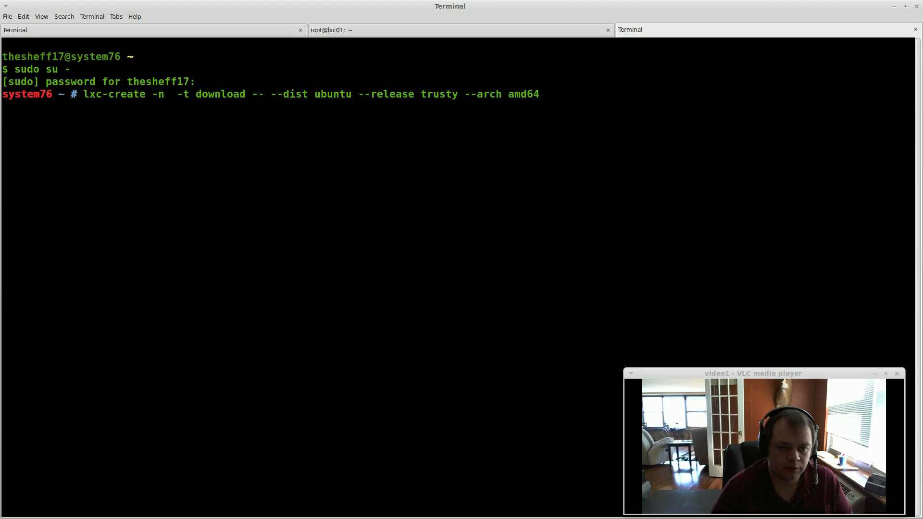
text(myServer01)
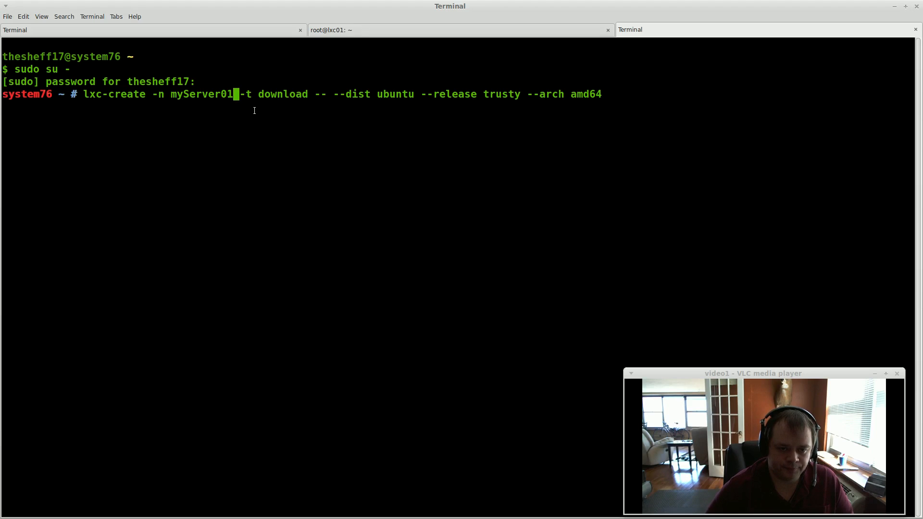
key(Return)
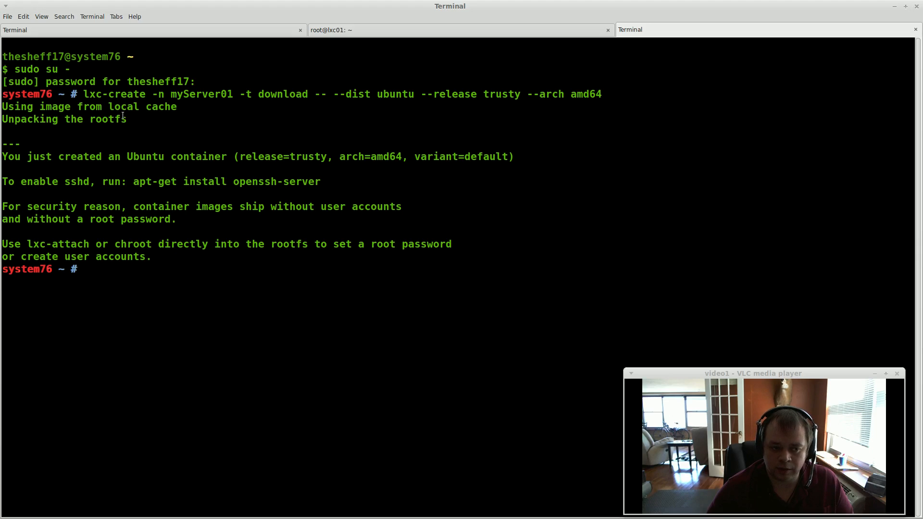
mouse_move(205, 186)
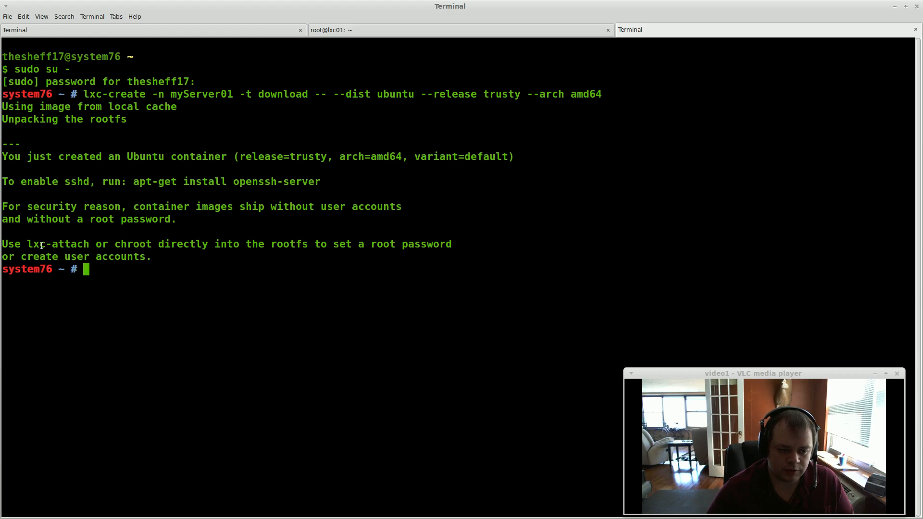
- Start the myServer01 container in the background with lxc-start -d
double_click(50, 243)
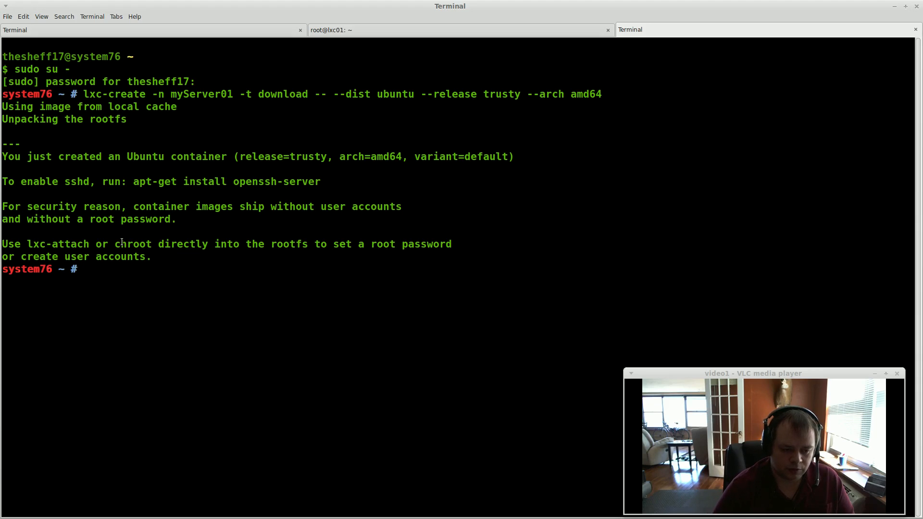
text(lxc-)
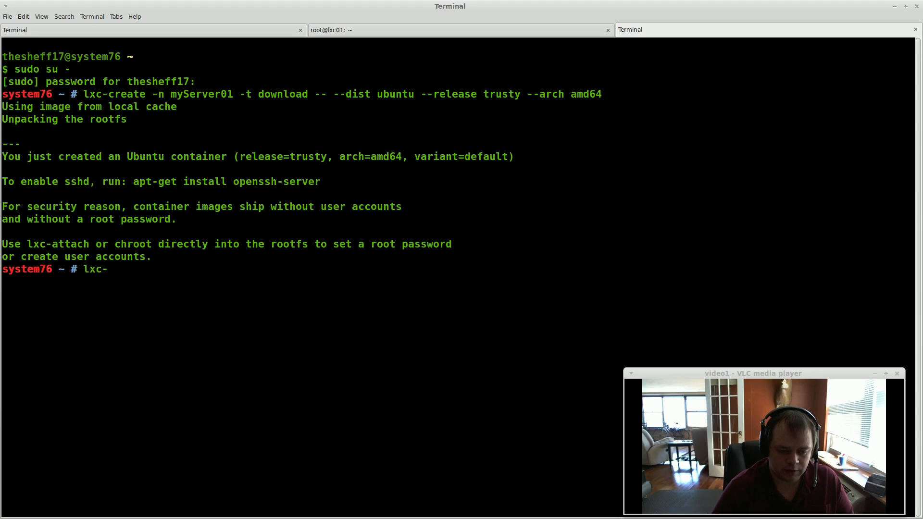
text(start -n)
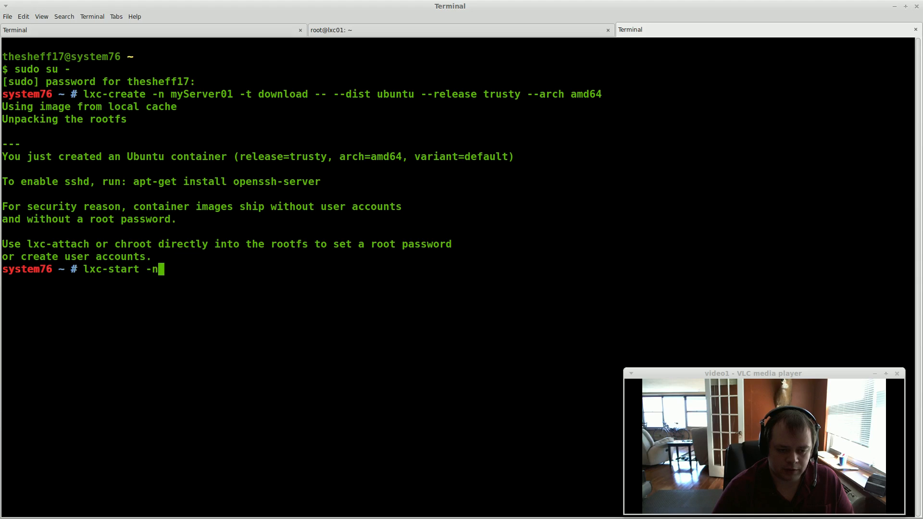
text(myServer01)
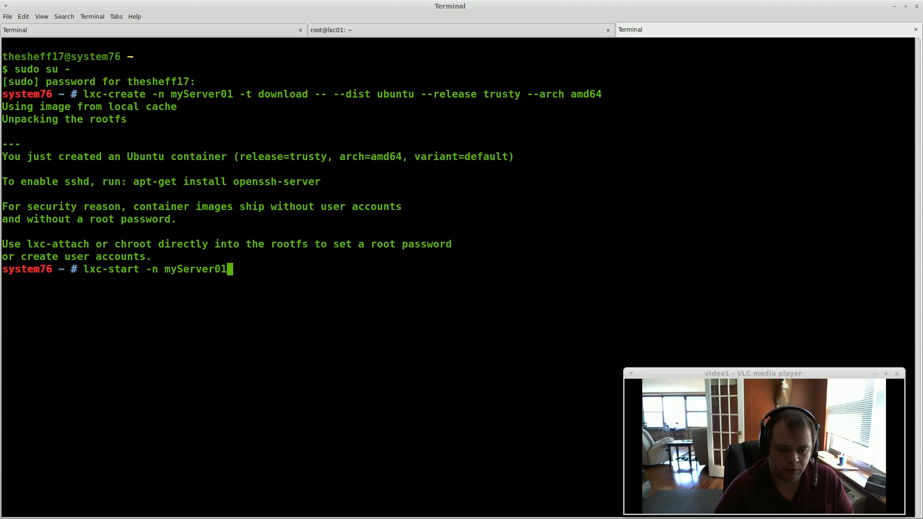
text(-d)
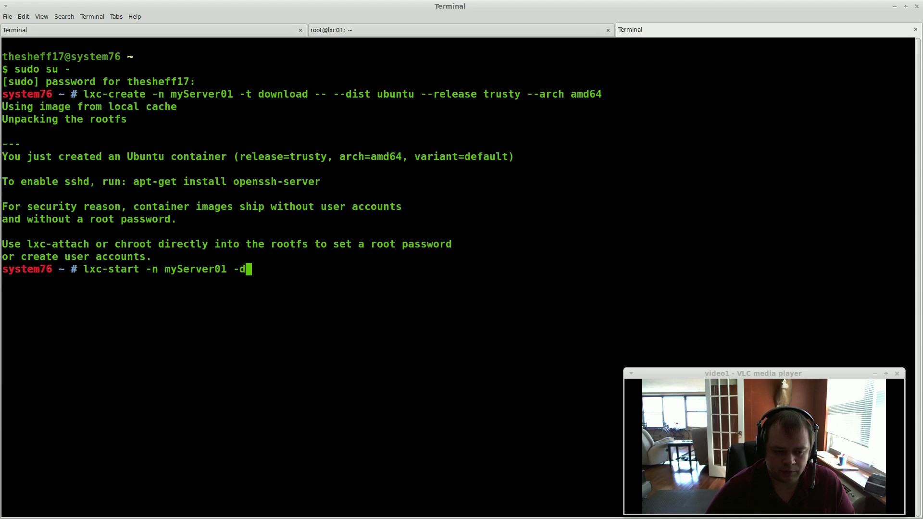
key(Return)
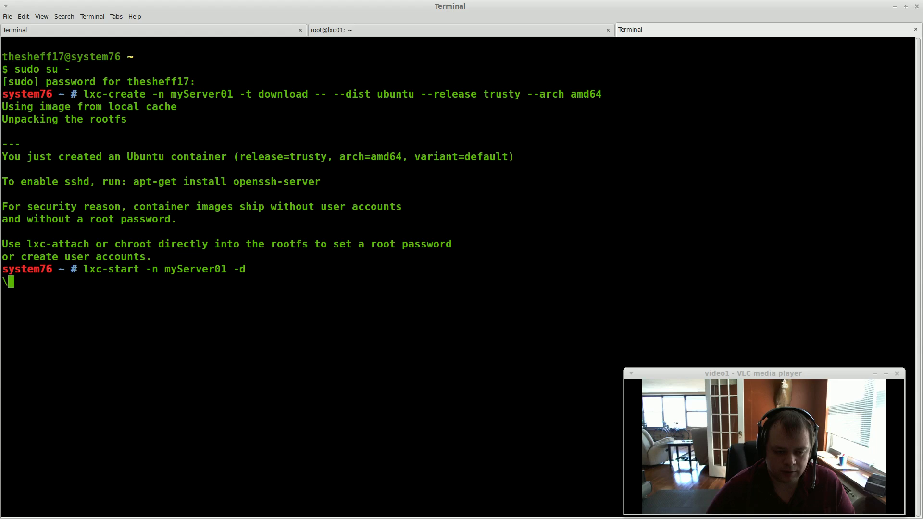
key(Return)
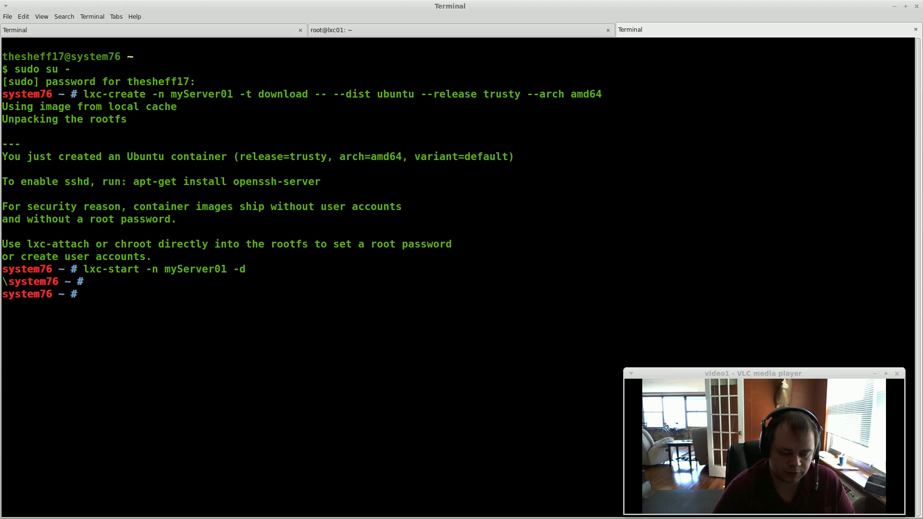
- Attach a root shell inside myServer01 with lxc-attach
text(lxc-attach)
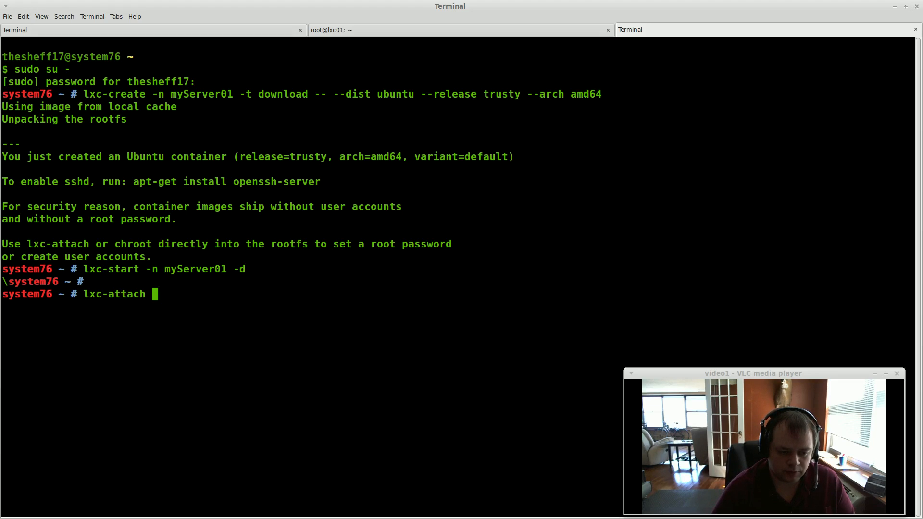
text(-n mySe)
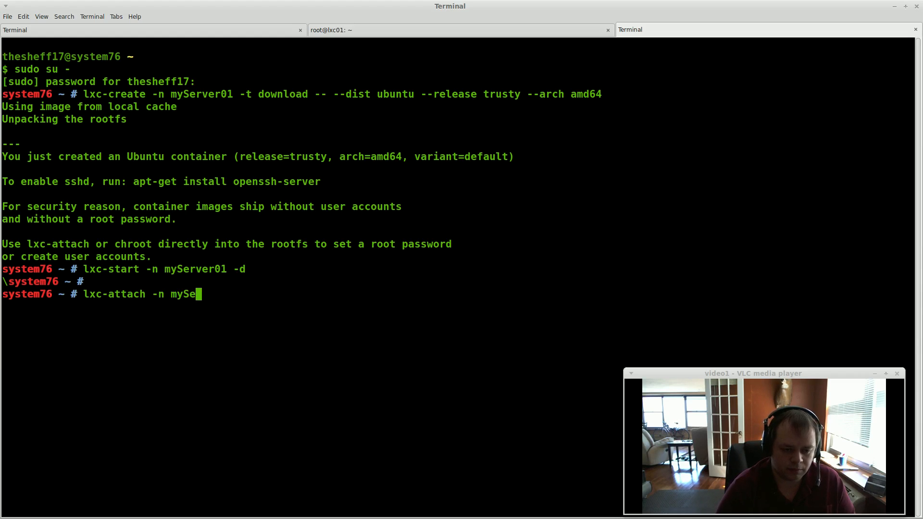
key(Return)
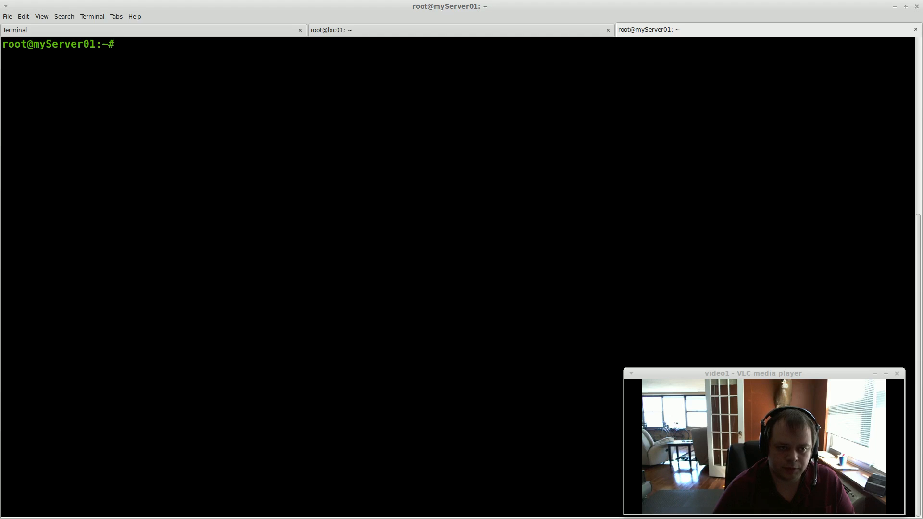
- Change the ubuntu user's password inside myServer01 by entering it twice
text(passwd ubun)
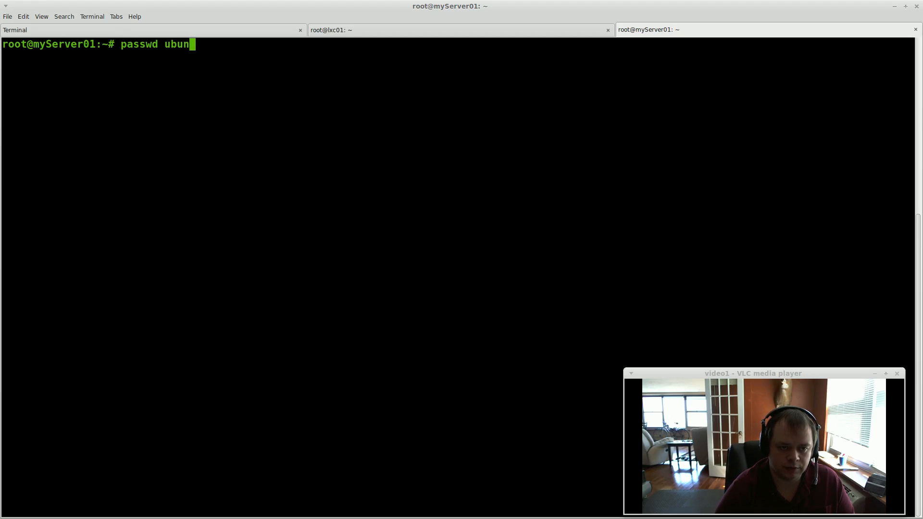
key(Return)
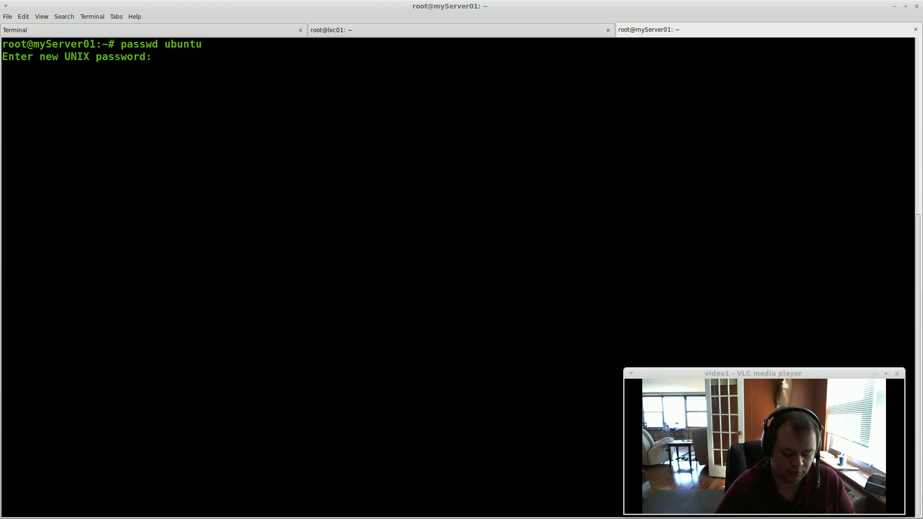
key(Return)
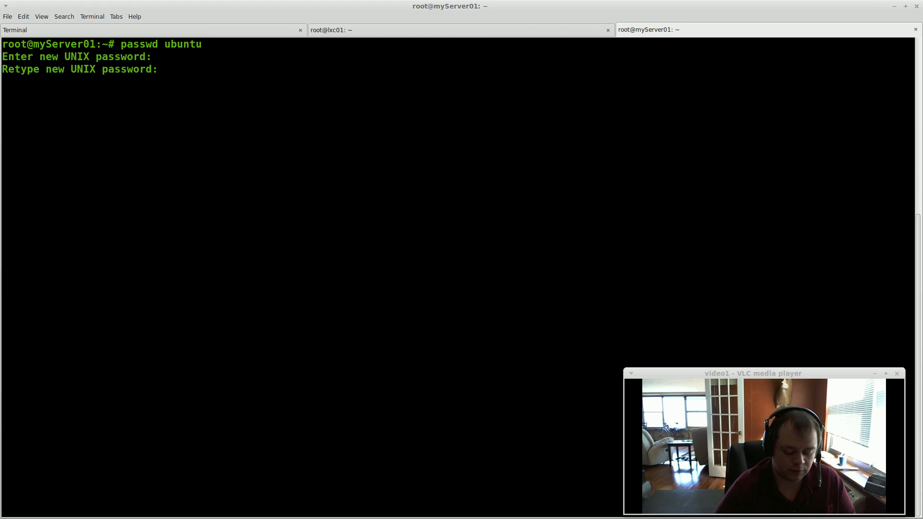
key(Return)
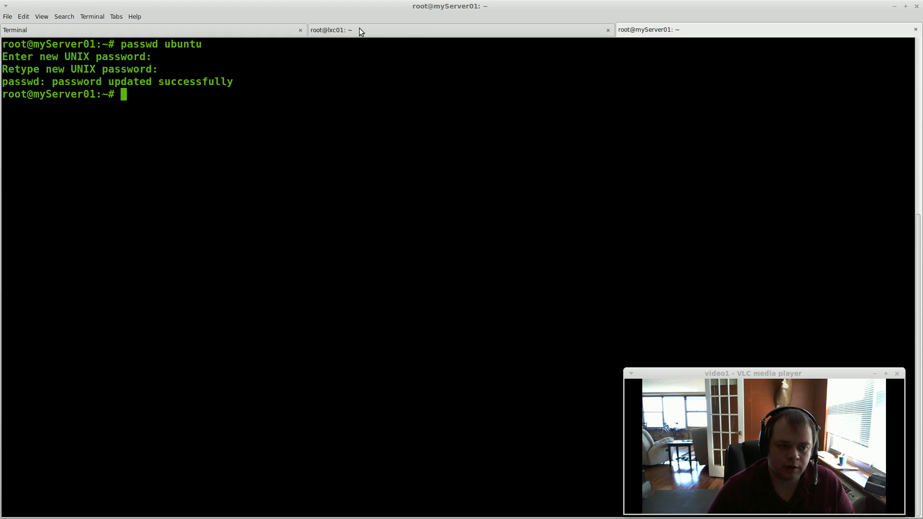
click(331, 30)
text(sudo su)
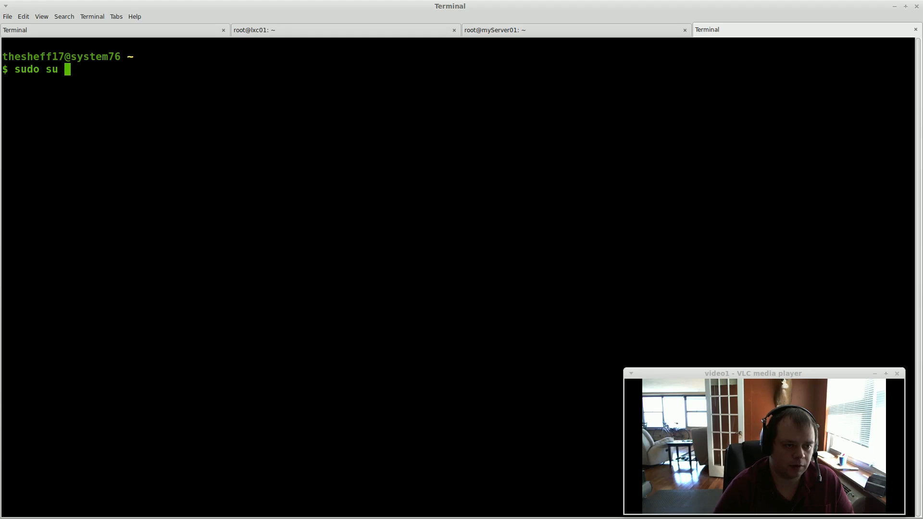
- As root on the host, stop the myServer01 container with lxc-stop
key(Return)
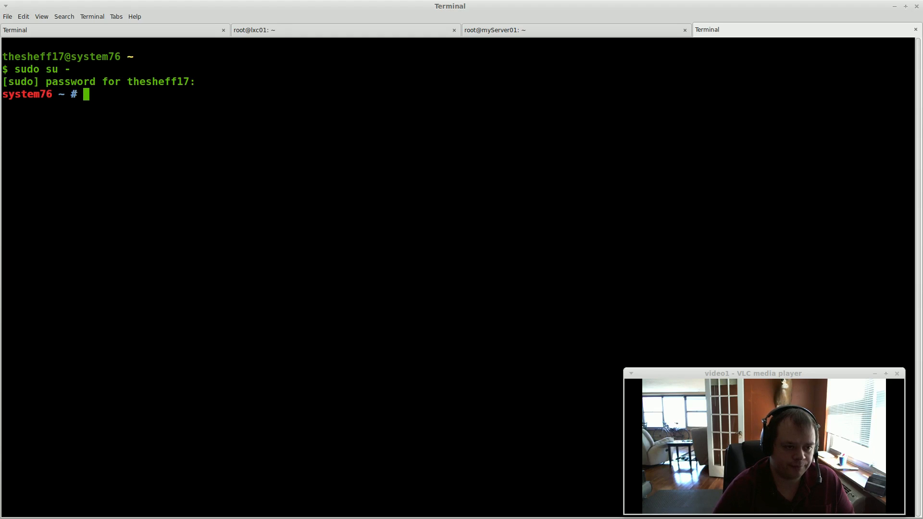
text(lxc-sto)
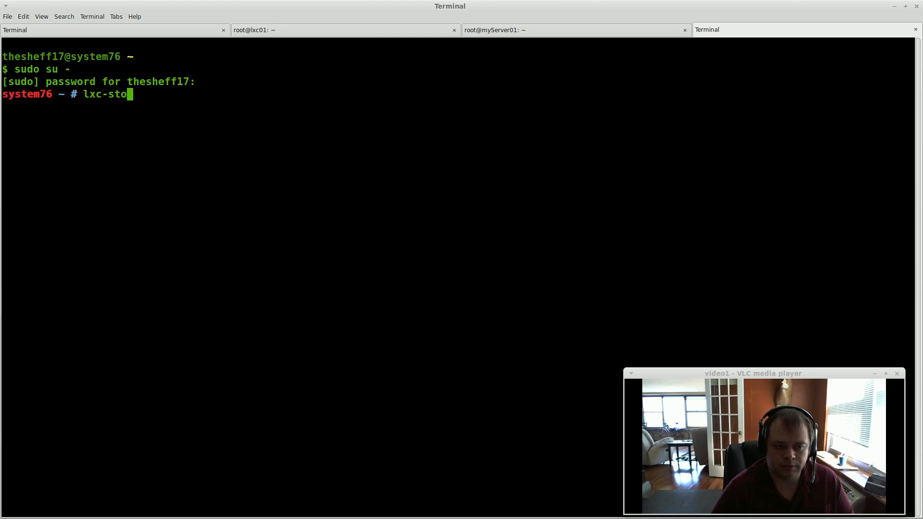
text(p -n)
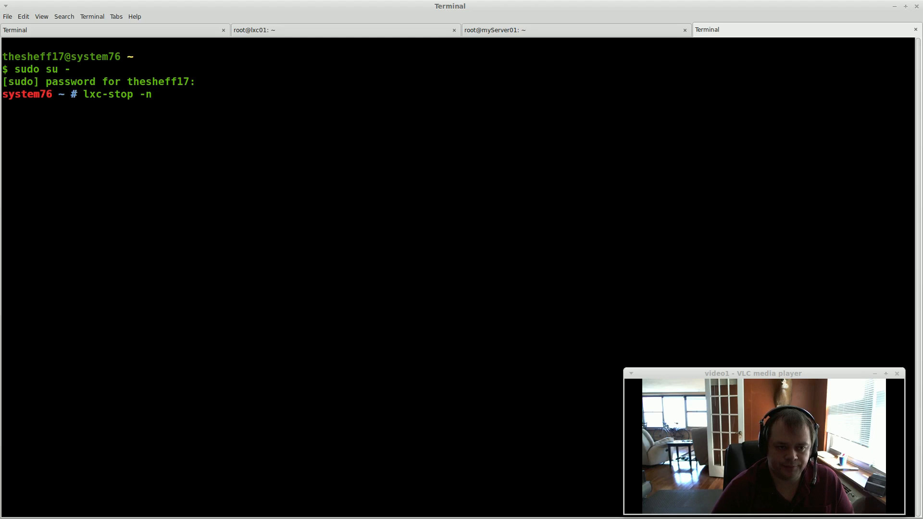
text(myServer)
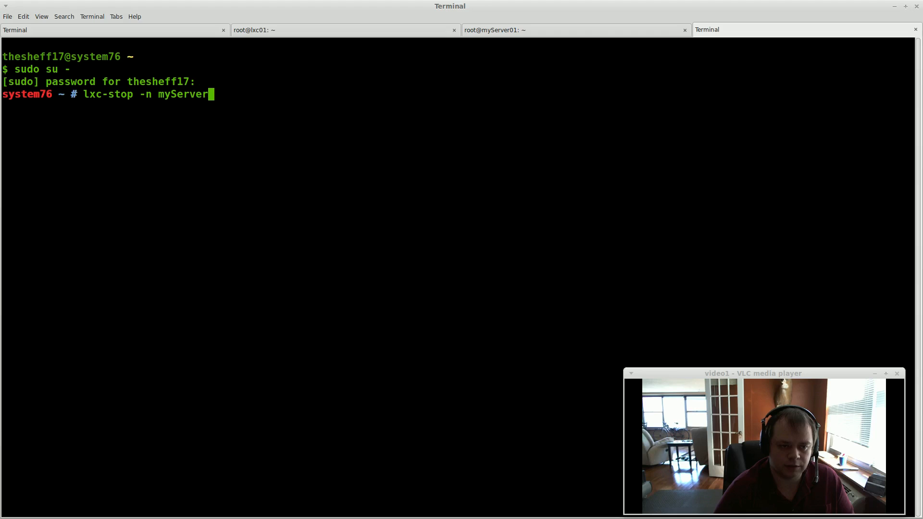
key(Return)
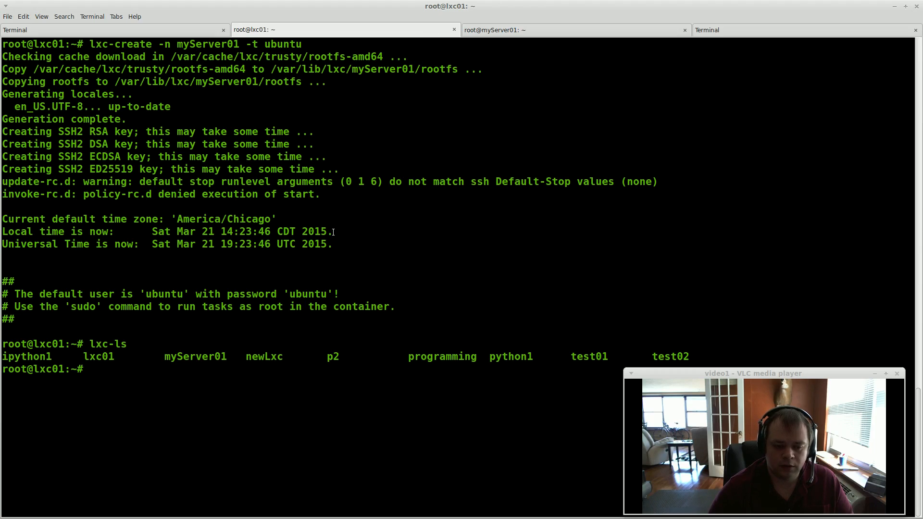
- Switch between the myServer01, lxc01 and host tabs, then close the lxc01 tab
click(495, 30)
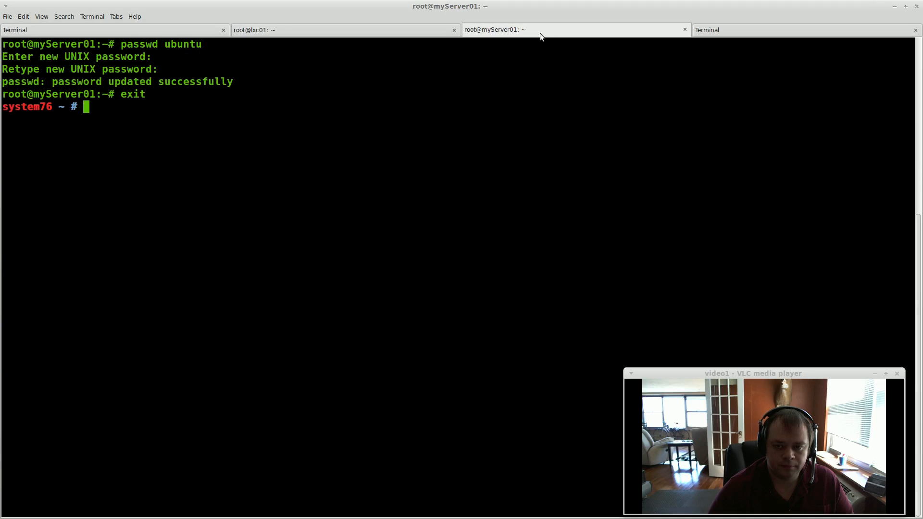
key(Return)
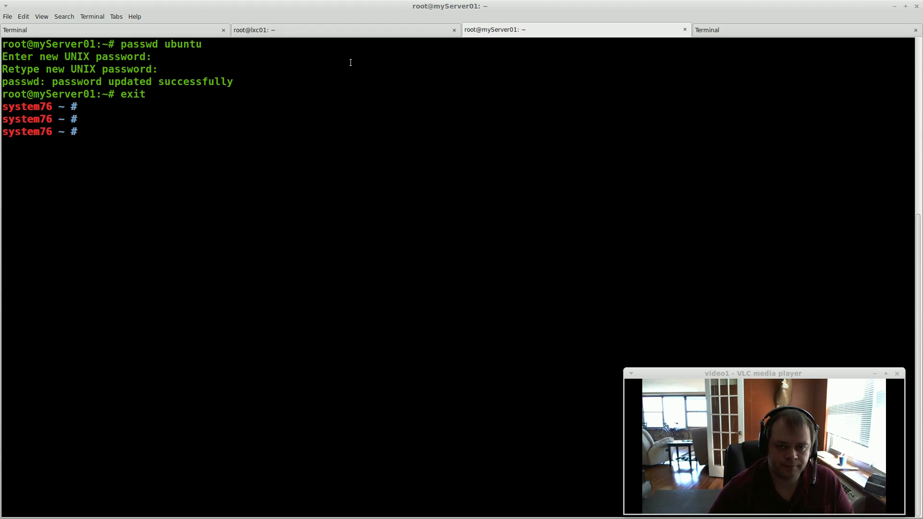
click(344, 30)
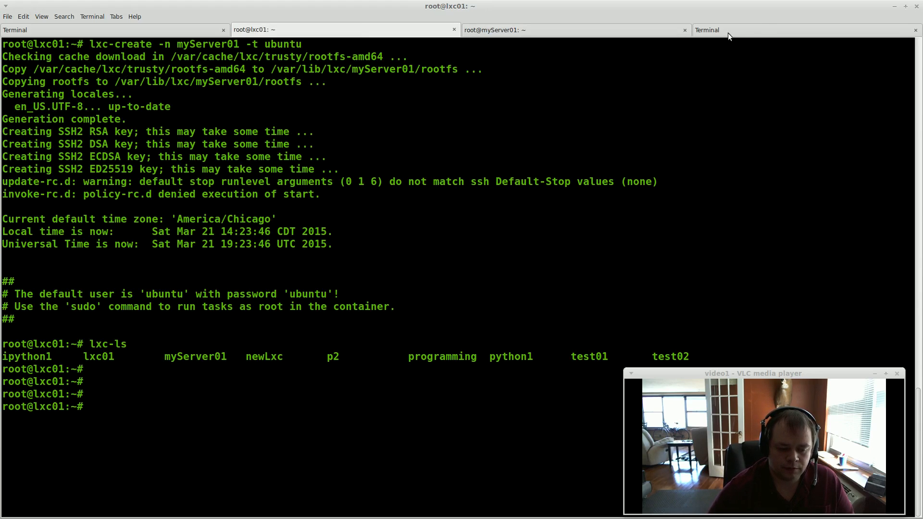
click(706, 30)
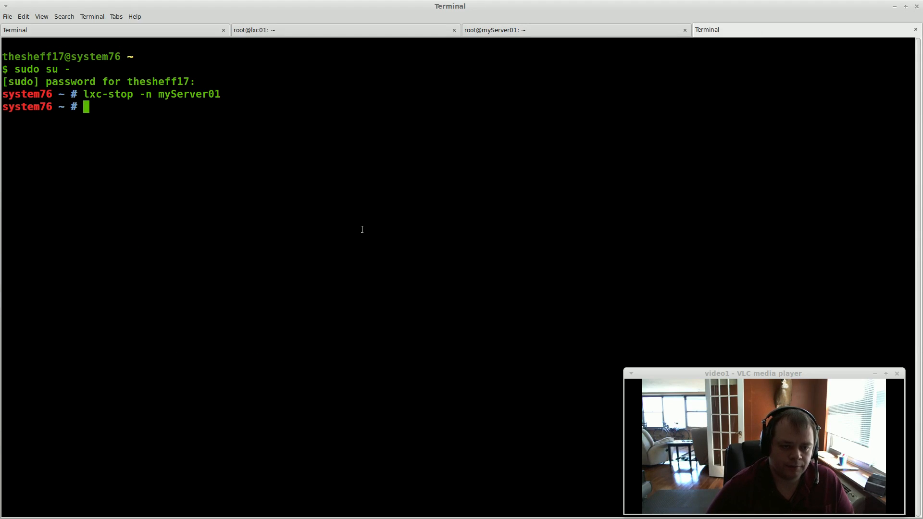
key(Return)
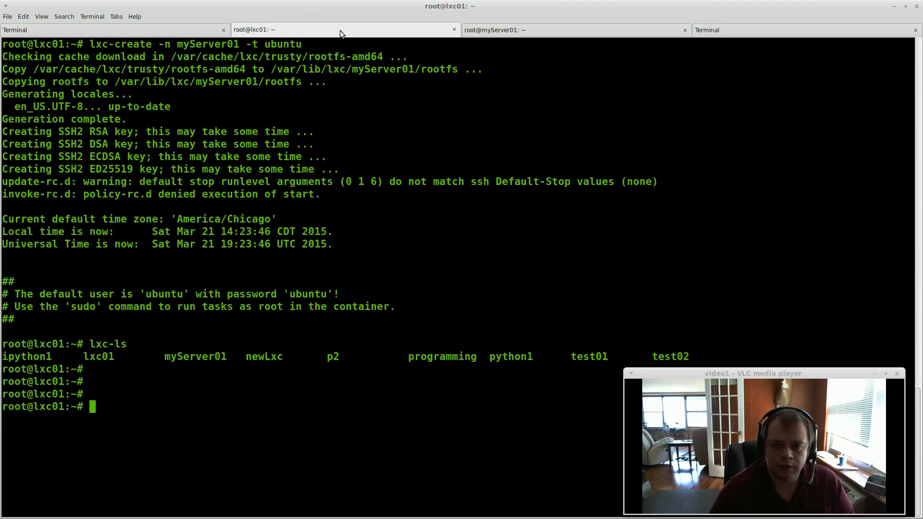
click(574, 30)
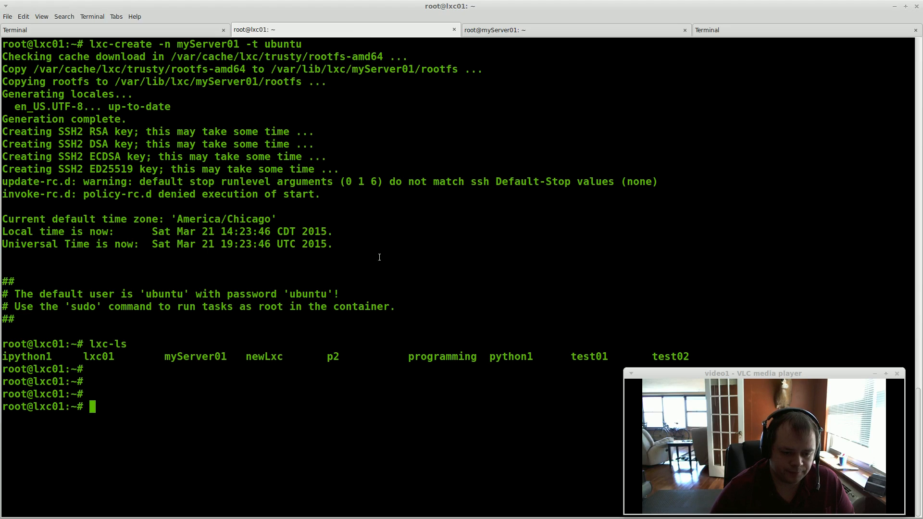
click(222, 29)
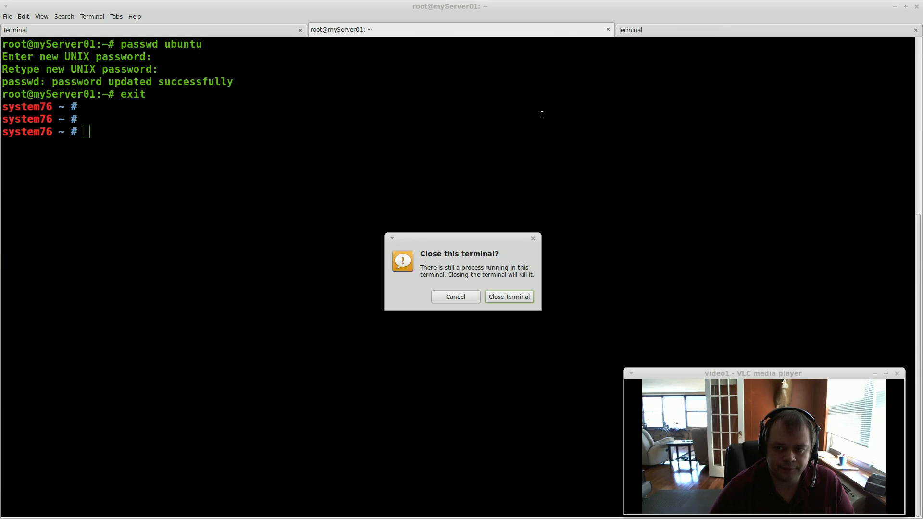
- Confirm closing the myServer01 tab and clone myServer01 into myServer02 with lxc-clone
click(508, 296)
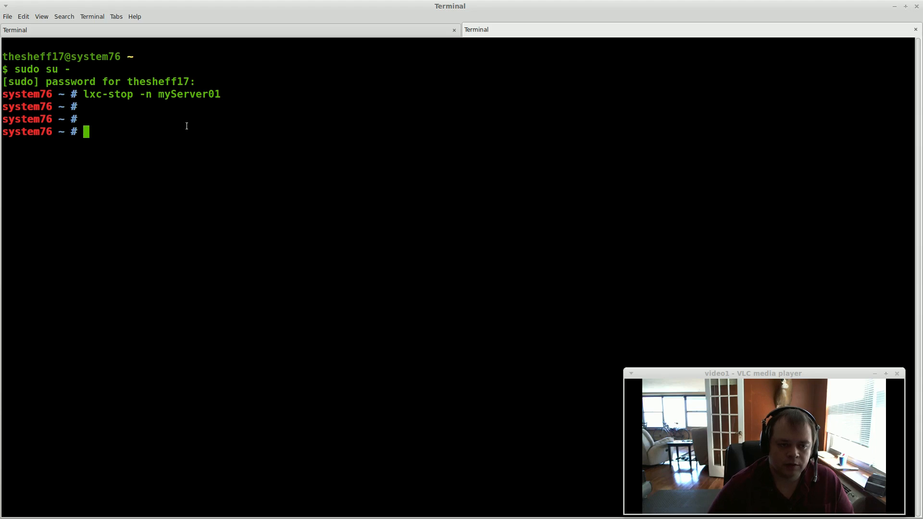
text(lxc-clone)
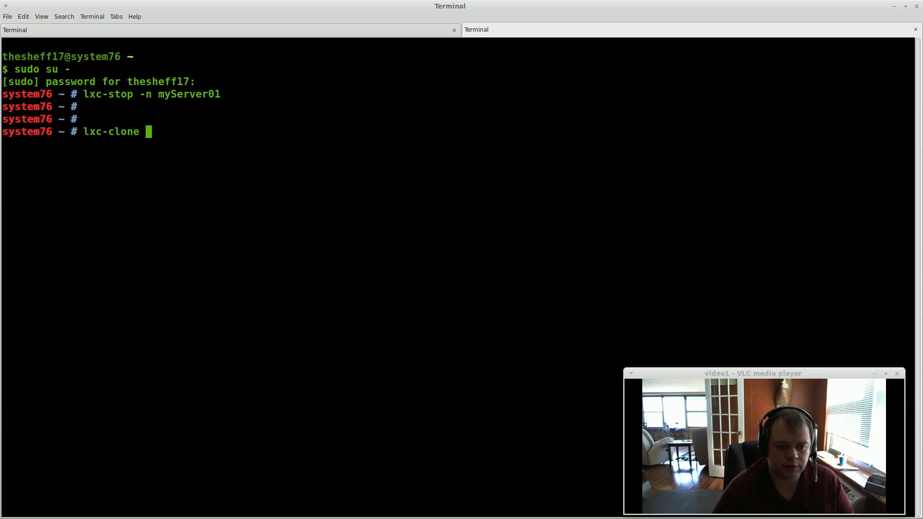
text(my)
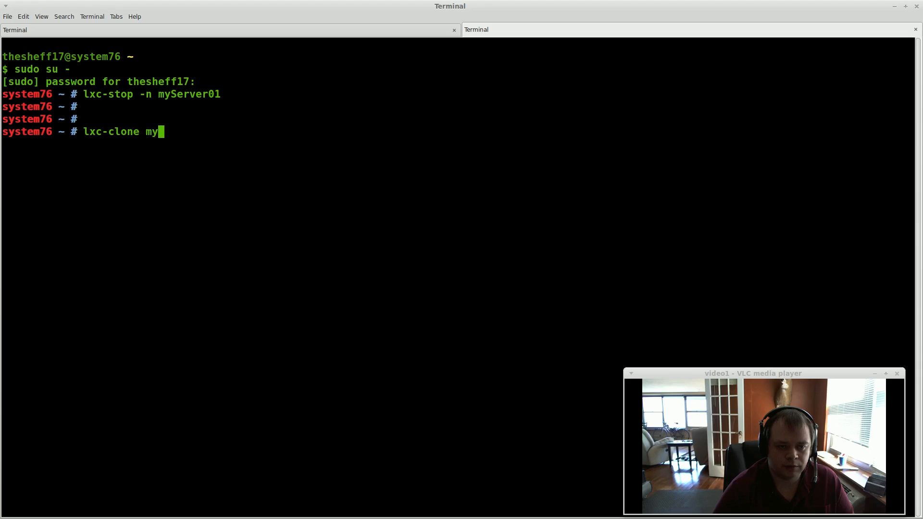
text(Server01)
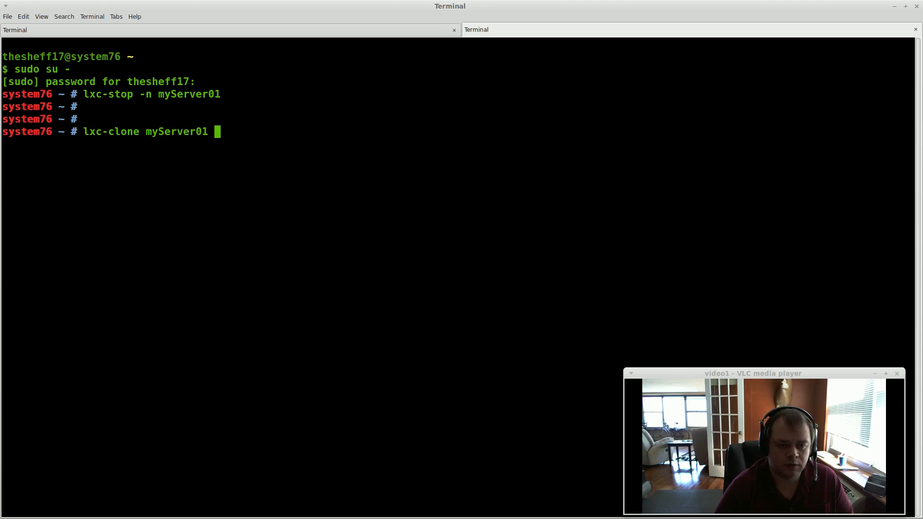
text(myServer02)
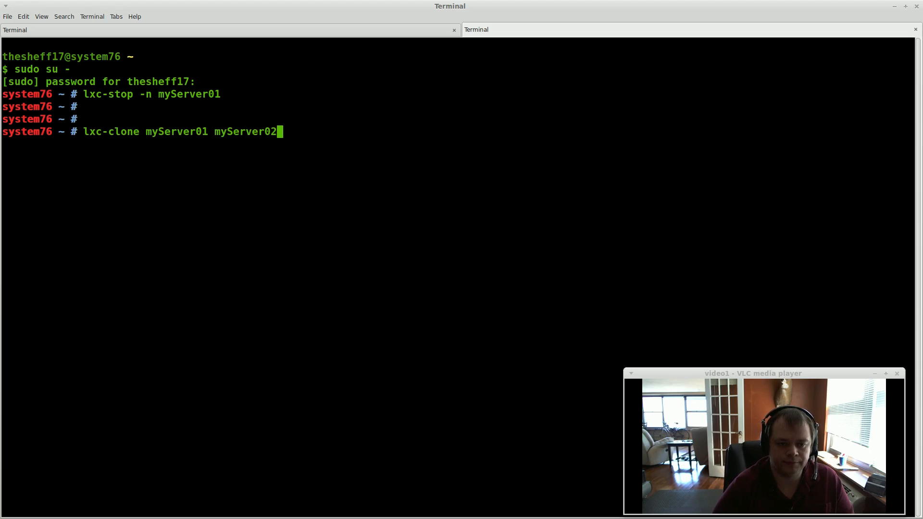
key(Return)
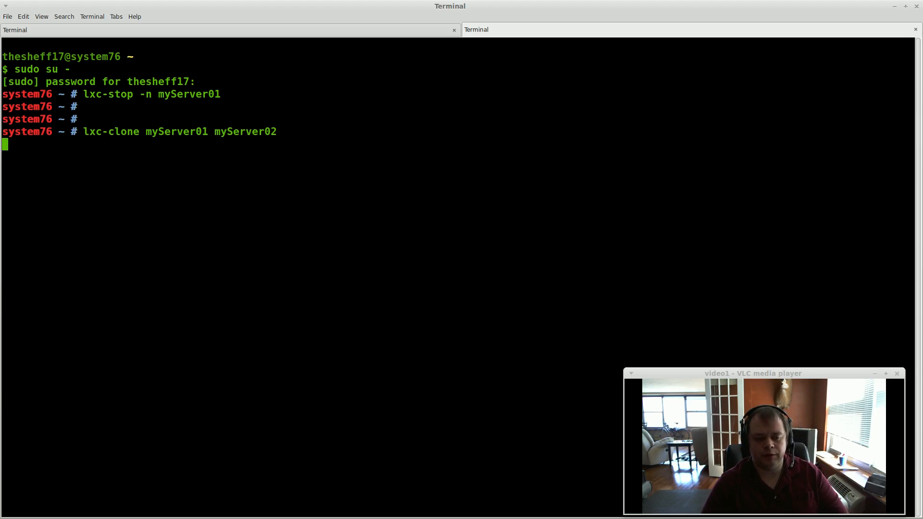
key(Return)
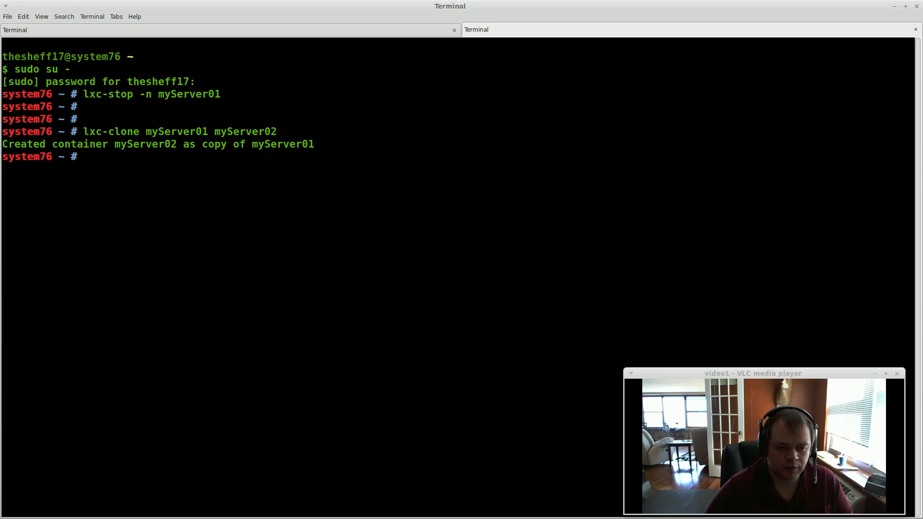
- Type the lxc-start -n myServer02 command without running it
text(lxc-sta)
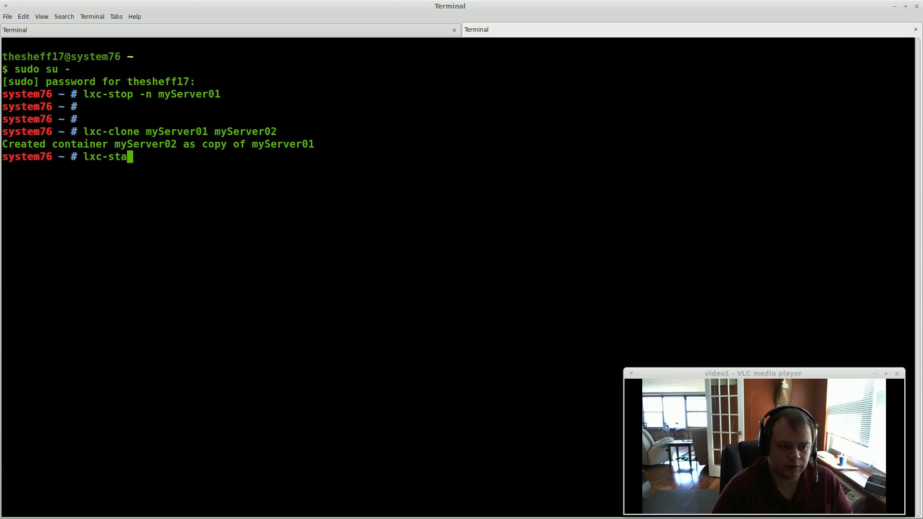
text(rt -n)
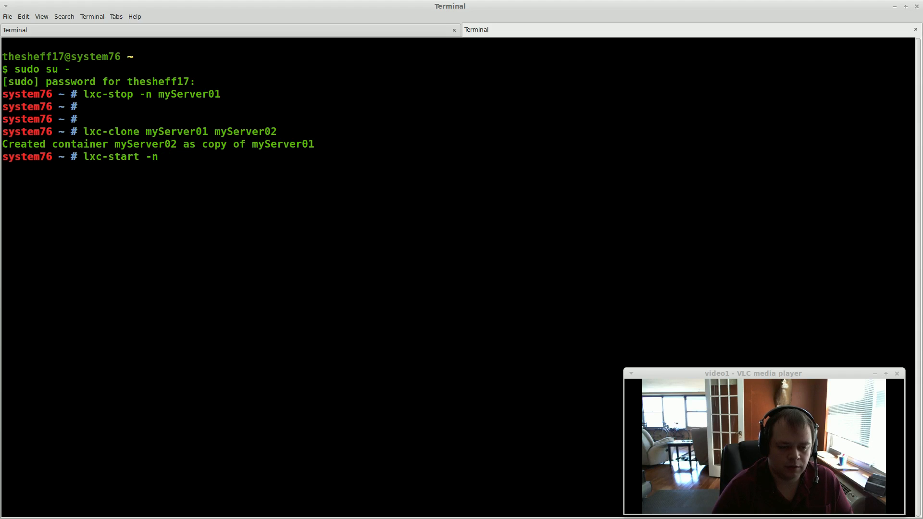
text(myServer02)
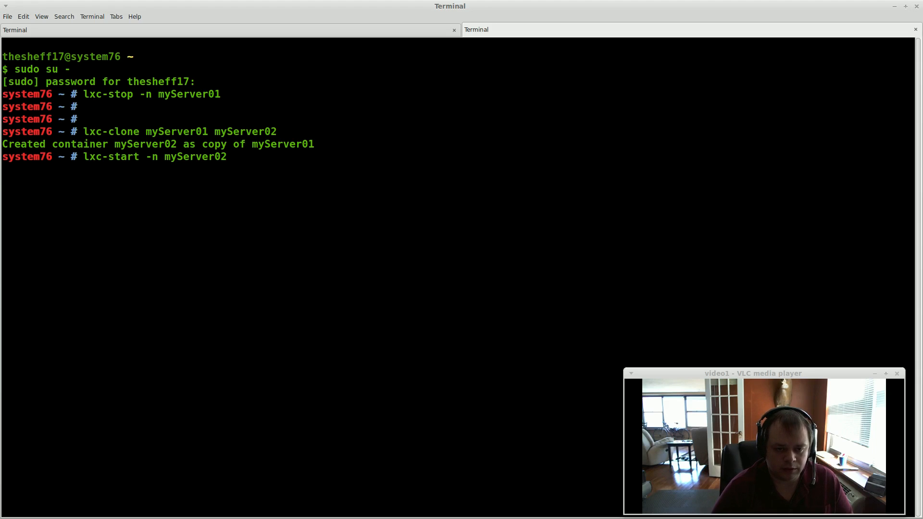
- Start myServer02, bring up its console login, and become root inside it
key(Return)
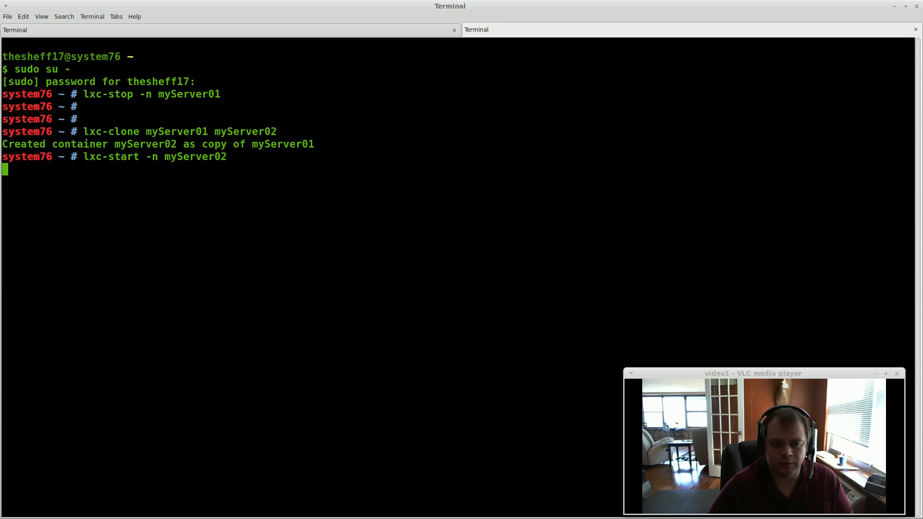
key(Return)
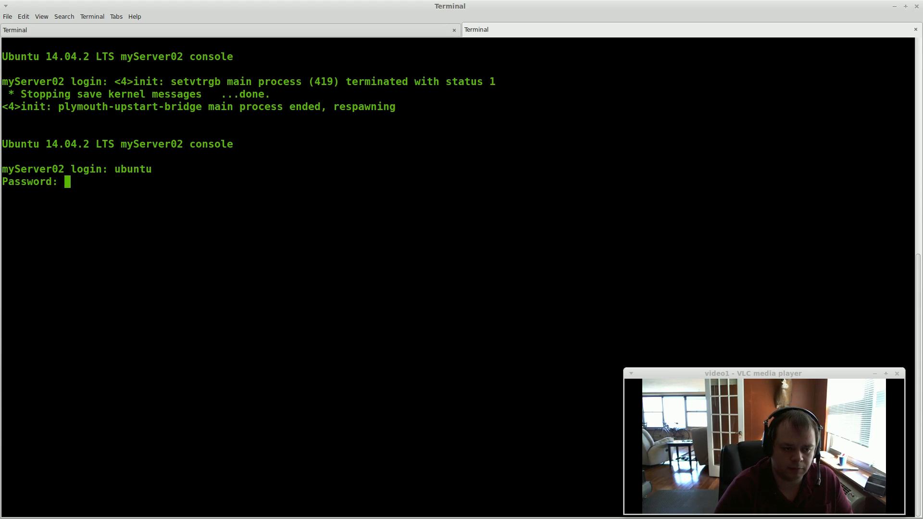
text(sudo su -)
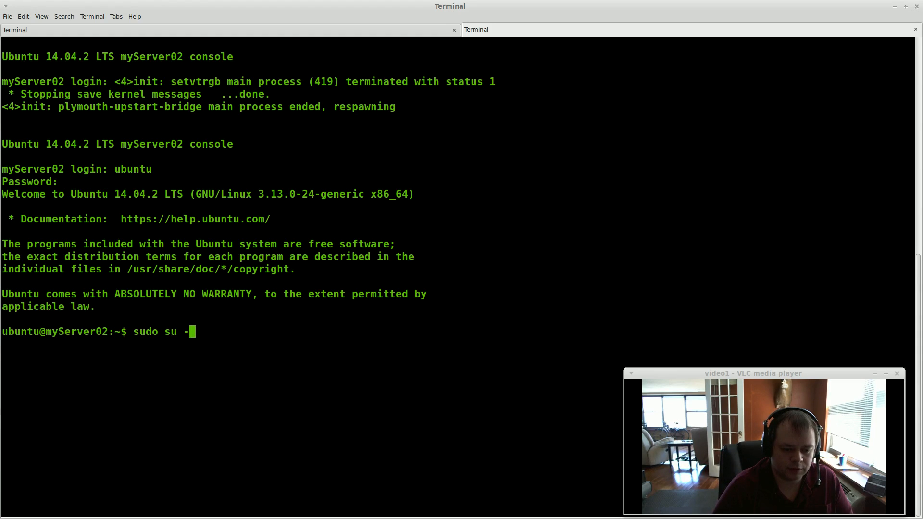
key(Return)
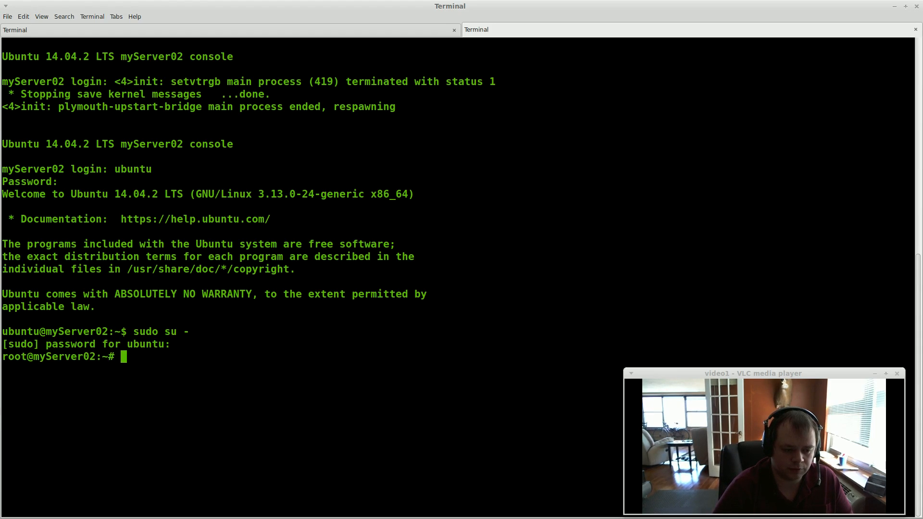
- Fix a typo in the console and open a new tab with a host shell
text(clee)
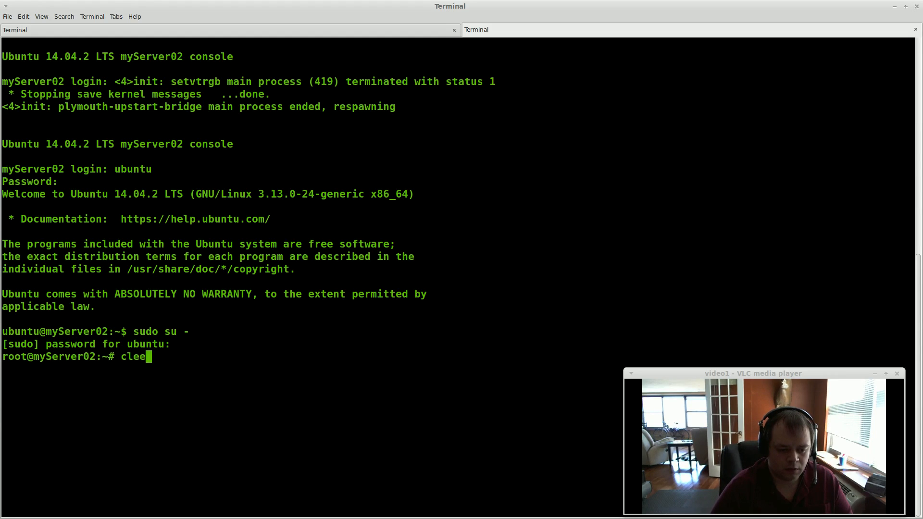
key(BackSpace)
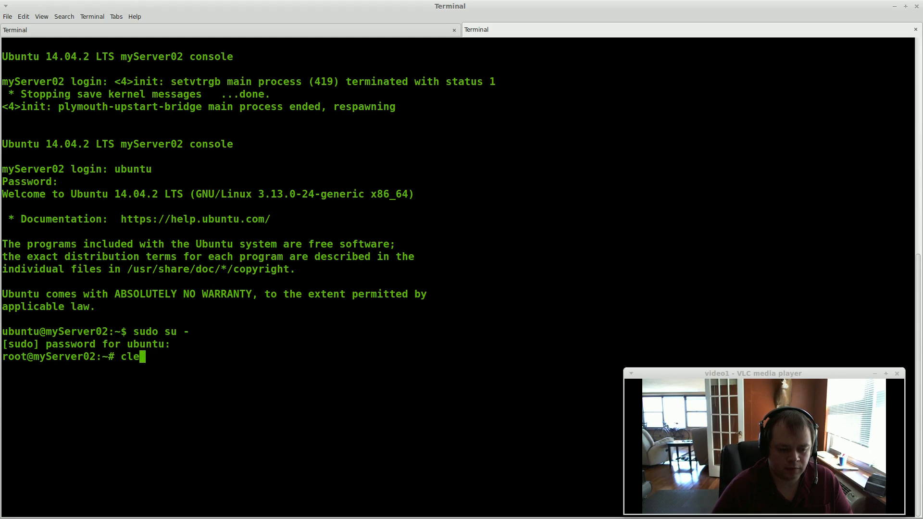
key(Return)
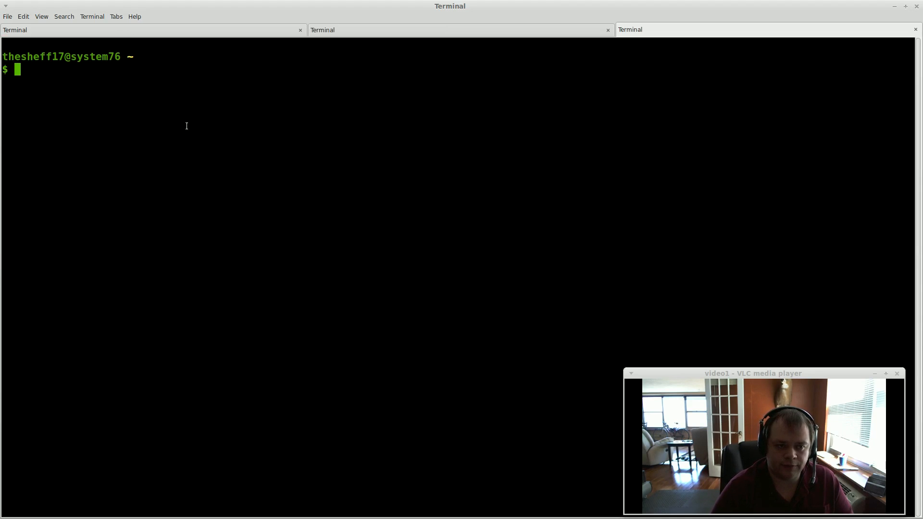
- Become root on the host with sudo and the password
text(sudo sa)
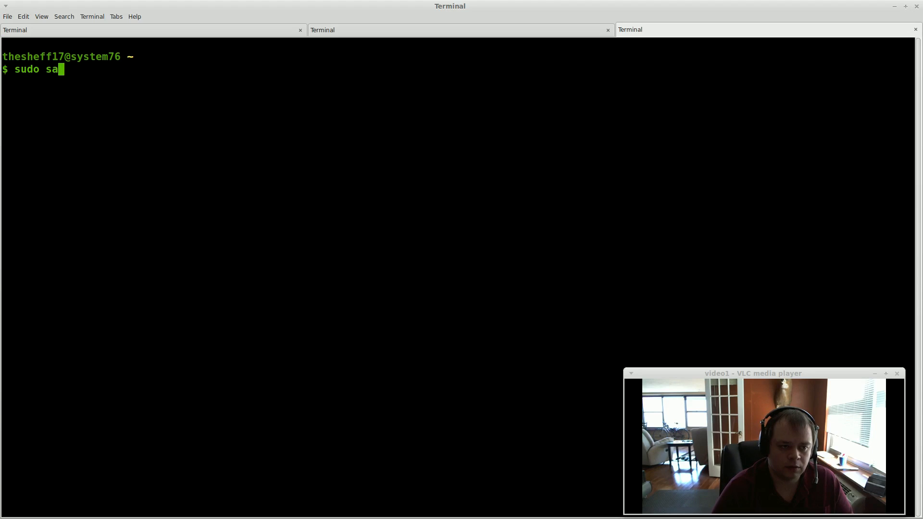
key(Return)
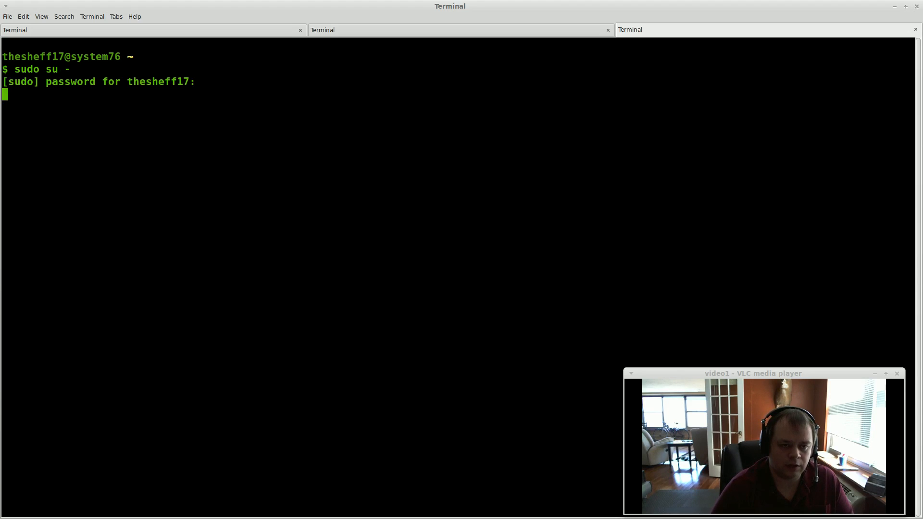
key(Return)
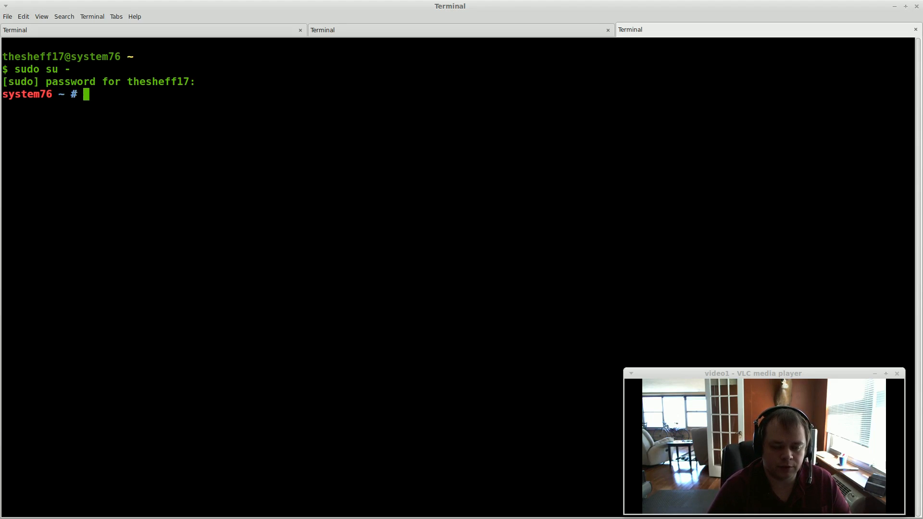
- Change into /var/lib/lxc and select a container name in the listing
text(cd /var/)
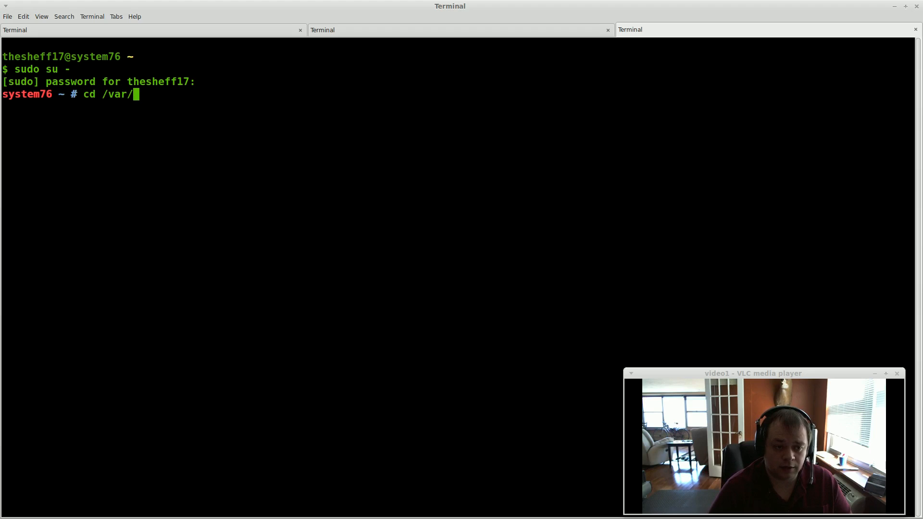
text(lib)
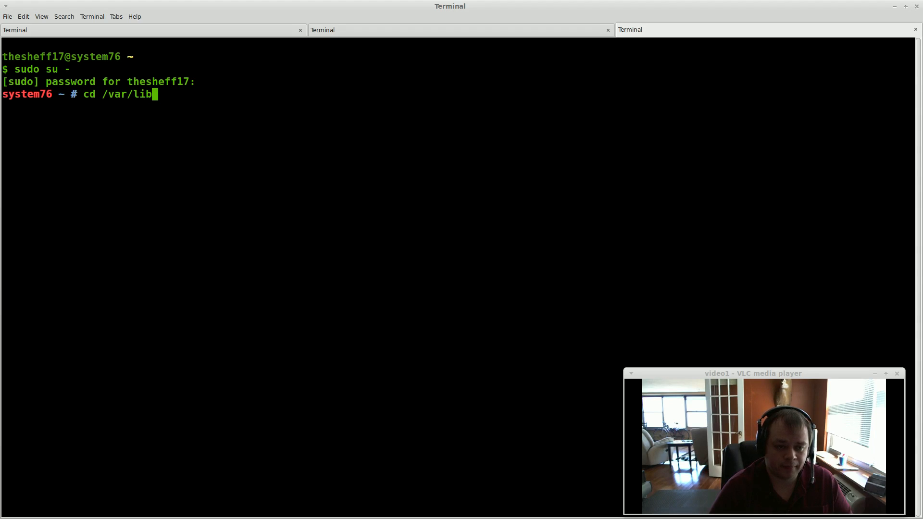
key(Return)
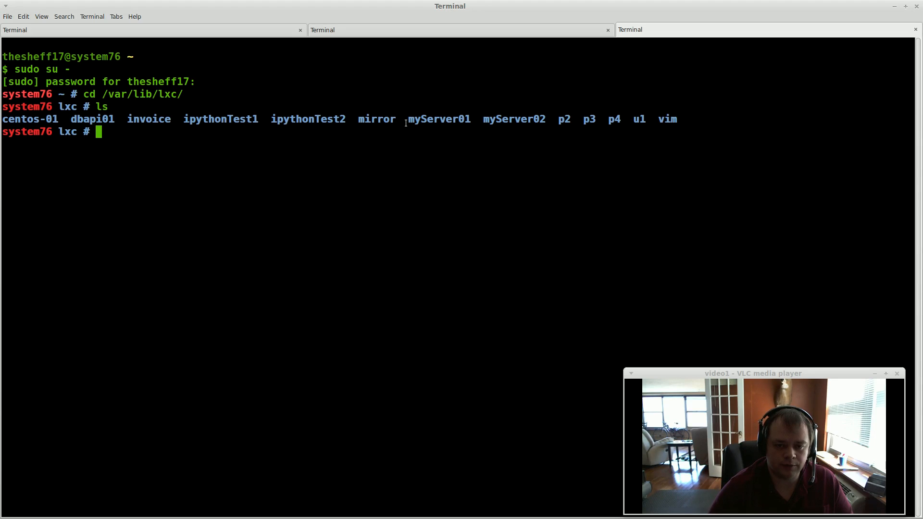
double_click(439, 119)
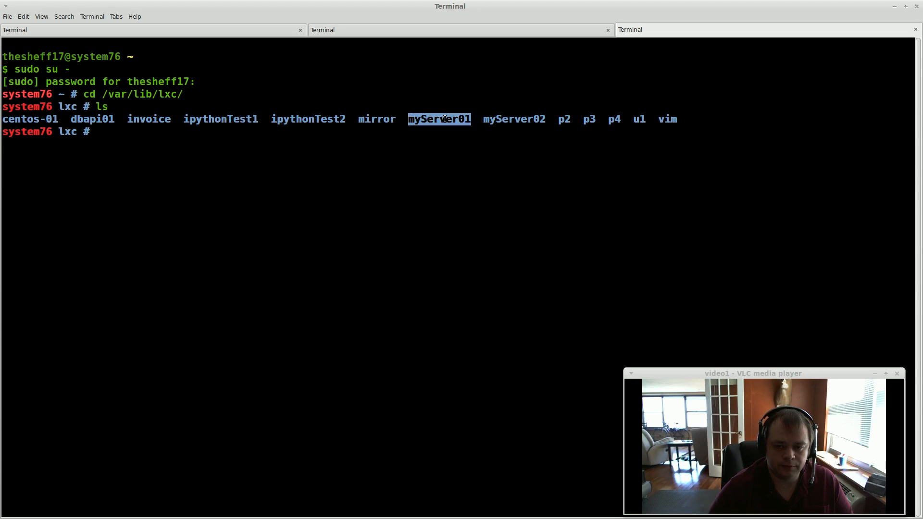
right_click(512, 119)
text(cd rootfs/)
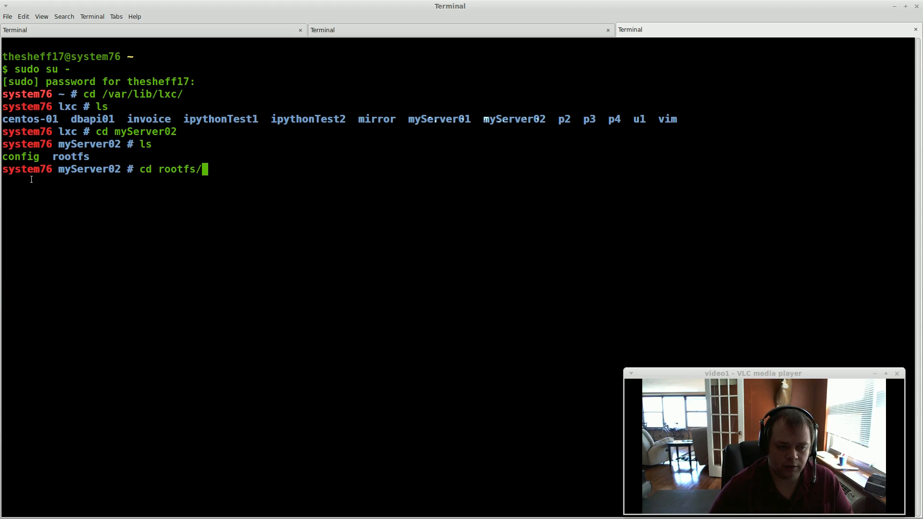
mouse_move(248, 167)
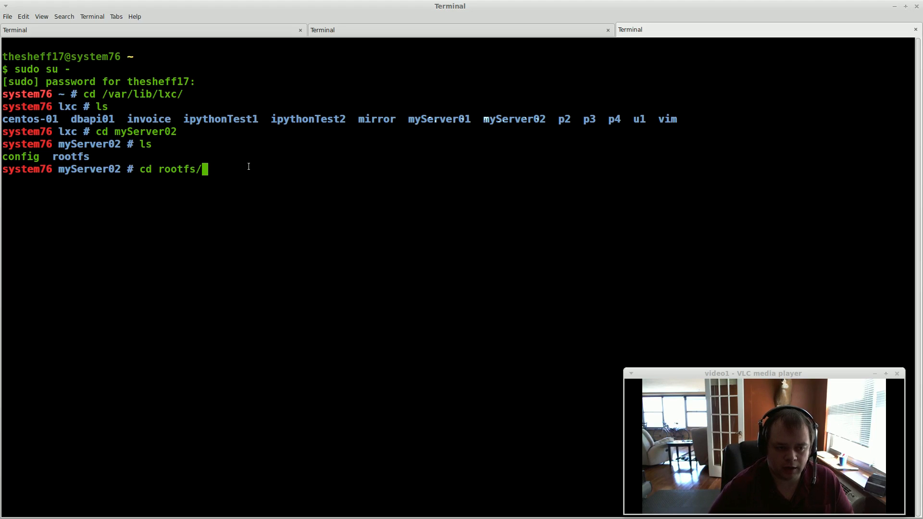
key(Return)
text(cd root/)
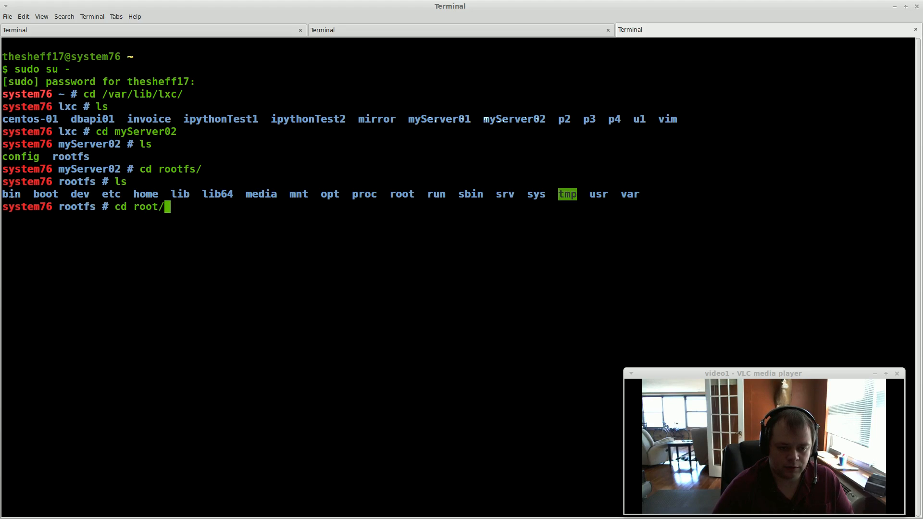
key(Return)
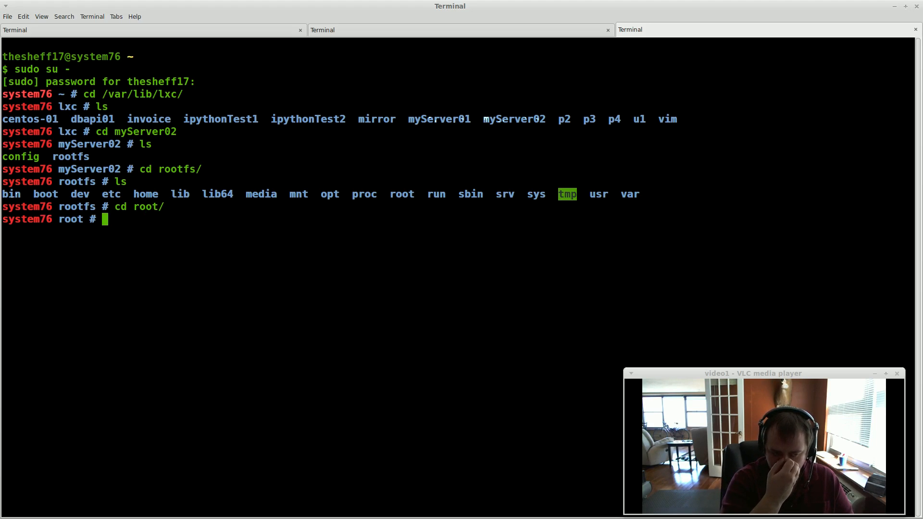
text(vi)
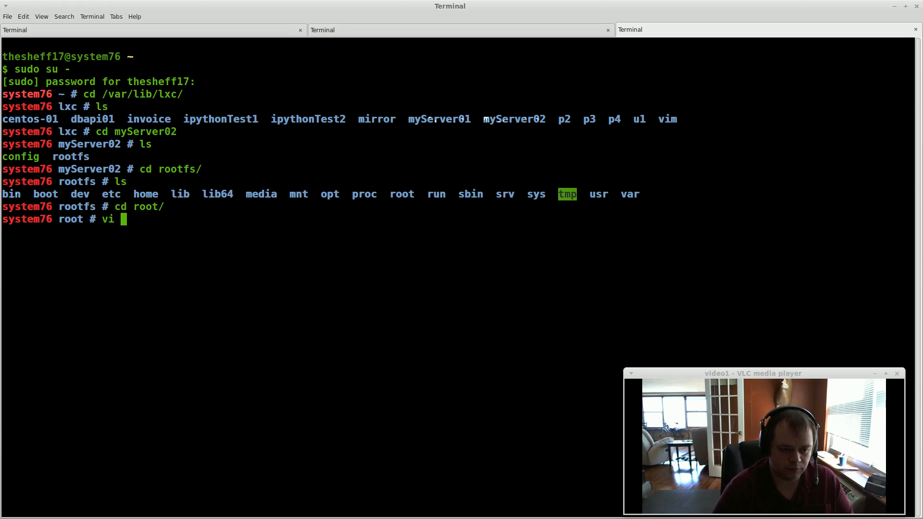
text(pw)
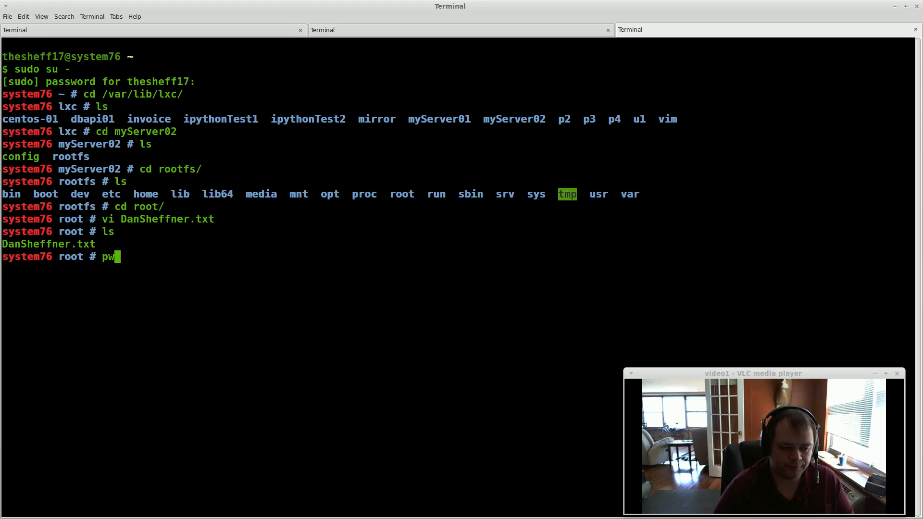
key(Return)
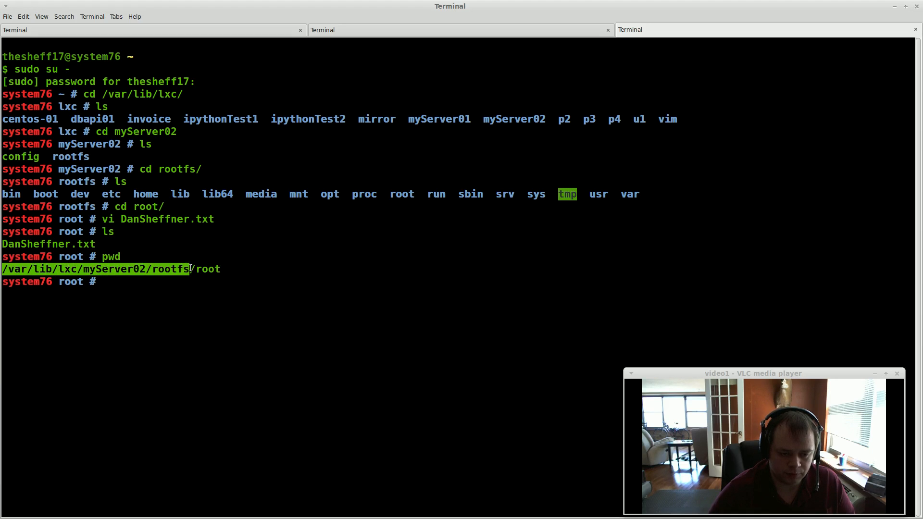
- Start typing cd /root/ and then abandon it
text(cd)
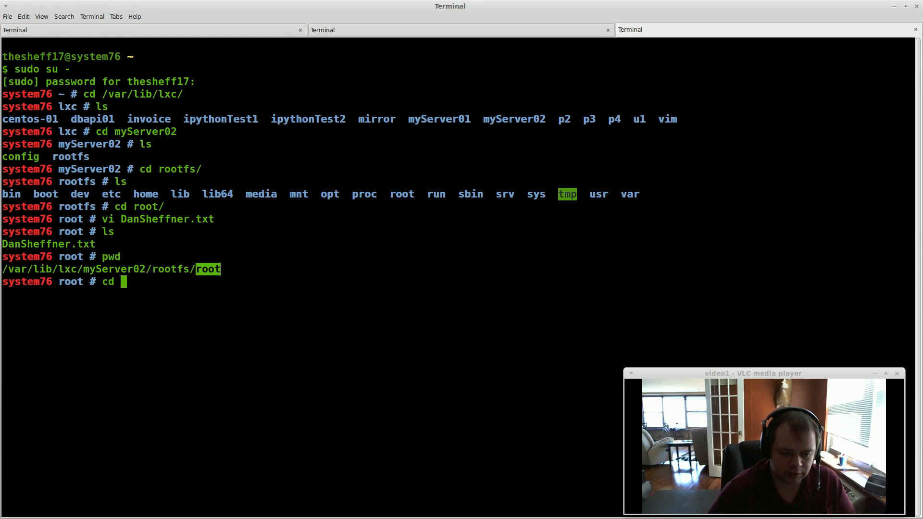
text(/root/)
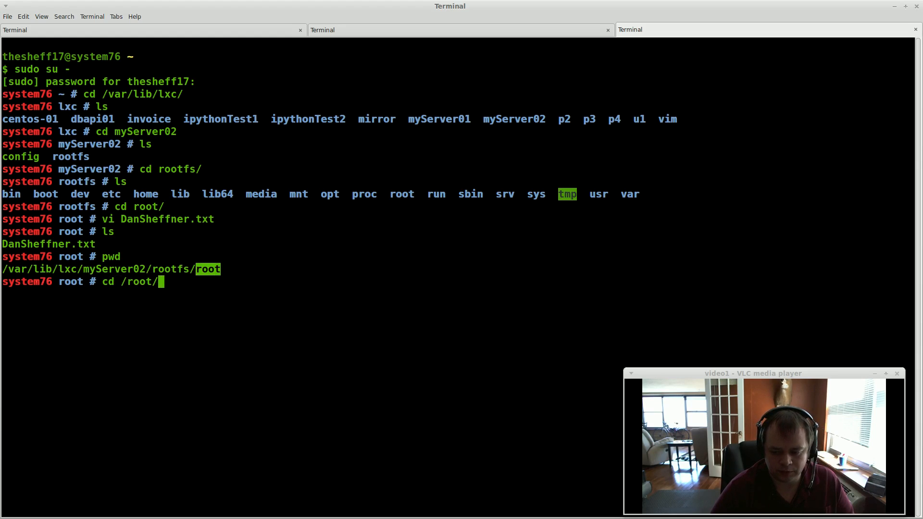
key(BackSpace)
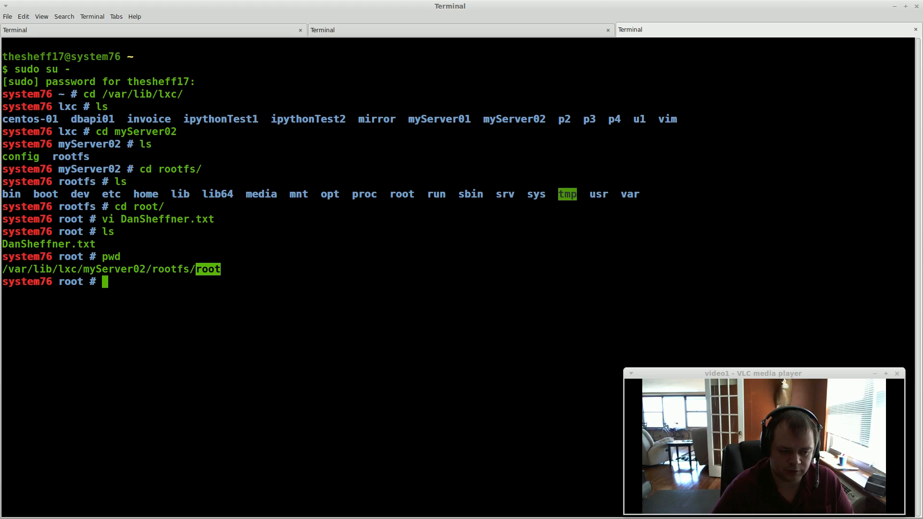
click(323, 29)
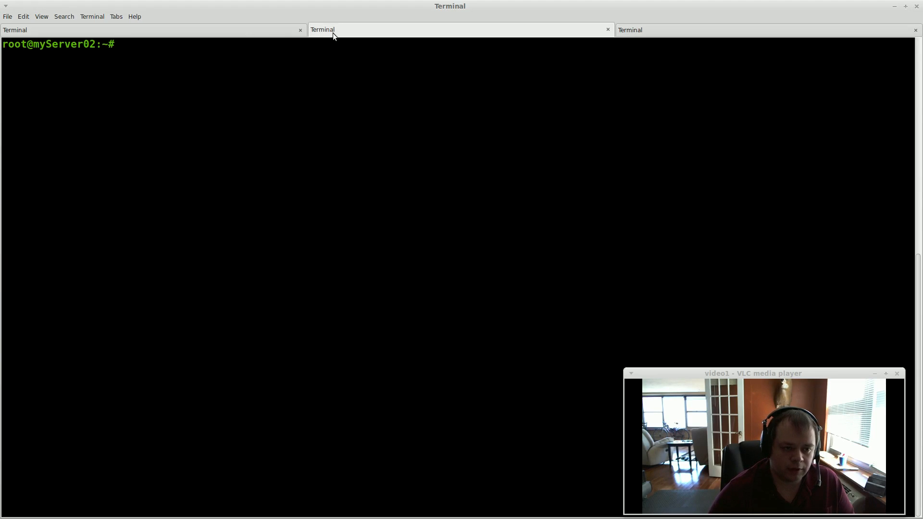
text(cd /root/)
text(ls)
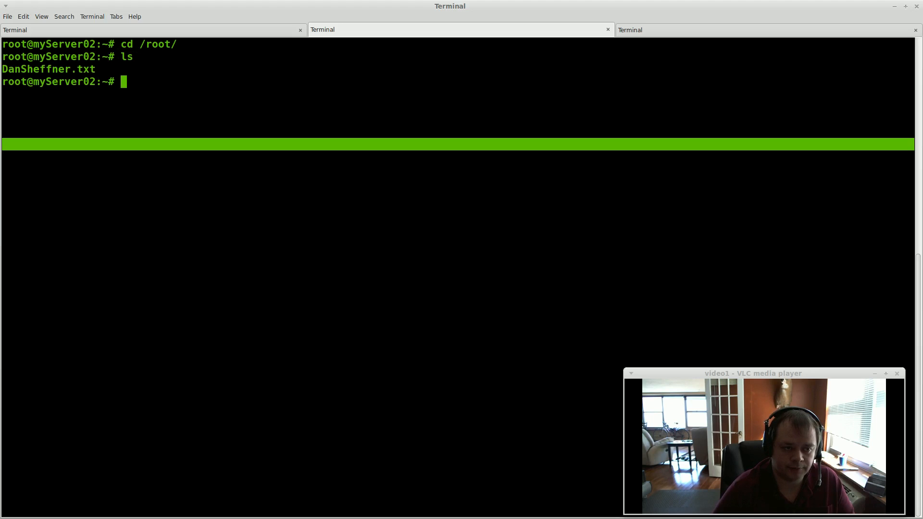
text(vi D)
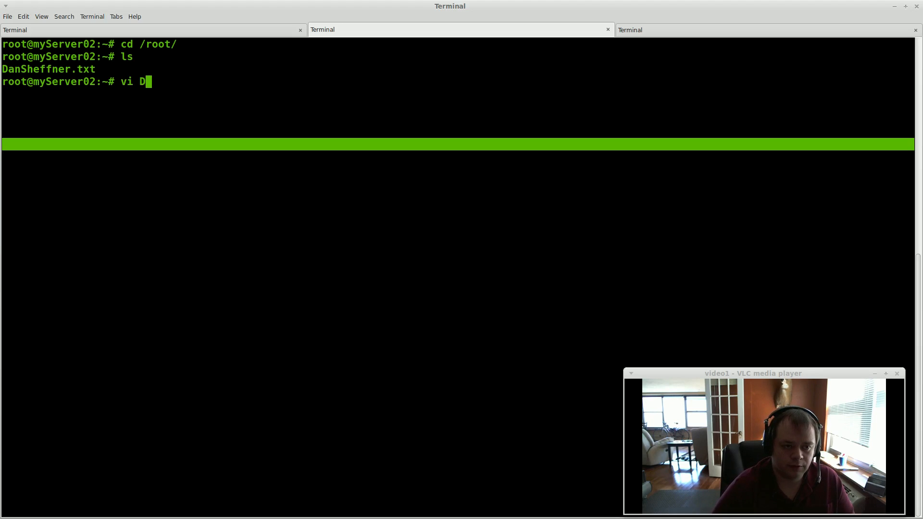
key(Return)
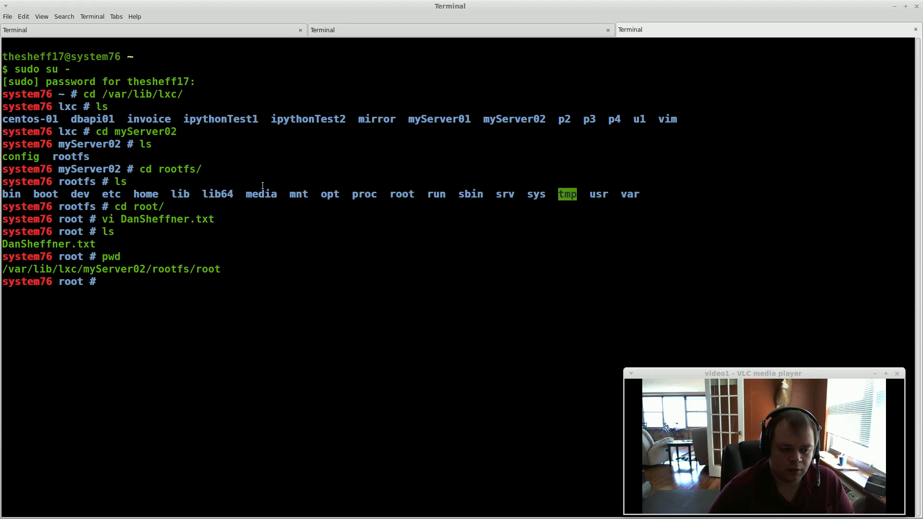
- In a host tab, run sudo lxc-info -n myServer01 to confirm it is STOPPED
click(91, 16)
text(lxc-)
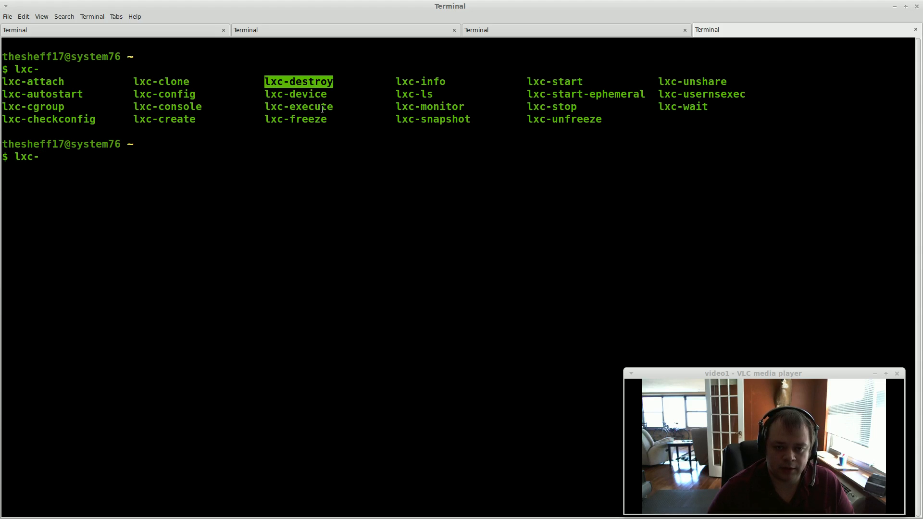
mouse_move(451, 93)
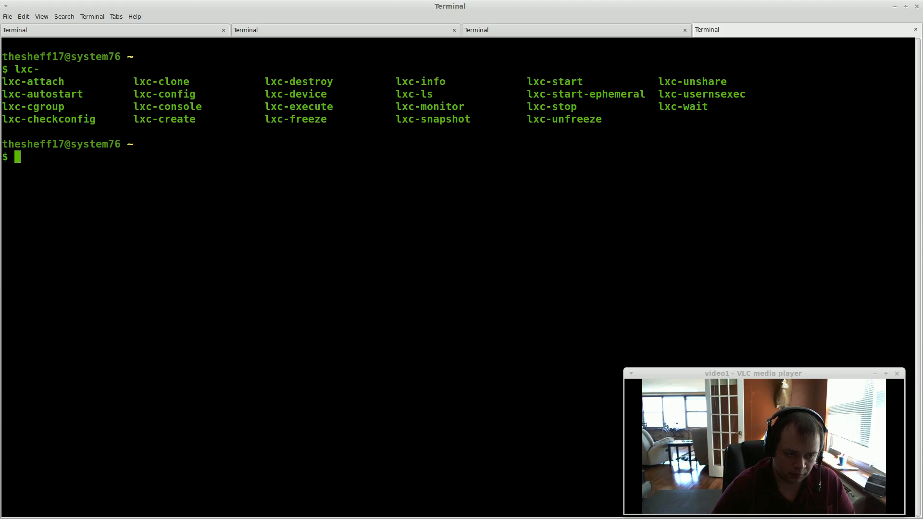
text(sudo)
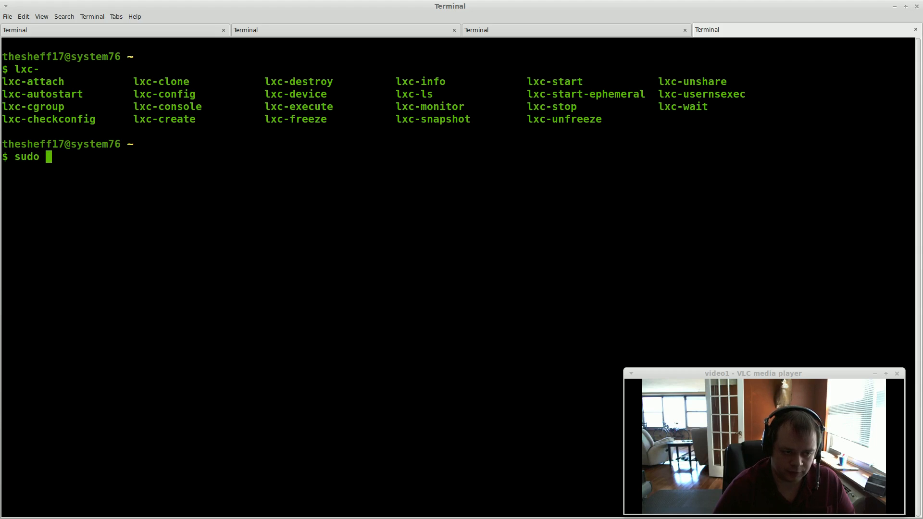
text(lxc-info -)
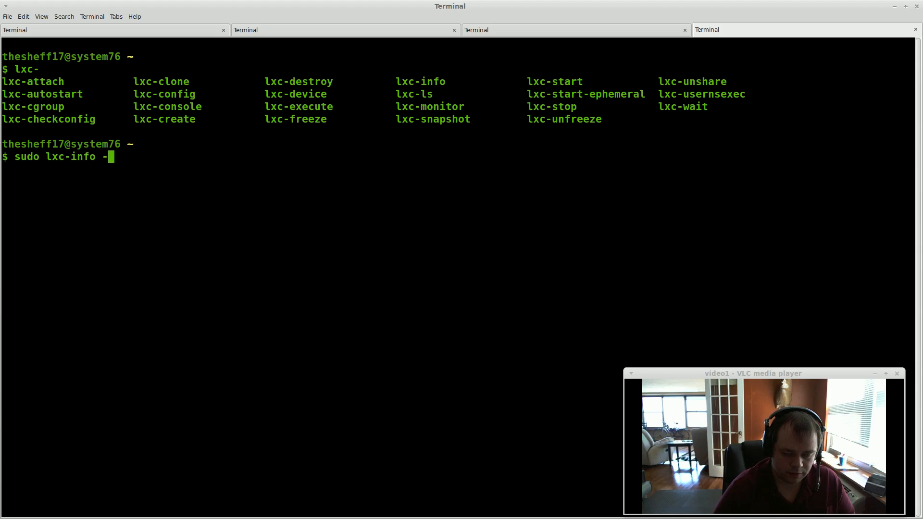
text(n myServer01)
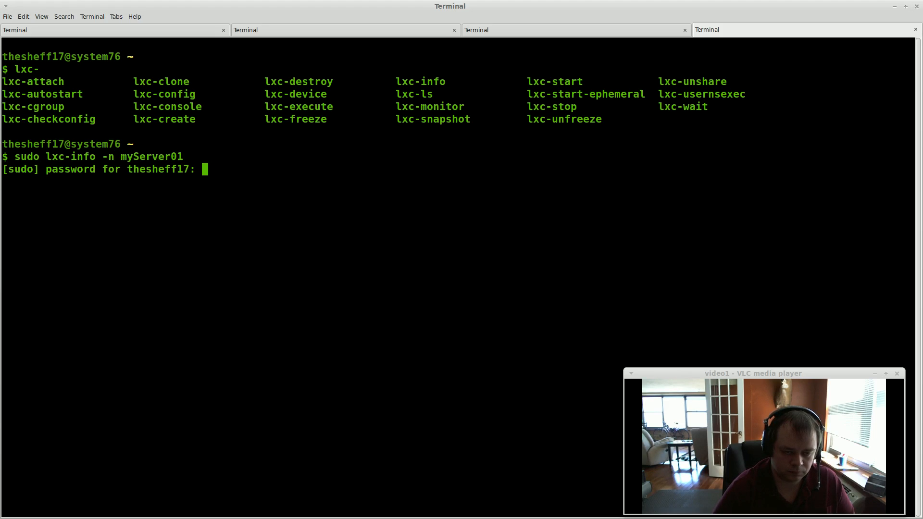
key(Return)
text(lxc-stop)
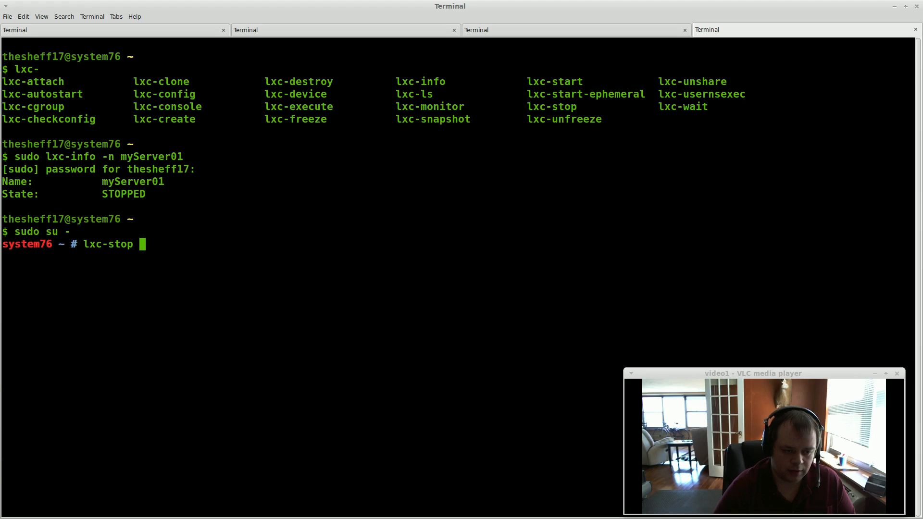
- As root on the host, stop myServer02 and run lxc-destroy -n myServer02
text(-n myServer02)
text(lx-c)
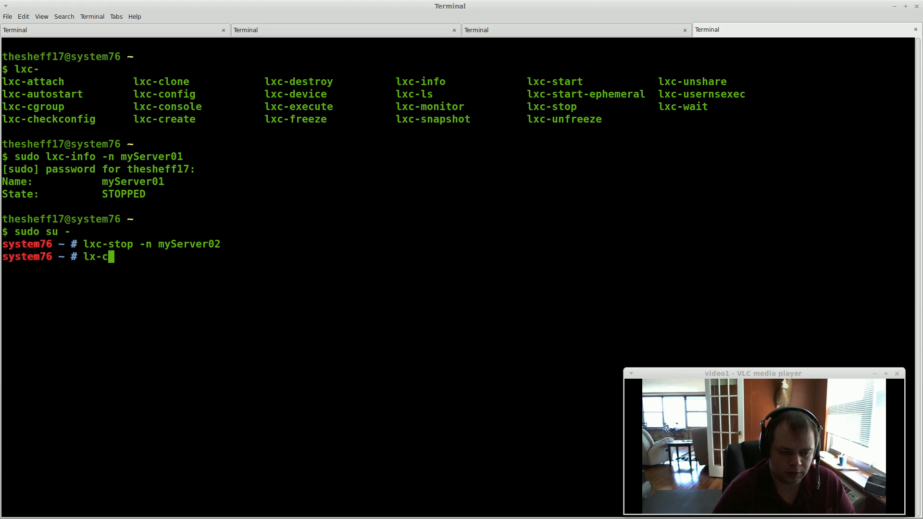
text(destroy)
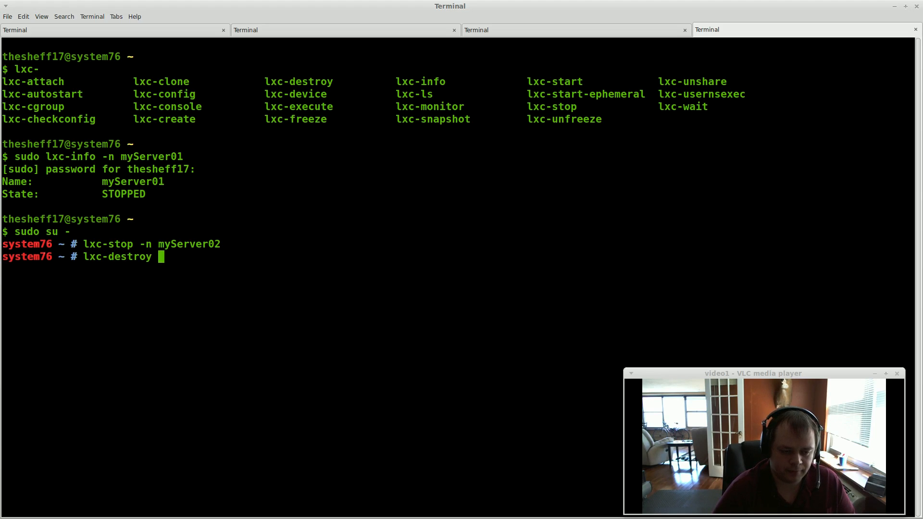
text(-n myServer02)
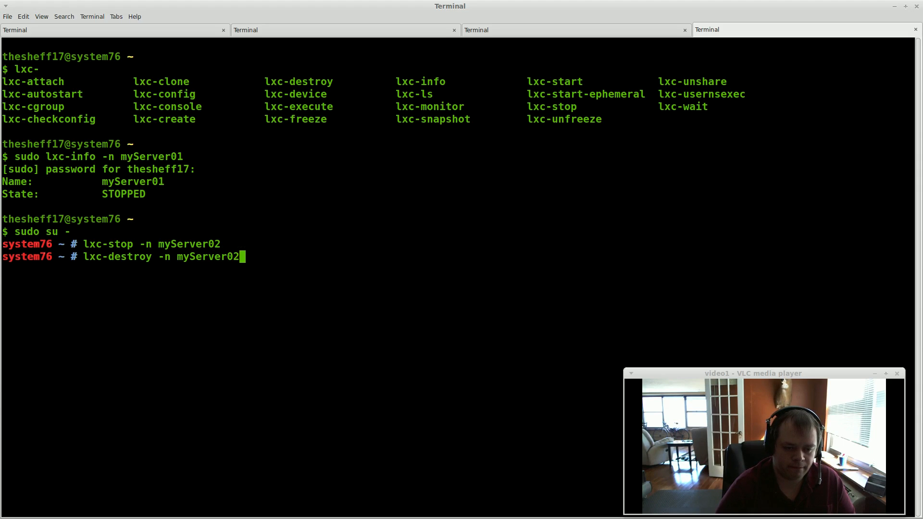
key(Return)
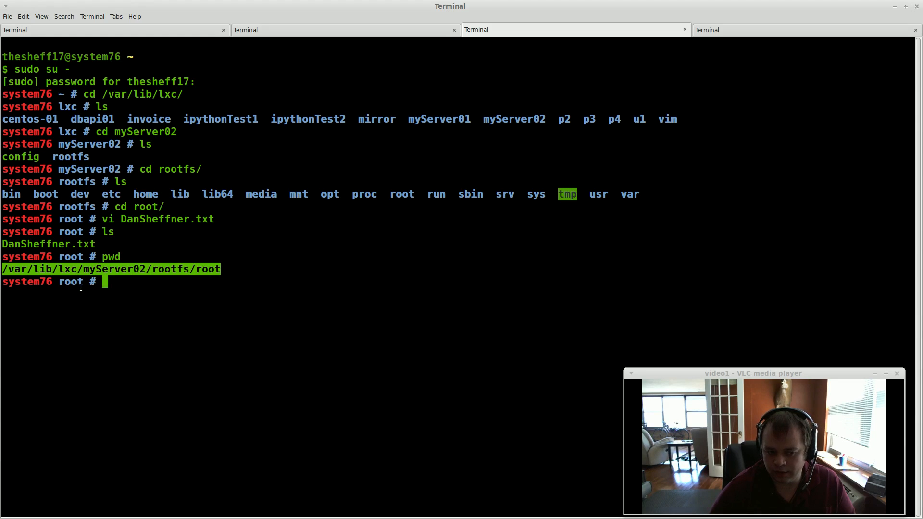
- List the old rootfs folder, then list /var/lib/lxc to confirm myServer02 is gone
double_click(71, 281)
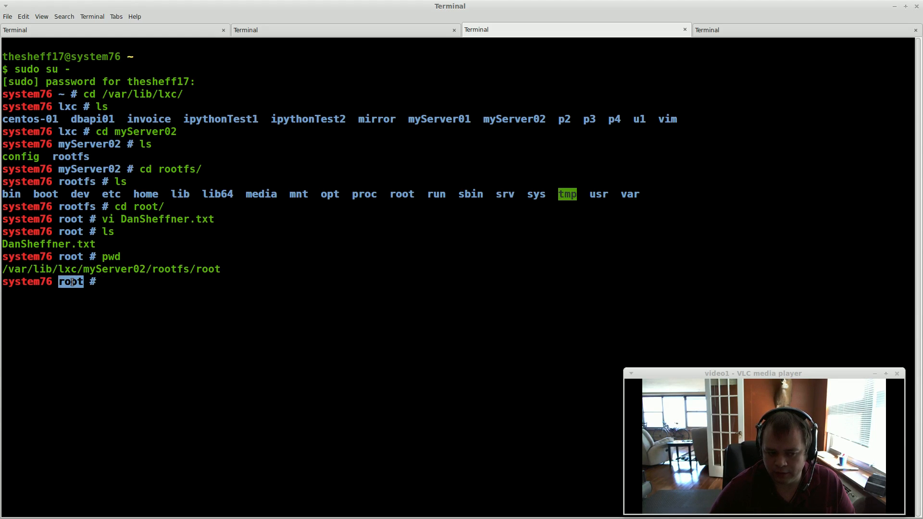
mouse_move(127, 282)
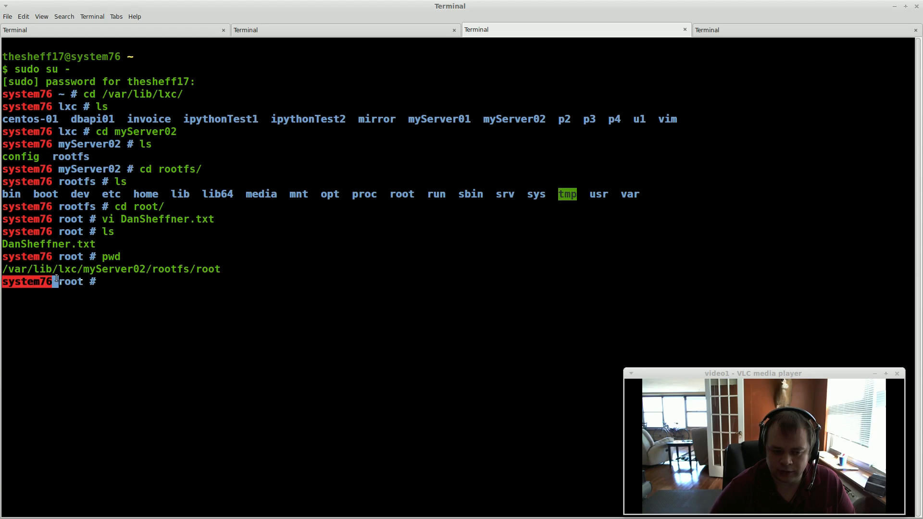
text(ls)
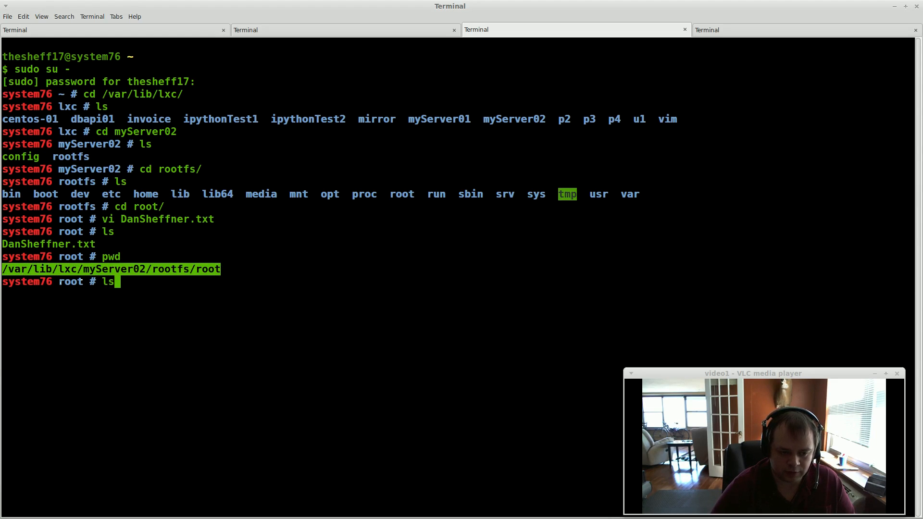
key(Return)
text(cd .)
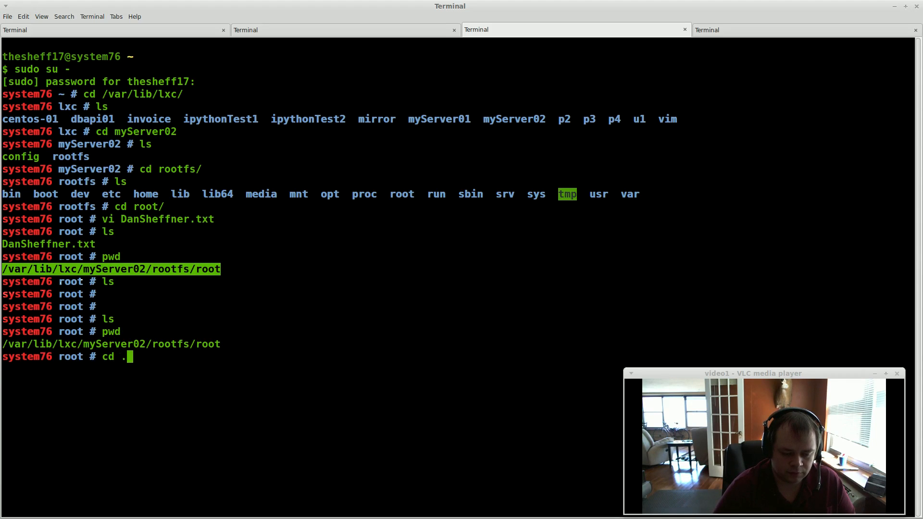
key(Return)
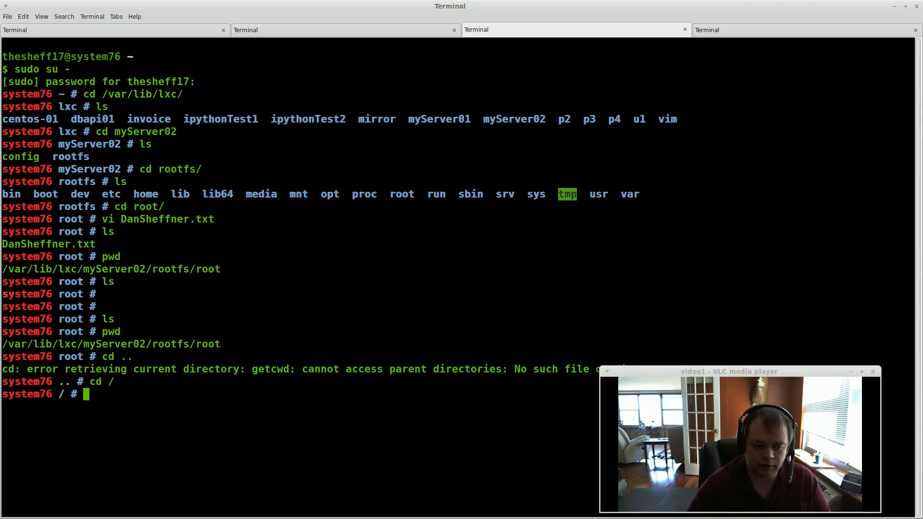
text(cd /var/lib/lxc)
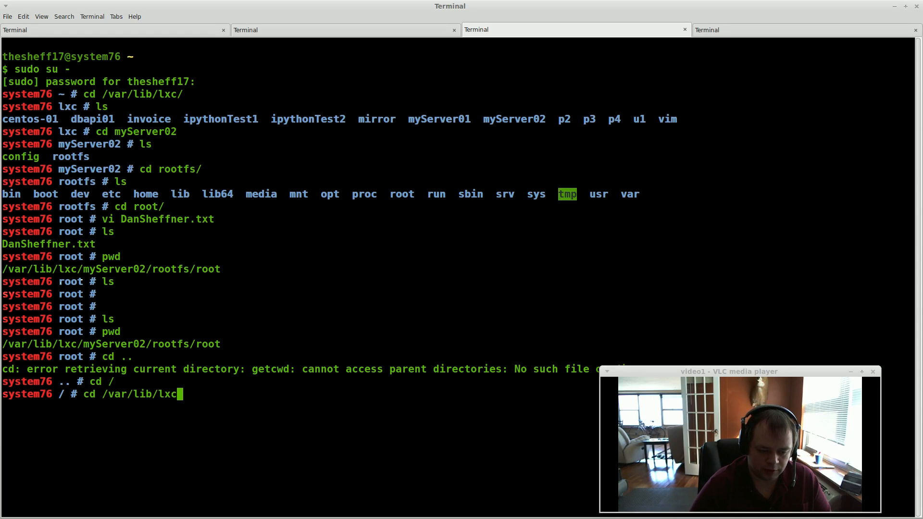
key(Return)
text(ls)
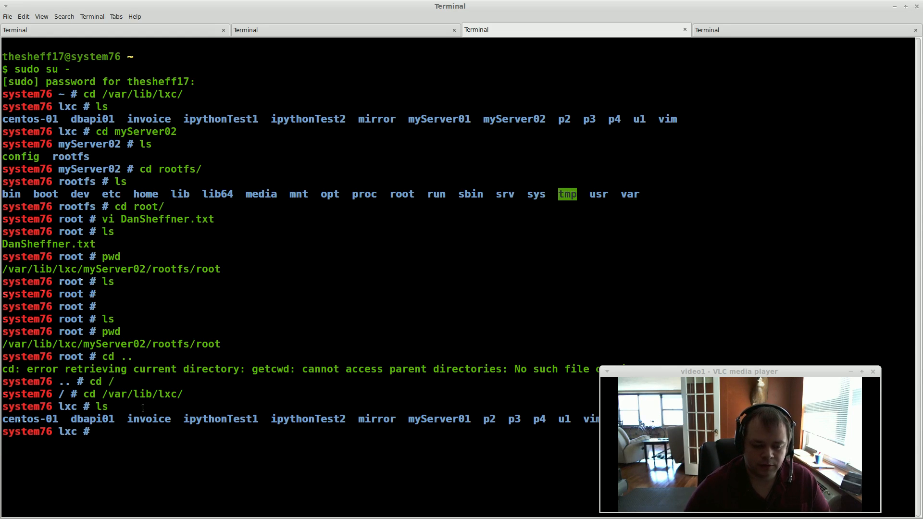
- Check disk usage of myServer01's container directory, about 389 MB total
double_click(438, 418)
text(cd myServer01/)
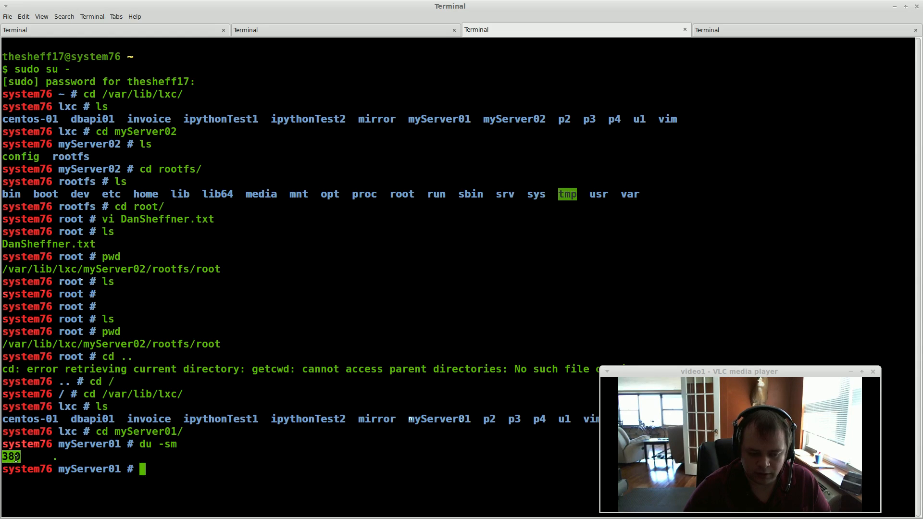
mouse_move(140, 469)
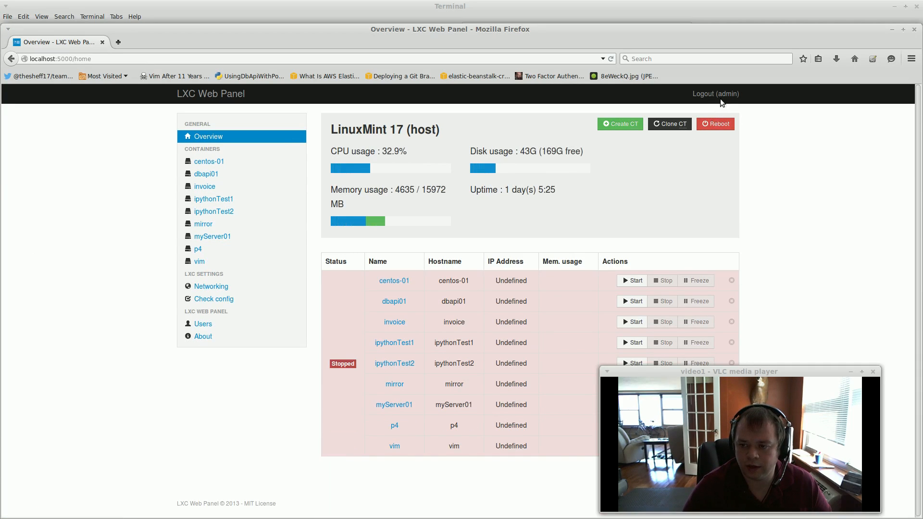
click(715, 94)
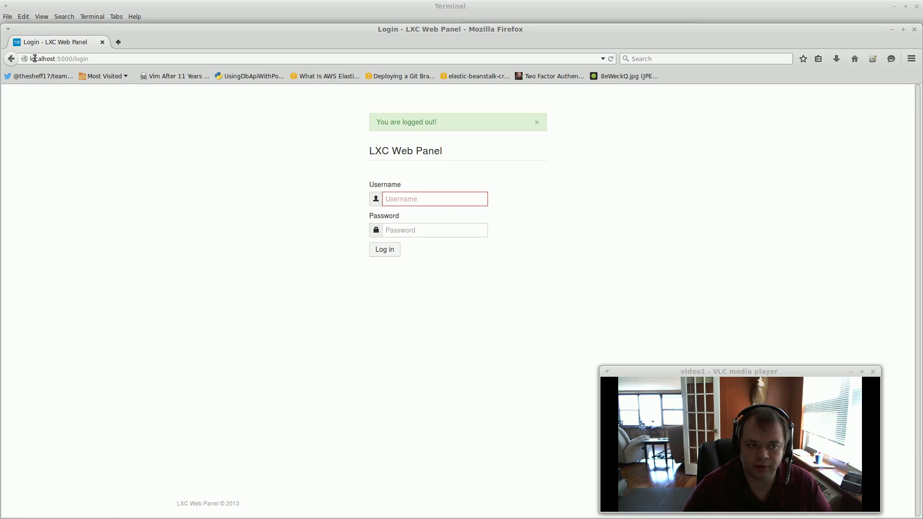
click(536, 121)
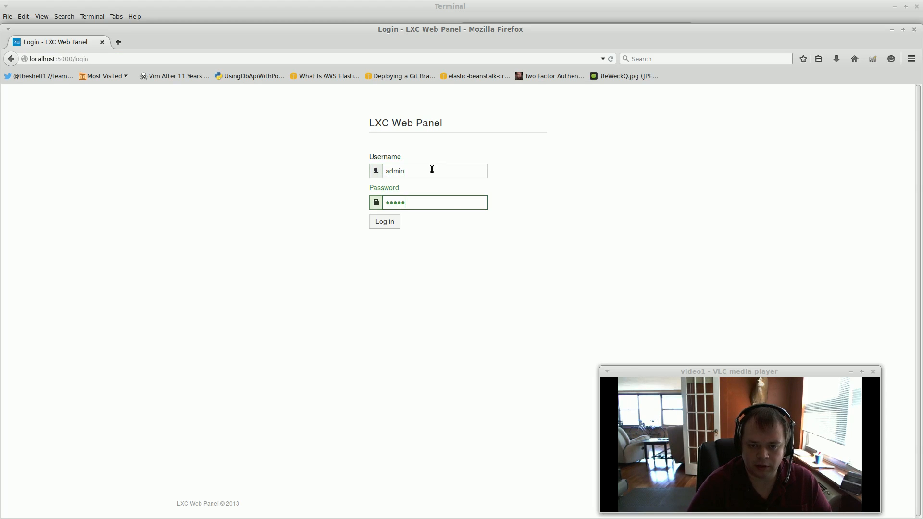
click(384, 221)
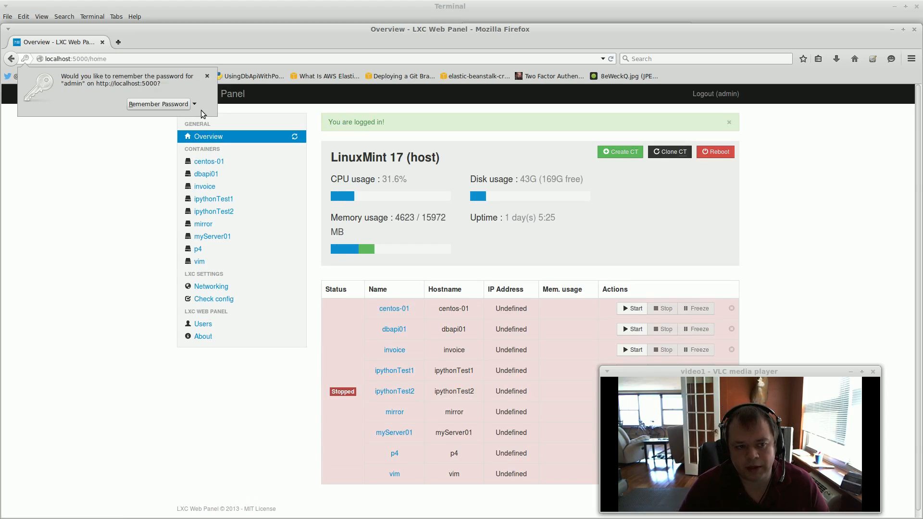
click(207, 76)
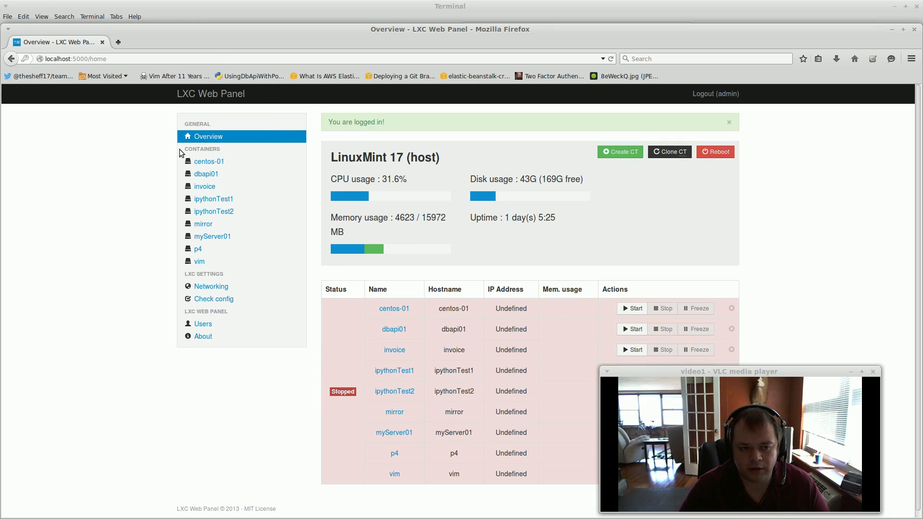
mouse_move(223, 120)
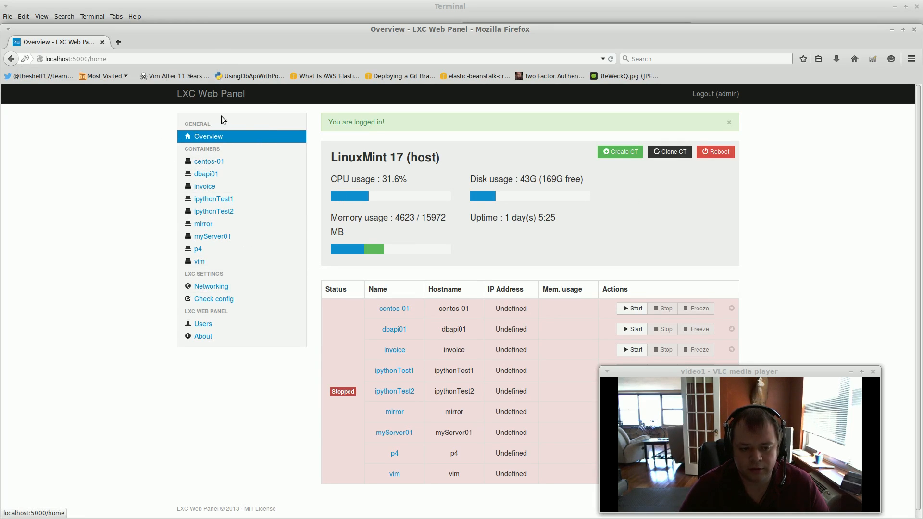
click(729, 122)
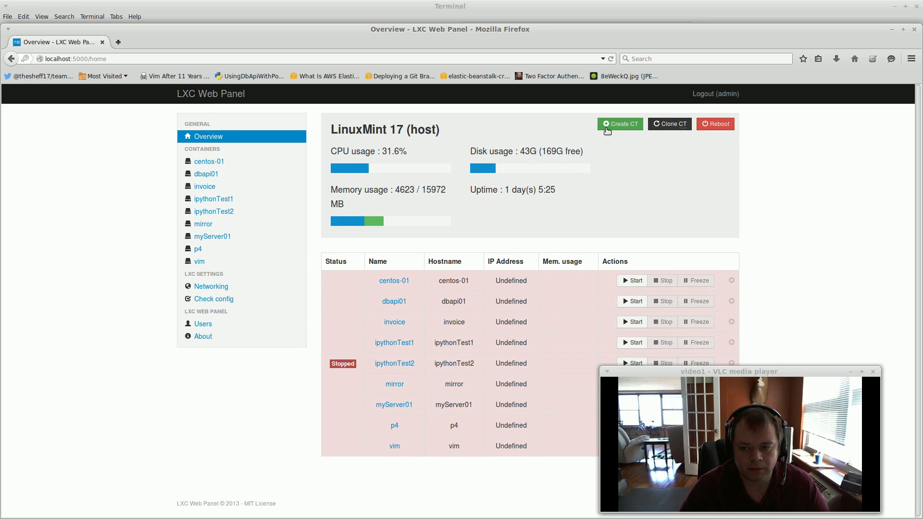
mouse_move(459, 280)
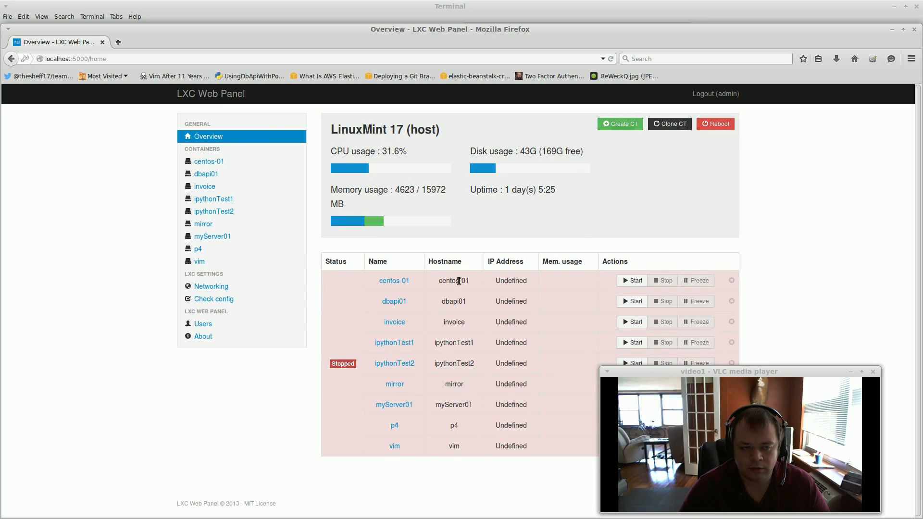
mouse_move(464, 310)
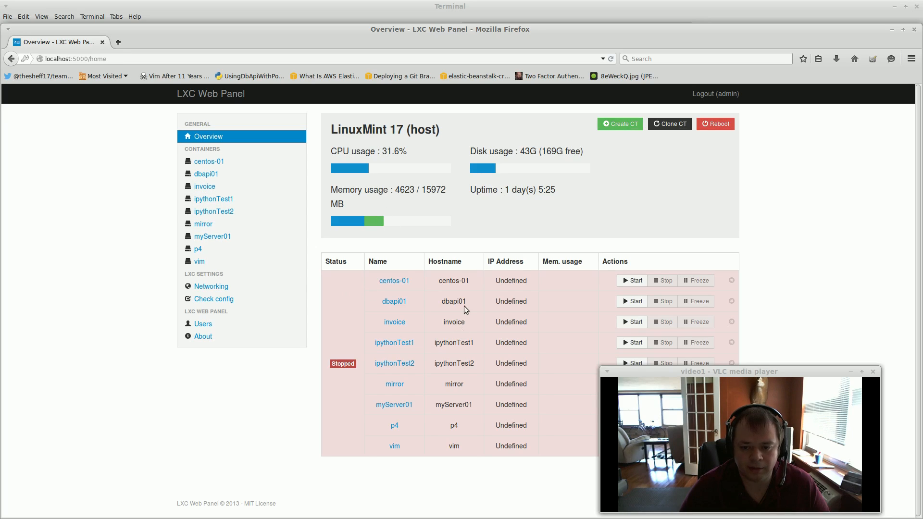
mouse_move(658, 132)
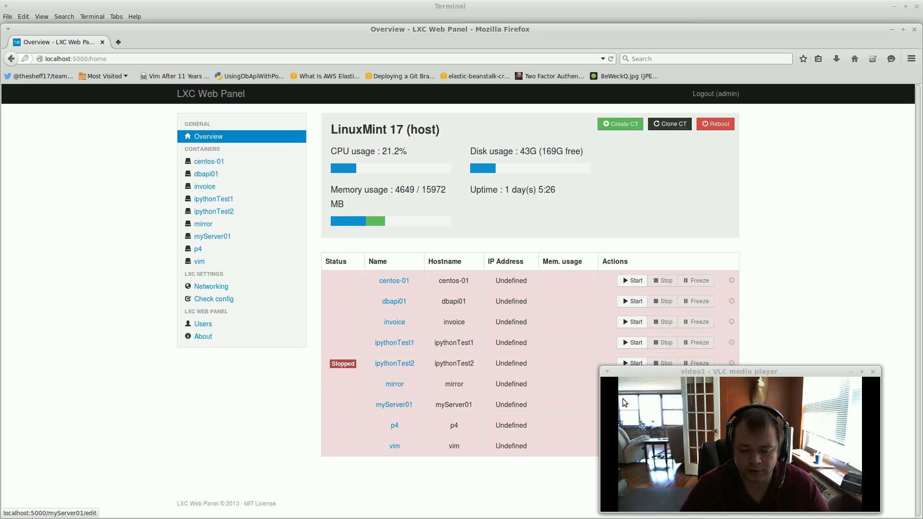
- Use the Clone CT form with source myServer01 and clone name myServer02
click(669, 124)
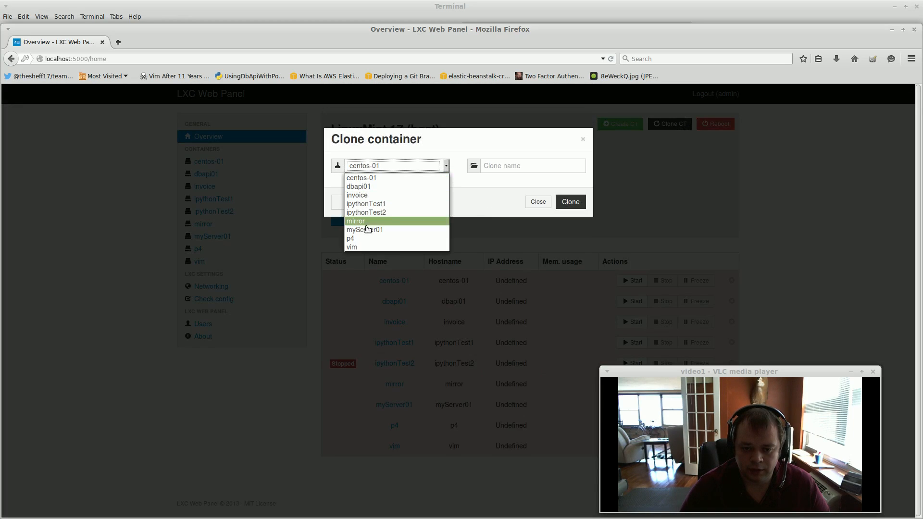
click(365, 230)
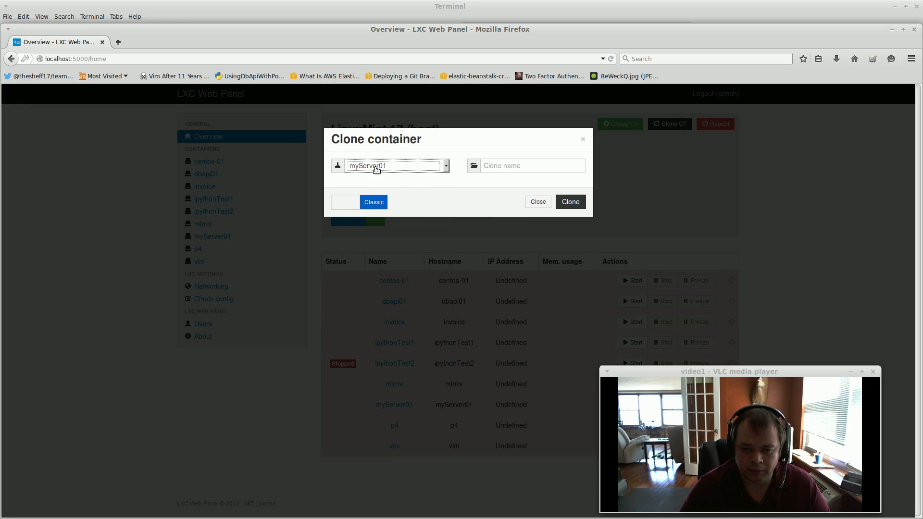
text(myServer02)
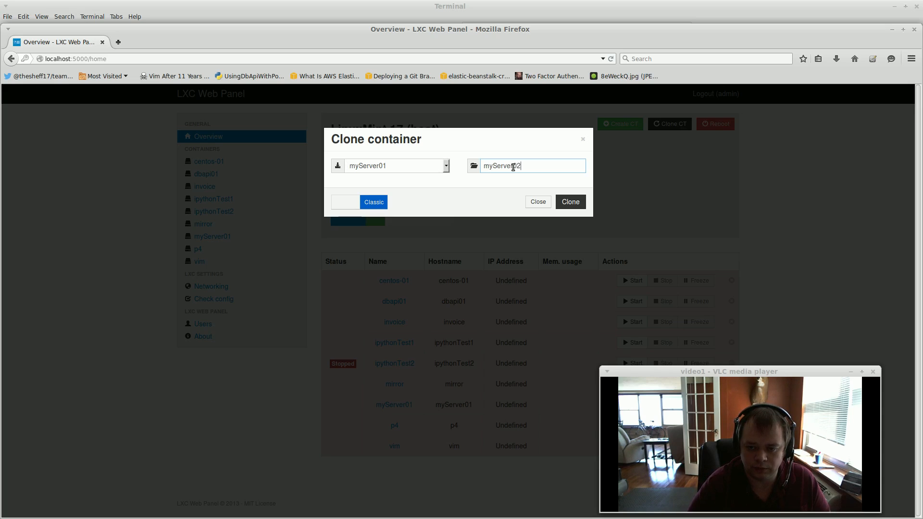
click(568, 201)
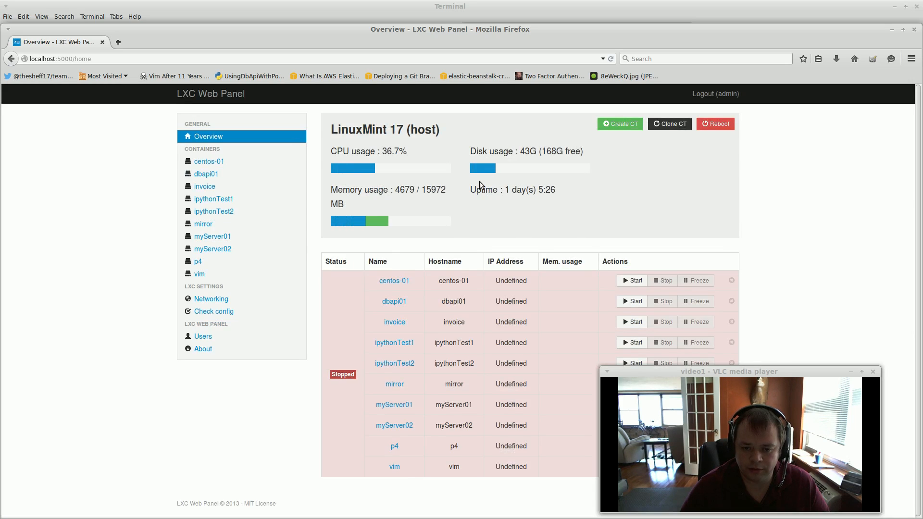
mouse_move(395, 425)
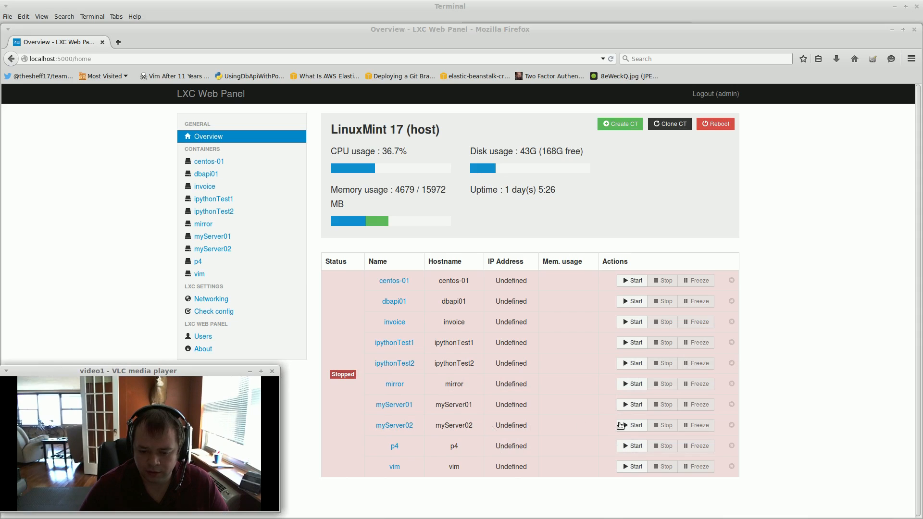
- Start myServer02 from its LXC Web Panel row and return to the terminal
click(631, 425)
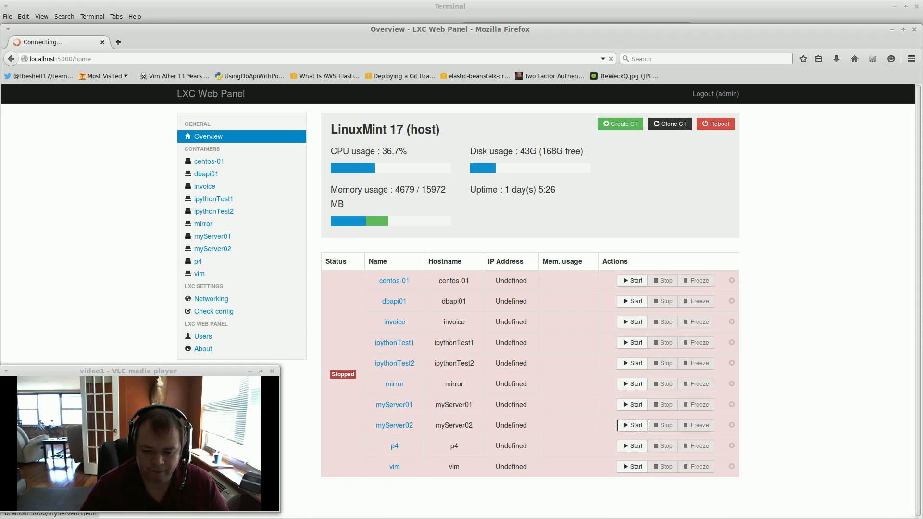
click(631, 424)
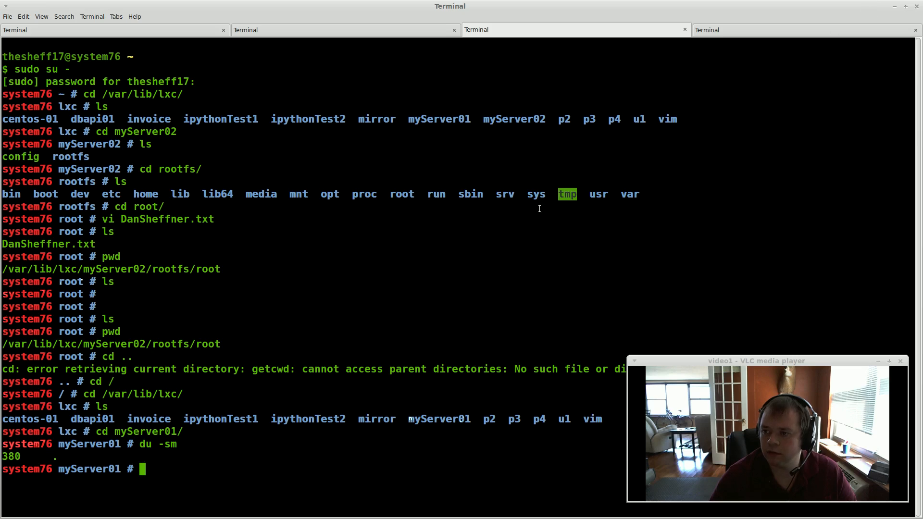
- In a fresh root tab, run lxc-attach -n myServer02
click(831, 30)
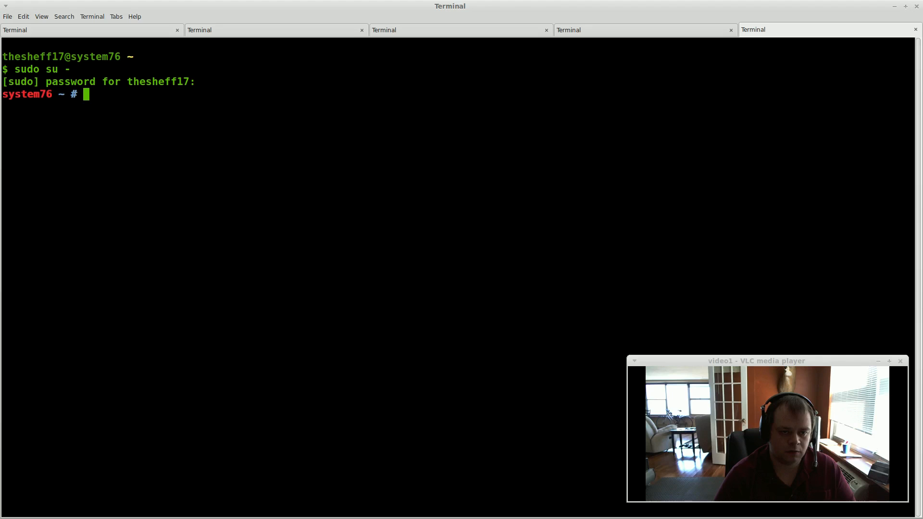
text(lxc-)
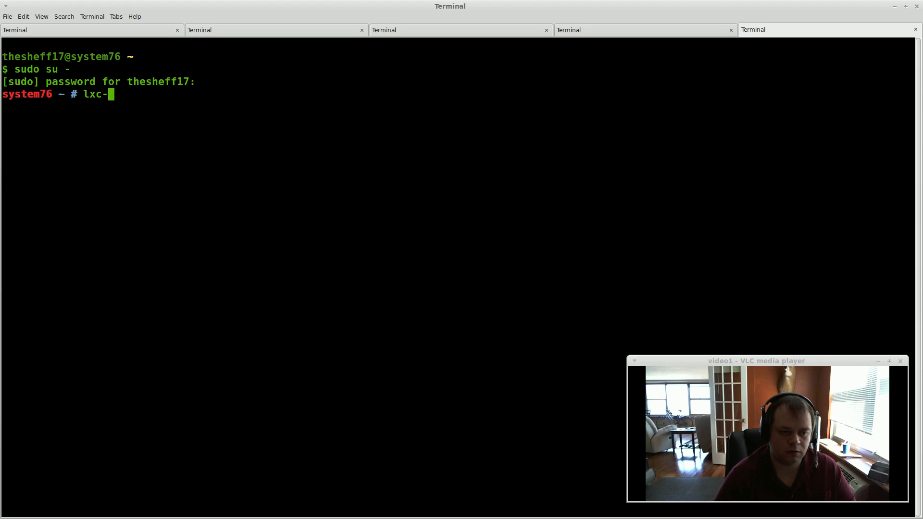
text(attach -n m)
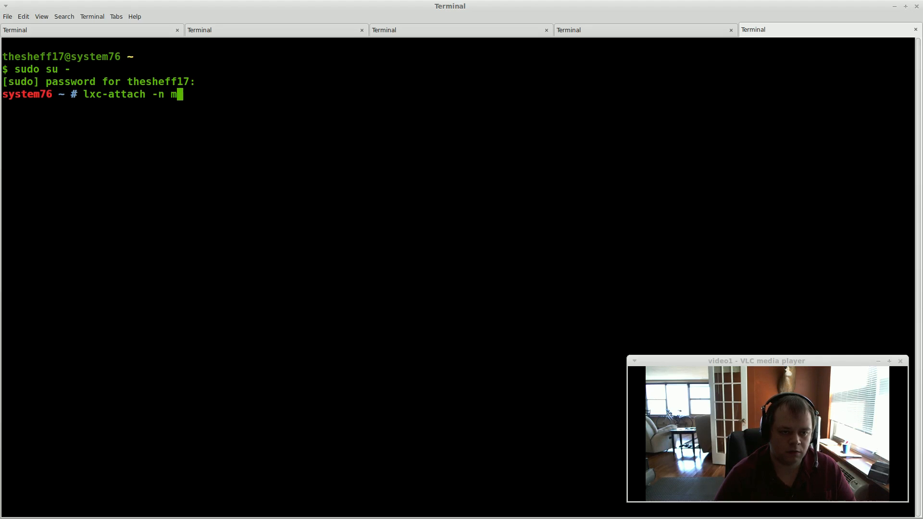
key(Return)
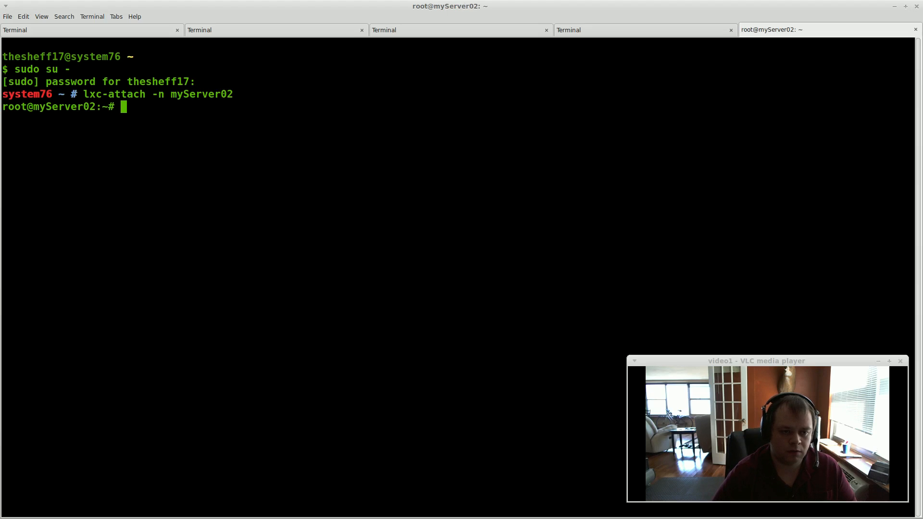
mouse_move(520, 256)
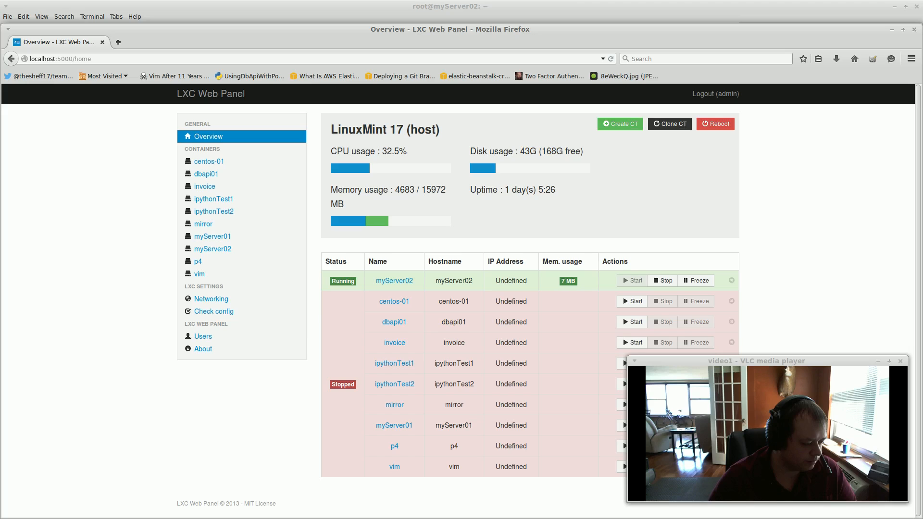
mouse_move(520, 231)
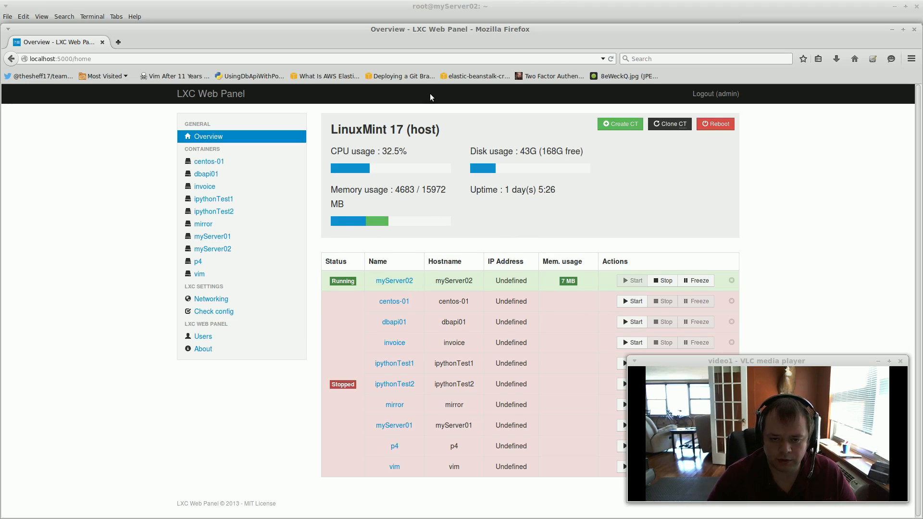
mouse_move(598, 285)
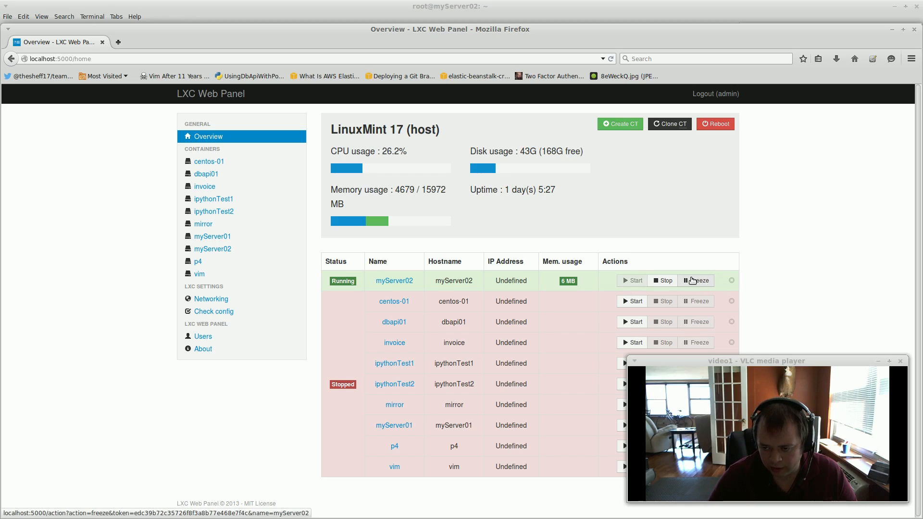
mouse_move(493, 292)
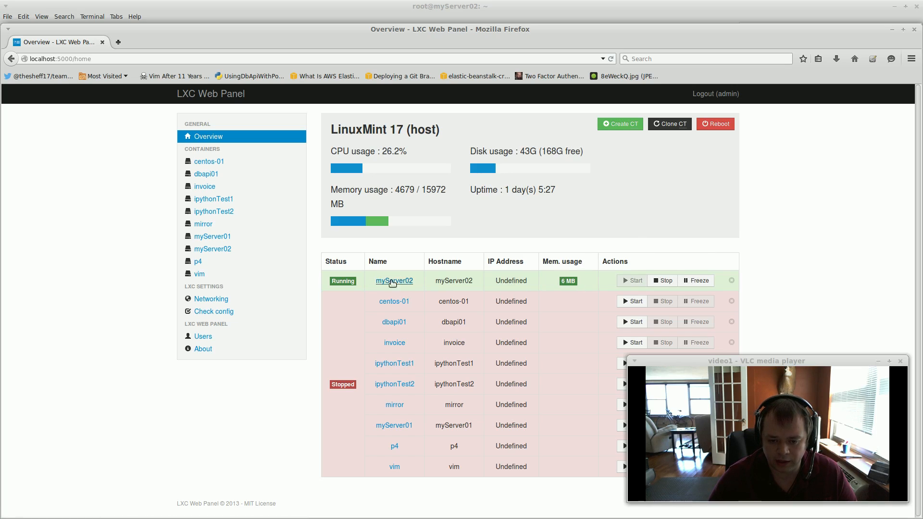
mouse_move(383, 464)
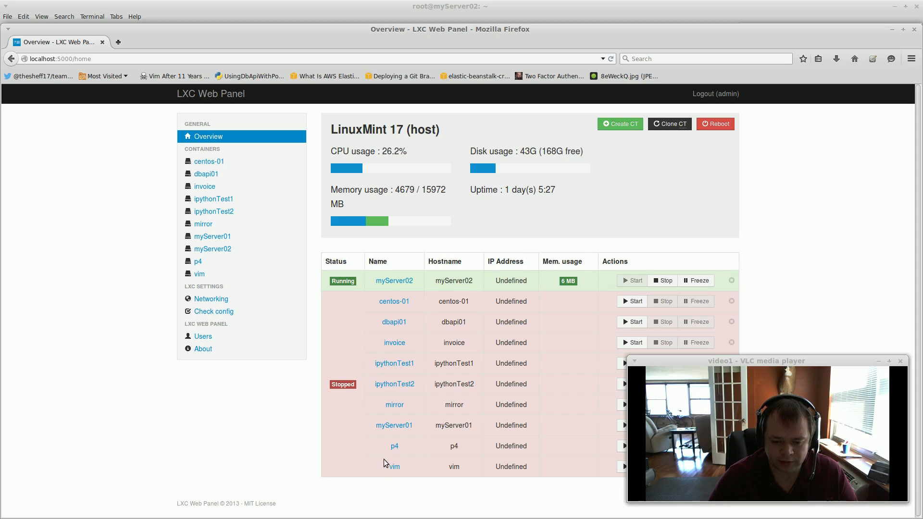
mouse_move(605, 297)
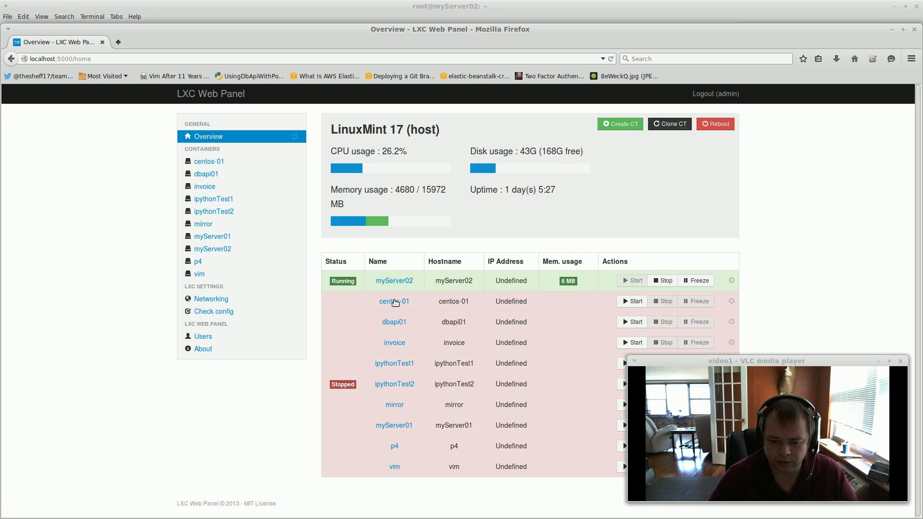
click(394, 281)
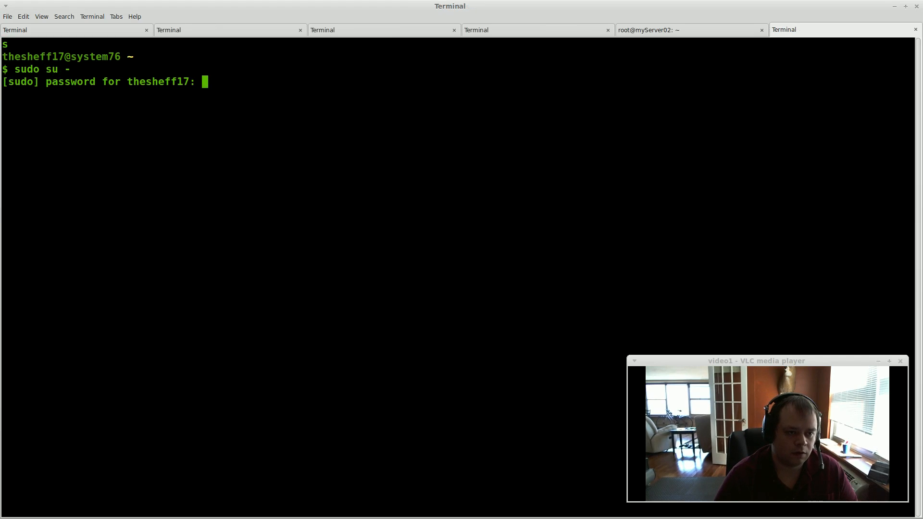
- In the new root shell, type cd /var/lib/lxc/myServer02
text(cd /etc/)
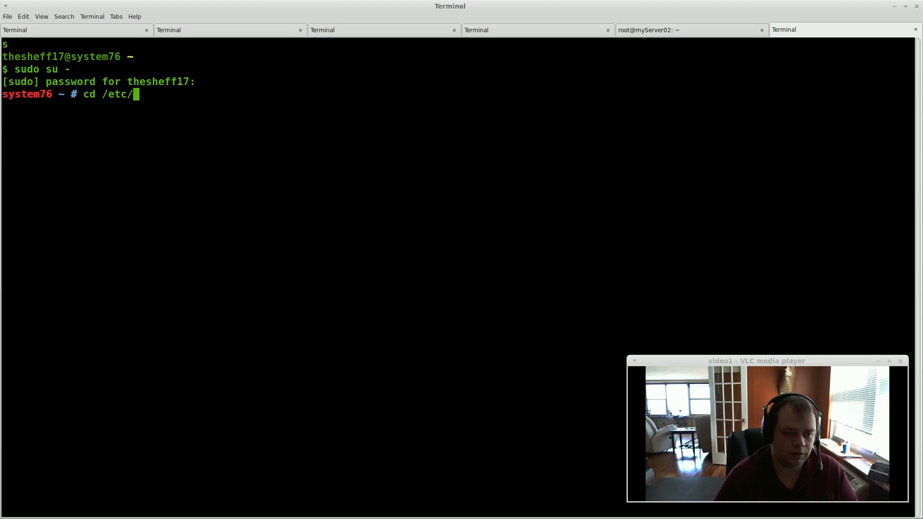
text(/var/lib/lxc/)
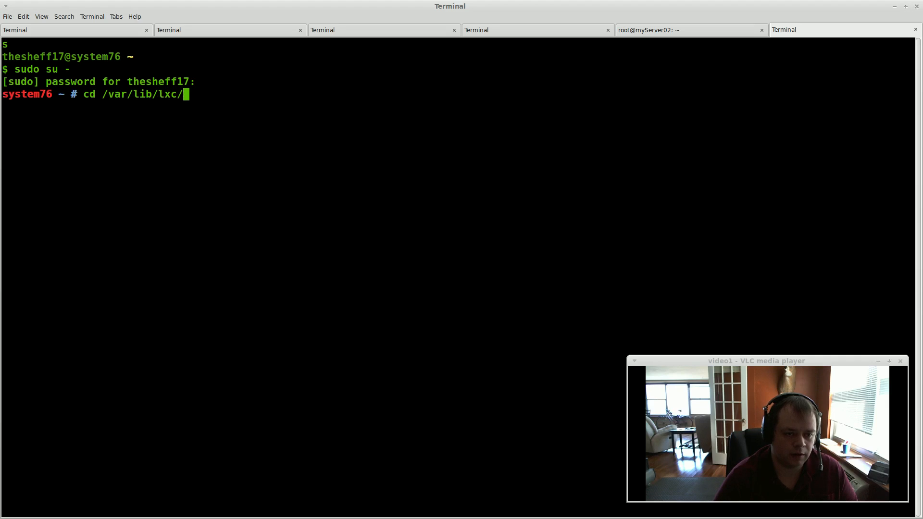
text(myServer02)
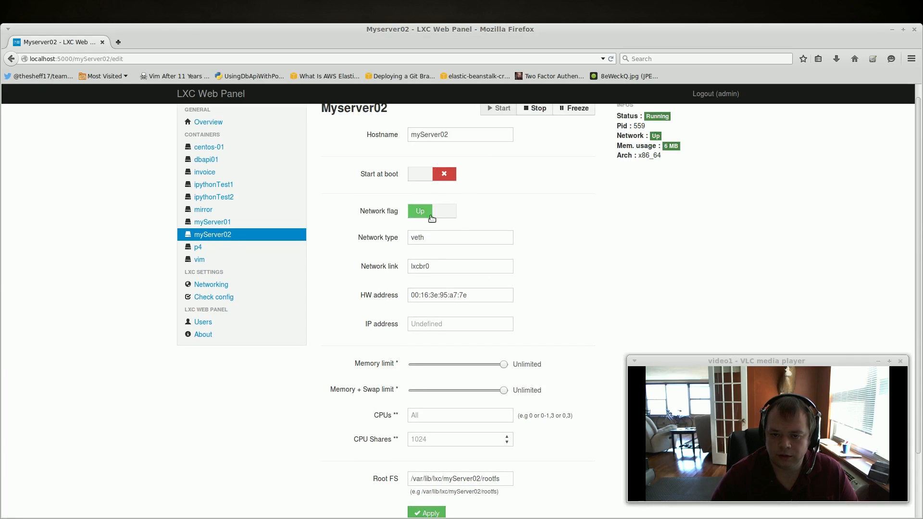
- Review myServer02's settings, try CPUs 0-1 without keeping it, and return to Overview
scroll(up, 3)
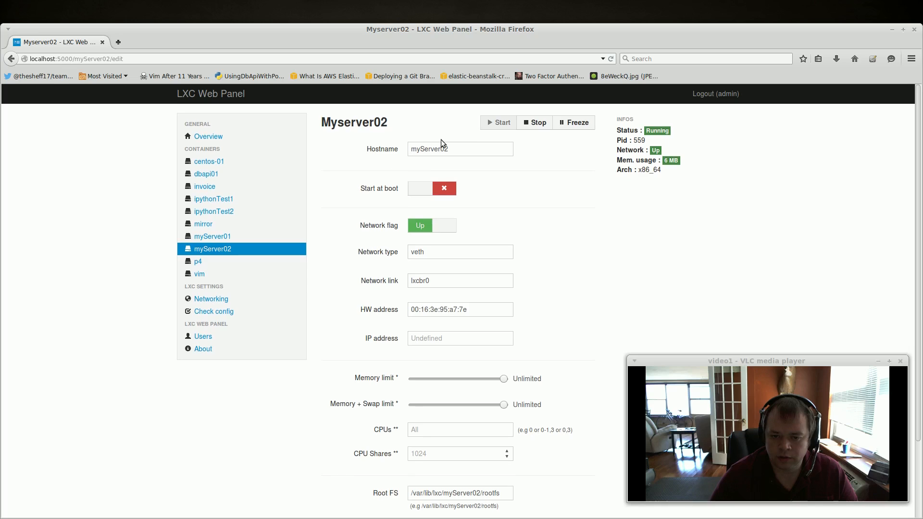
scroll(down, 3)
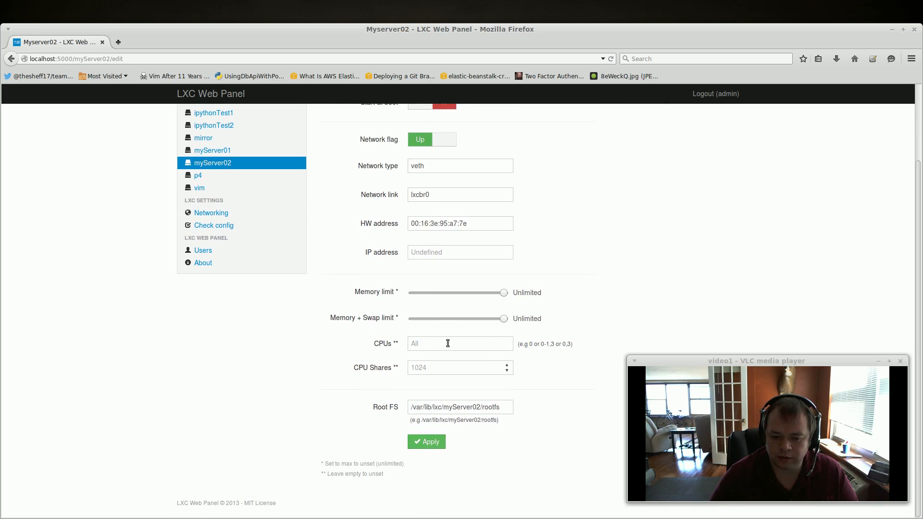
mouse_move(490, 341)
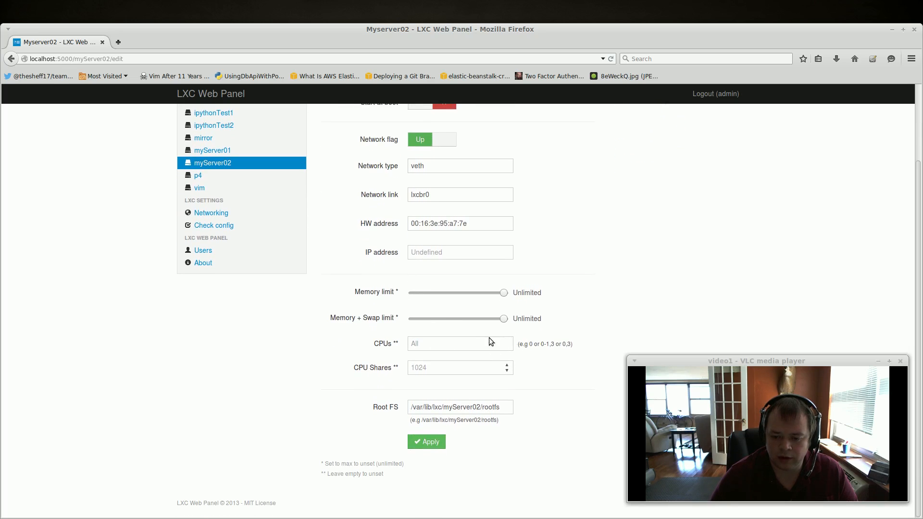
text(0-1)
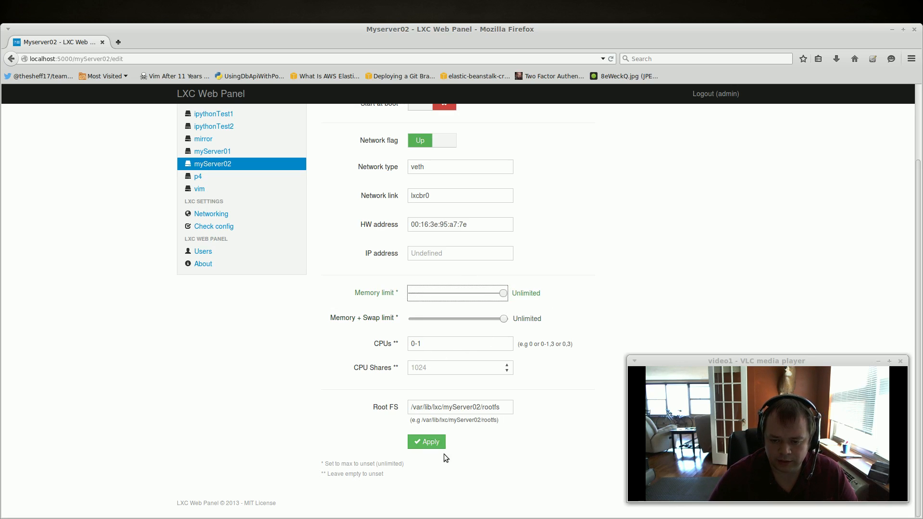
scroll(up, 3)
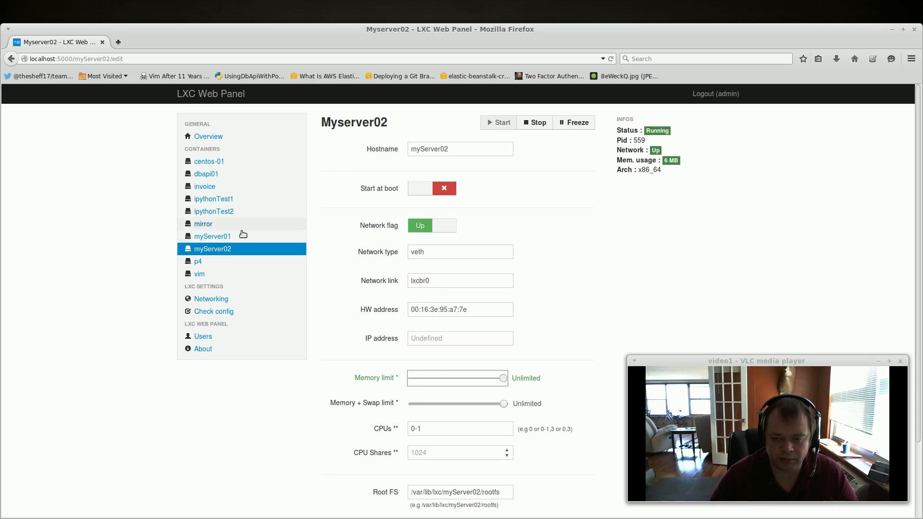
mouse_move(594, 180)
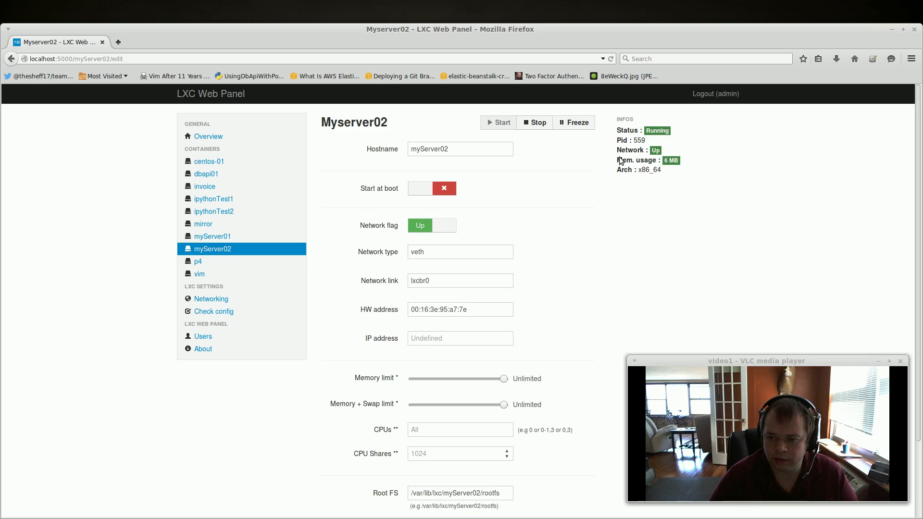
mouse_move(208, 136)
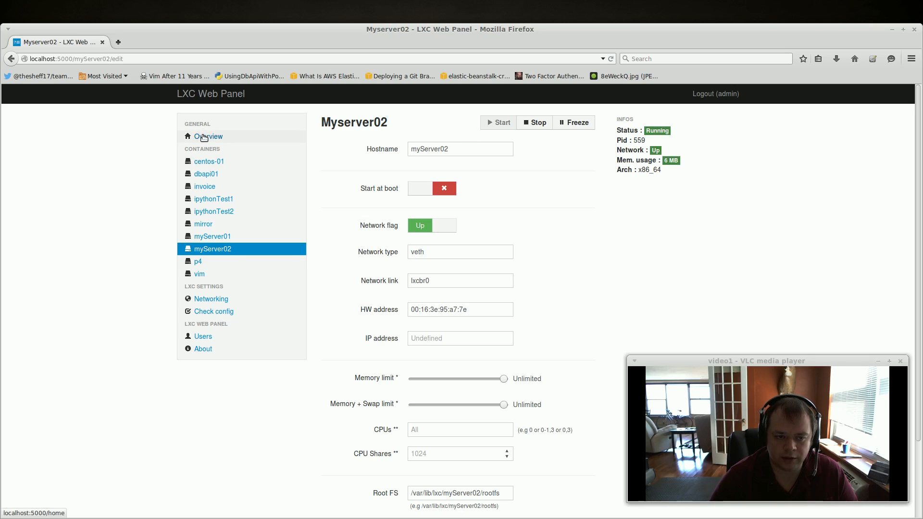
click(208, 137)
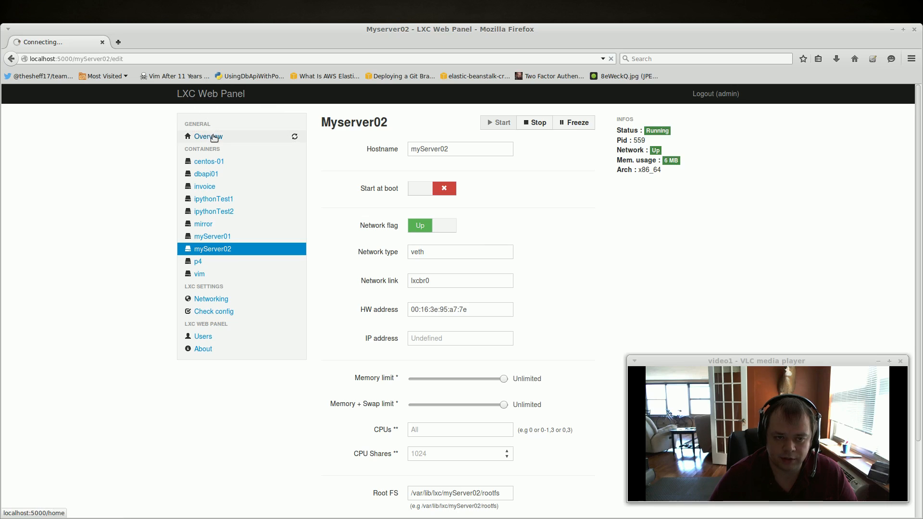
- Go back to the LXC Web Panel overview, where myServer02 shows as Running
click(208, 136)
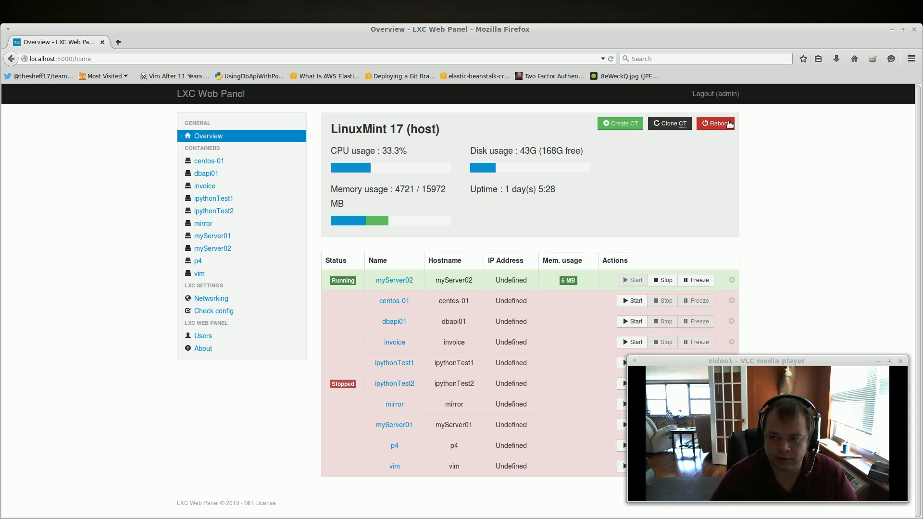
mouse_move(328, 348)
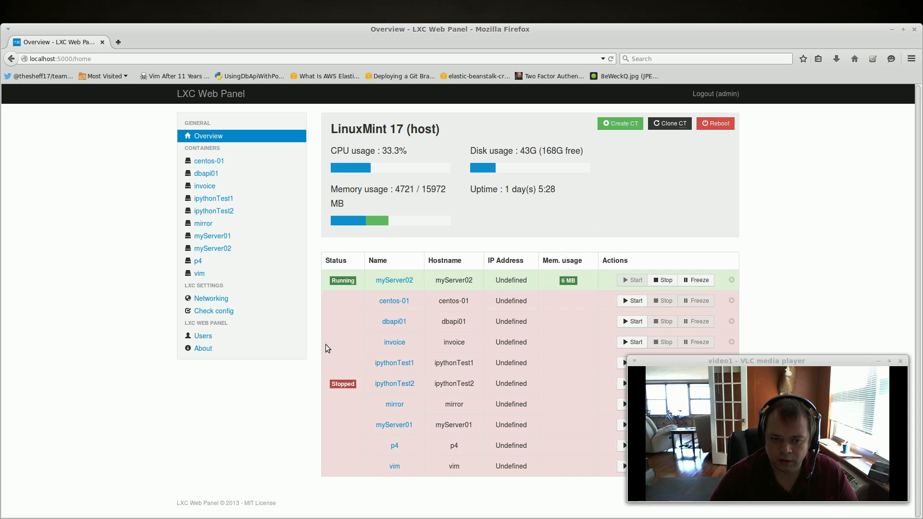
mouse_move(500, 392)
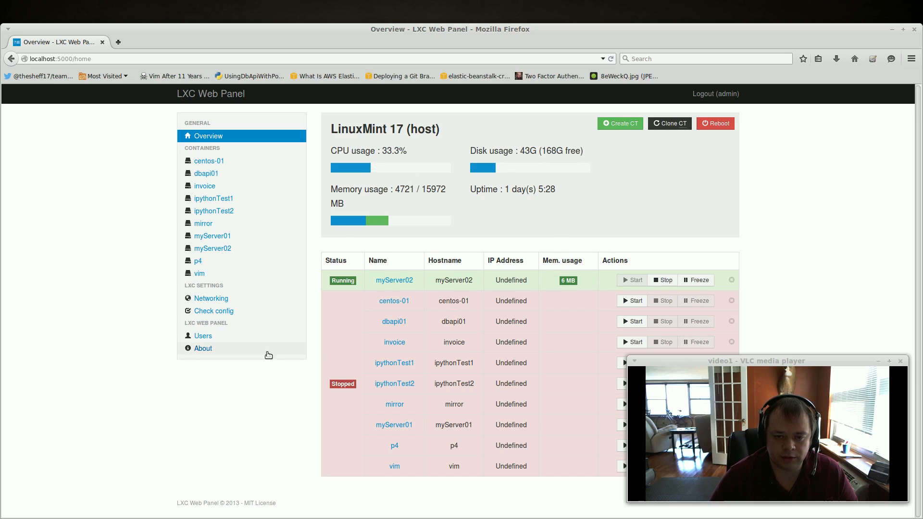
mouse_move(590, 149)
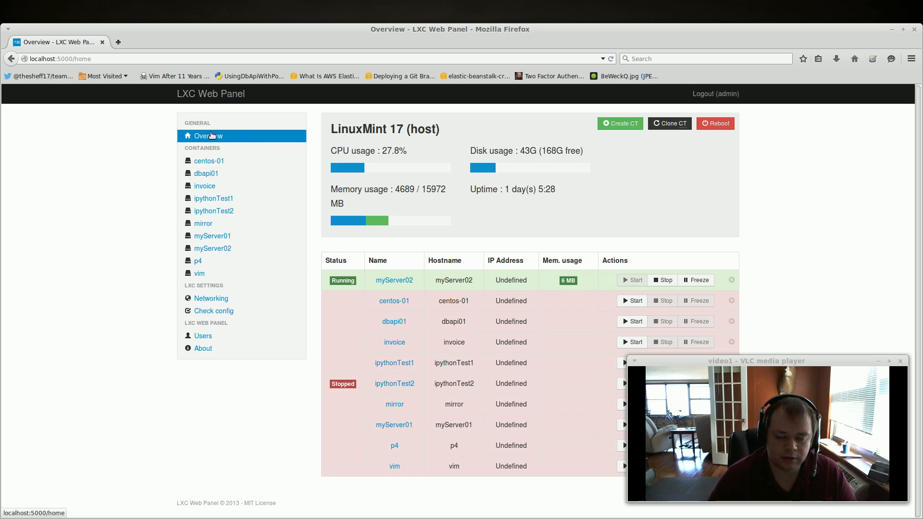
mouse_move(280, 129)
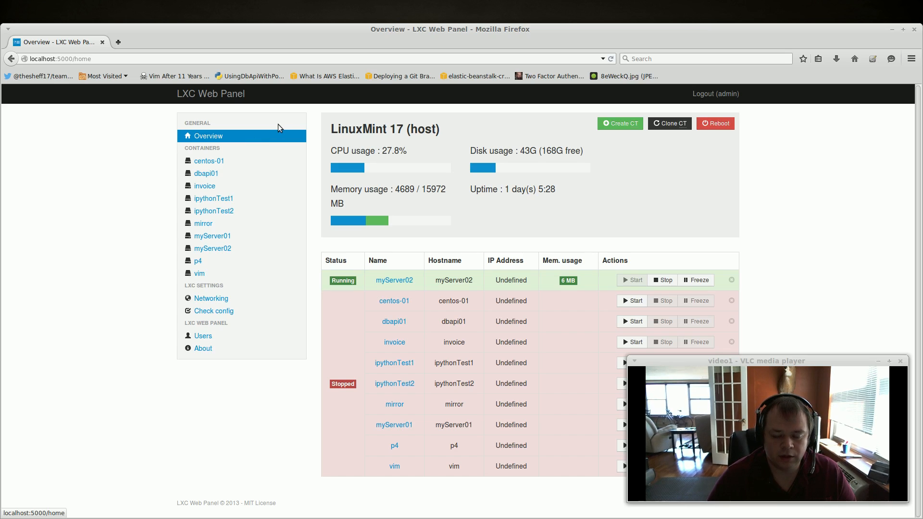
mouse_move(415, 28)
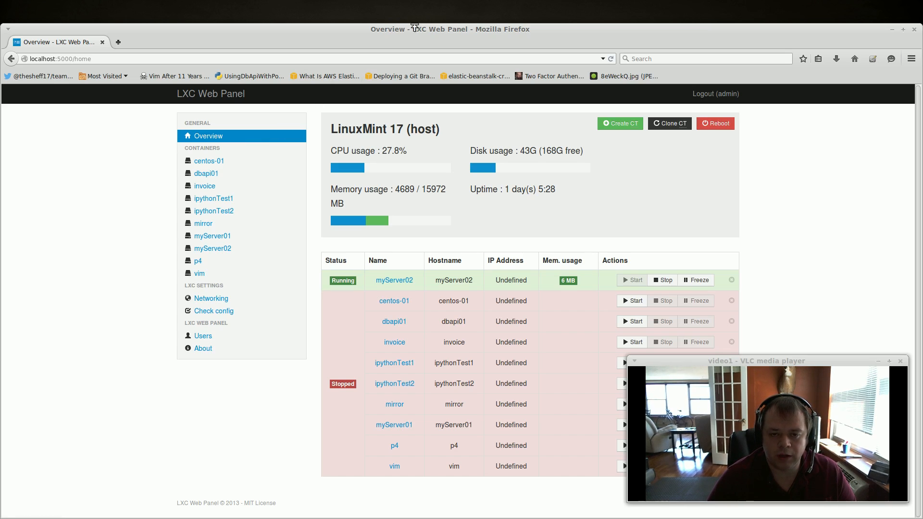
mouse_move(416, 33)
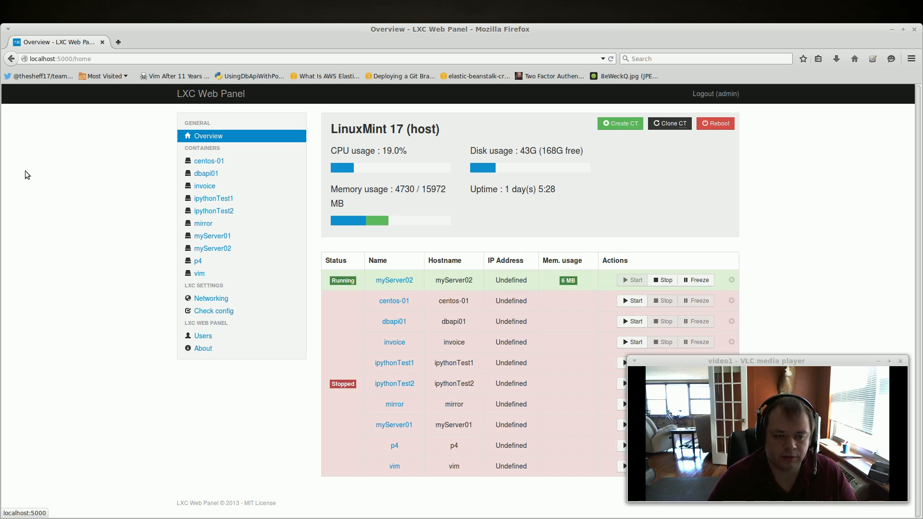
mouse_move(493, 163)
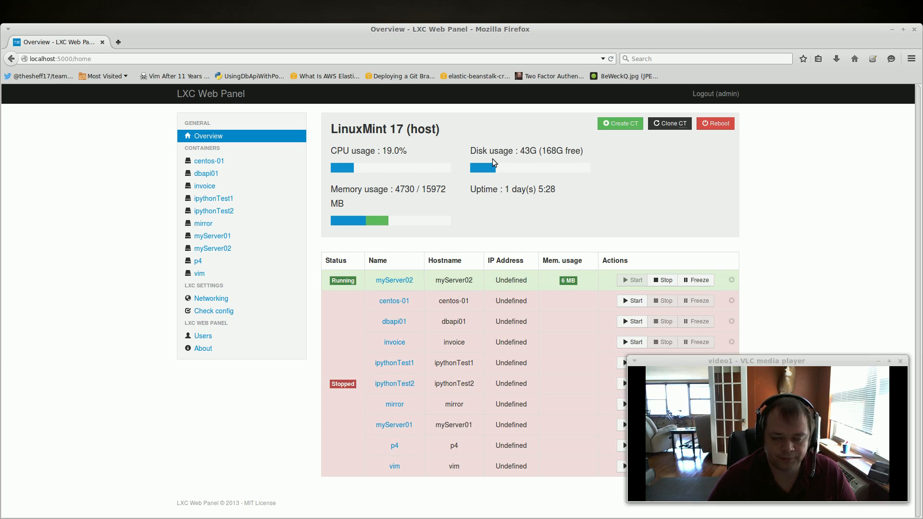